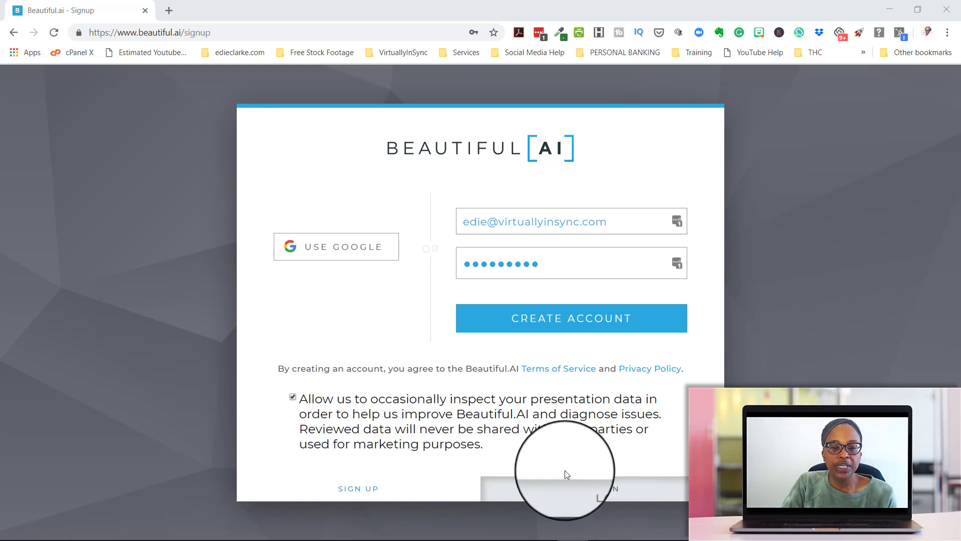
mouse_move(336, 246)
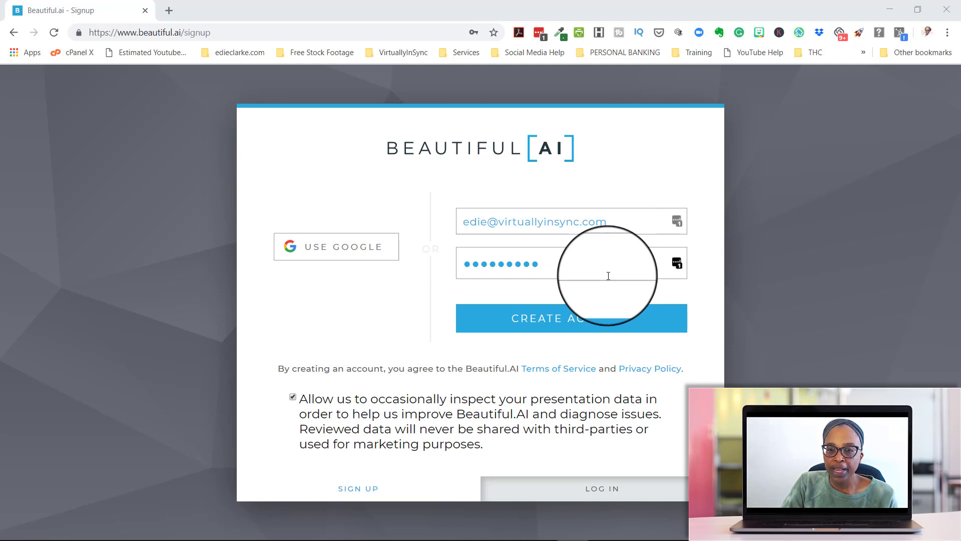
mouse_move(601, 332)
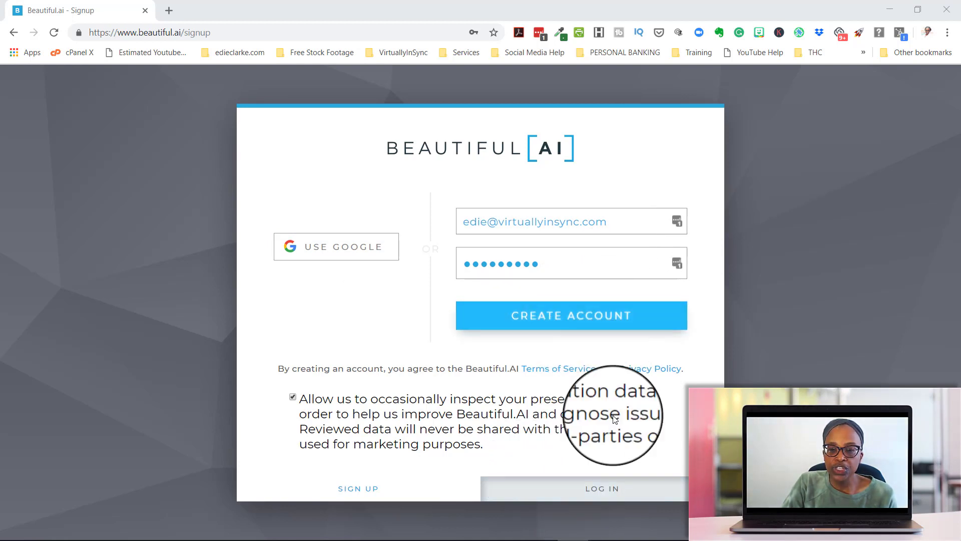
Log in to Beautiful.ai and load the dashboard of six saved decks.
click(602, 488)
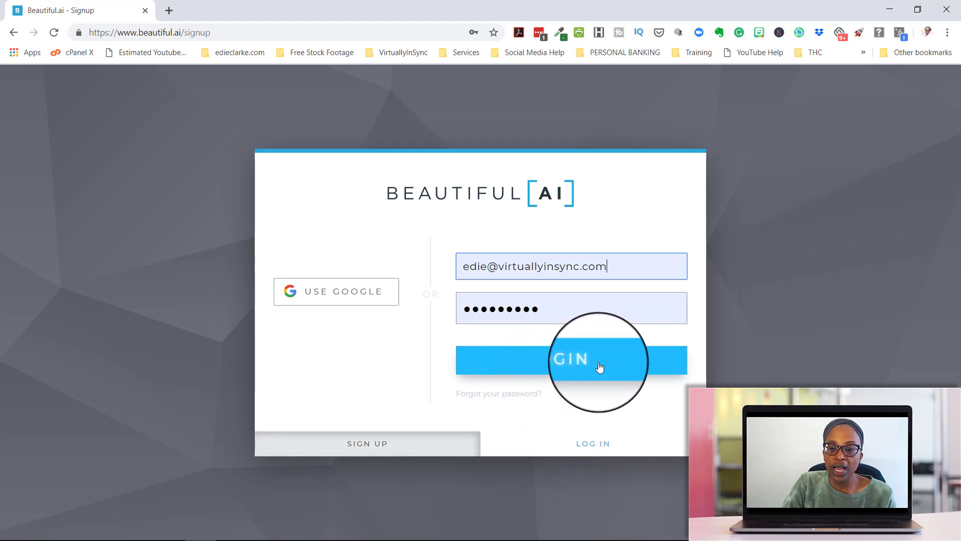
click(570, 360)
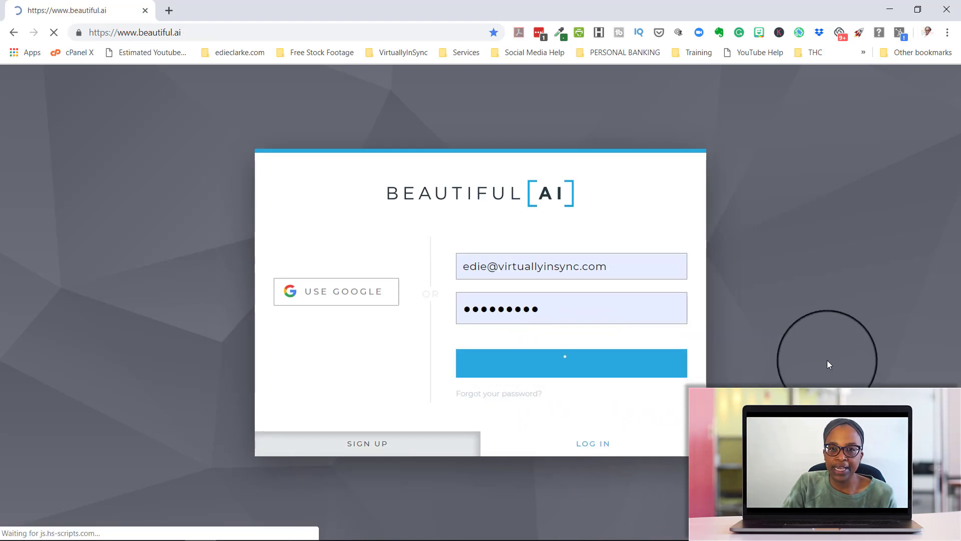
click(571, 363)
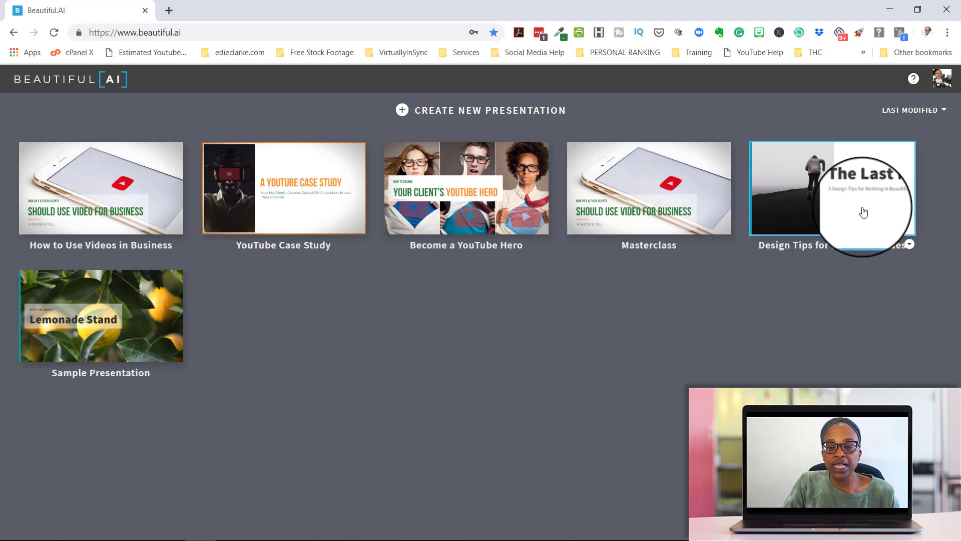
Open the 'Design Tips for Beautiful Slides' deck in the editor.
click(833, 189)
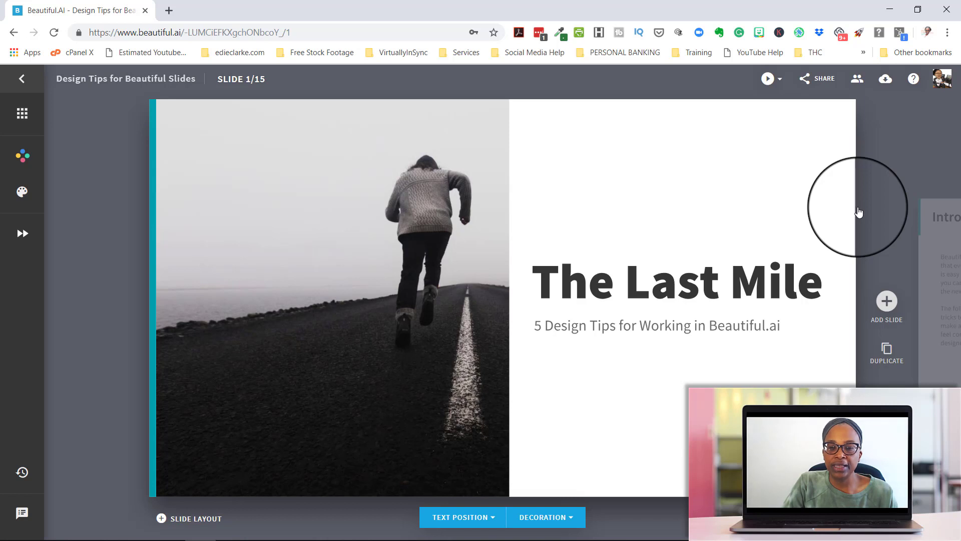
mouse_move(858, 211)
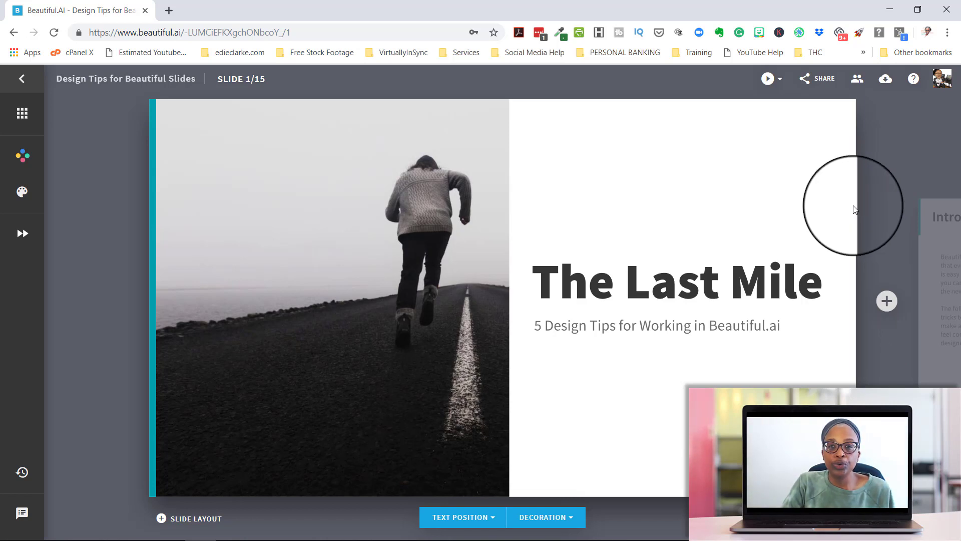
mouse_move(851, 207)
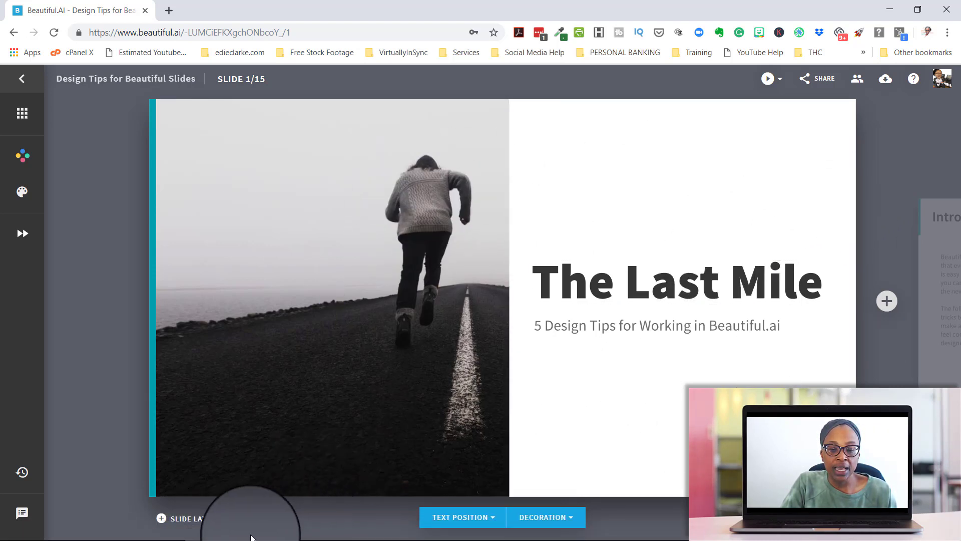
Switch The Last Mile slide to the image-left layout and adjust the running-man photo.
click(184, 518)
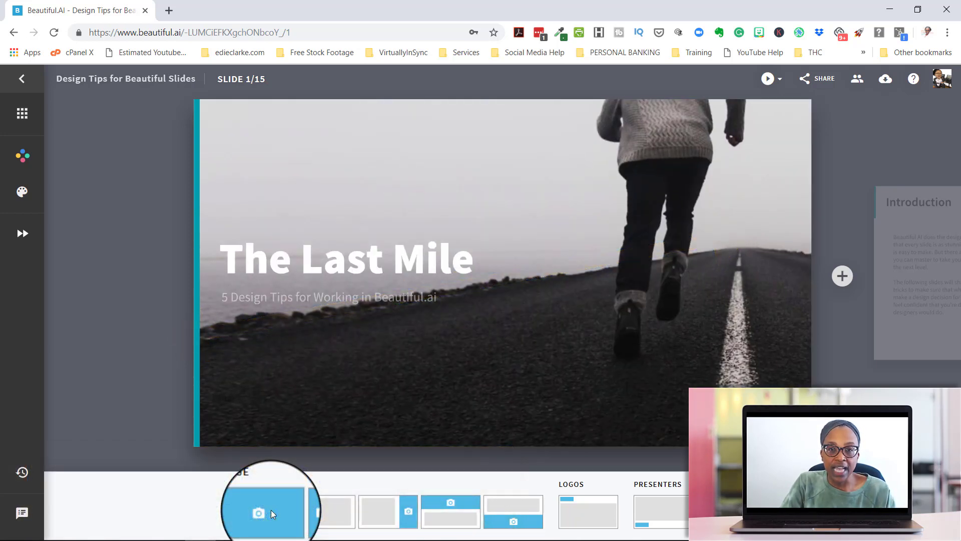
click(334, 511)
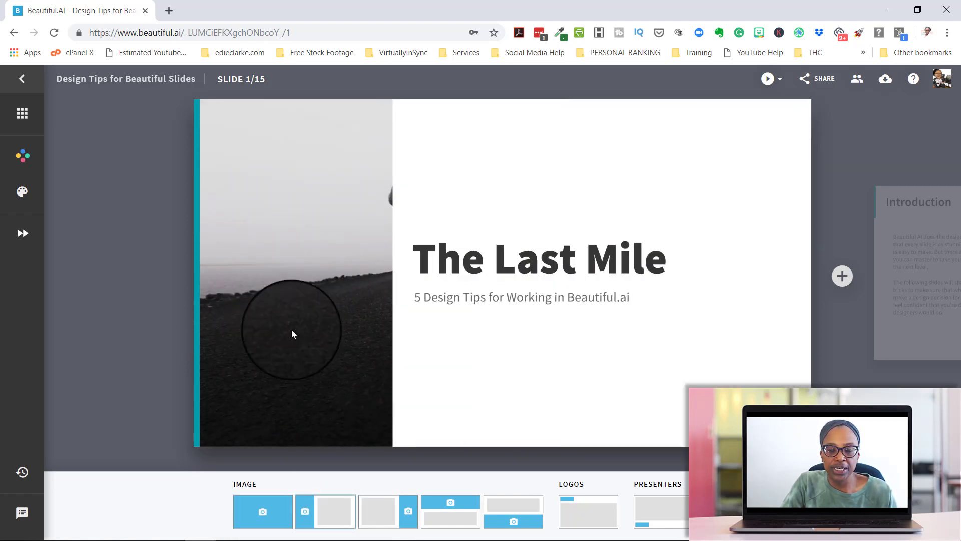
click(292, 334)
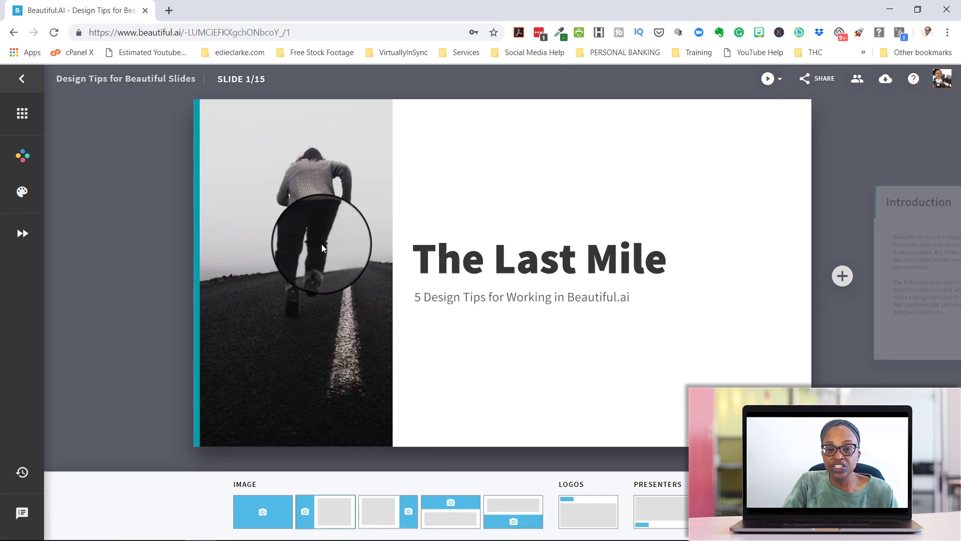
click(379, 511)
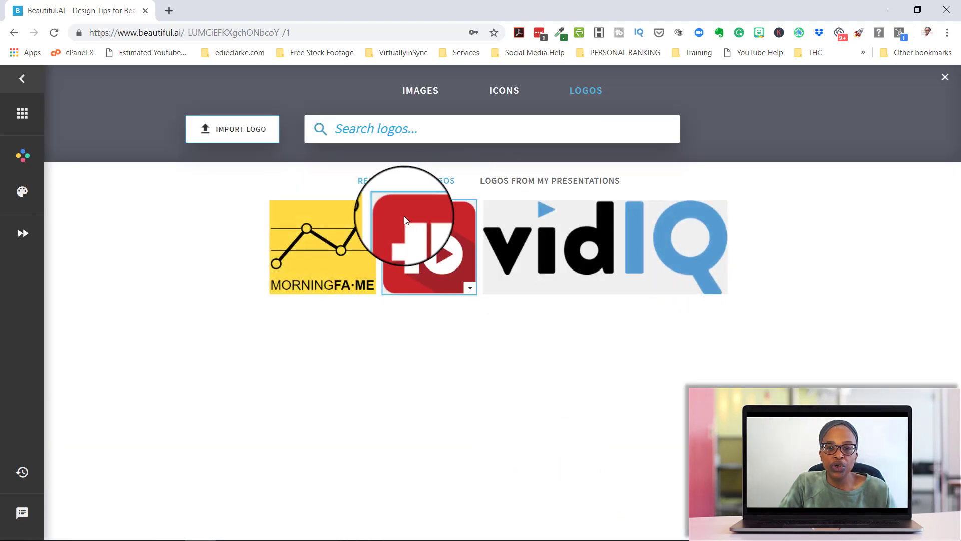
mouse_move(585, 110)
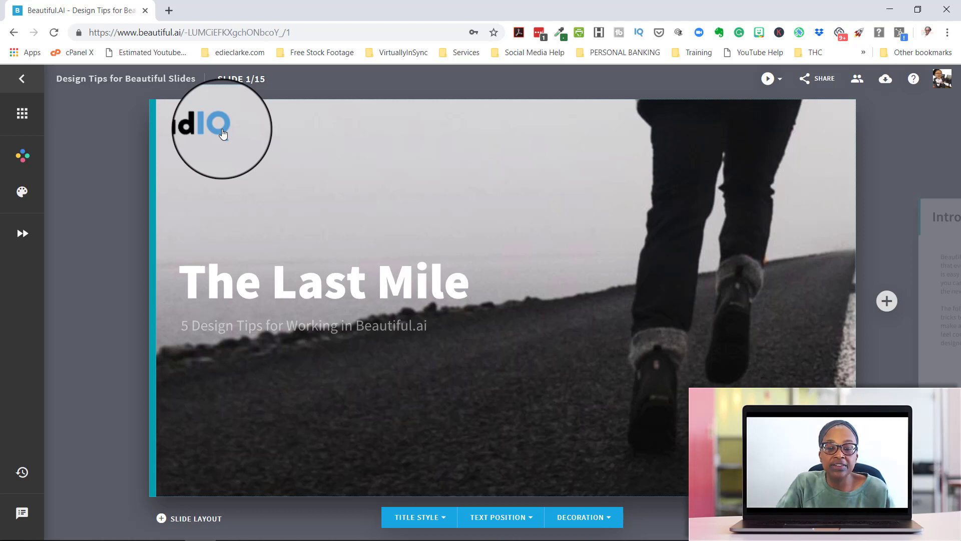
Show the slide layout options for The Last Mile title slide.
click(197, 518)
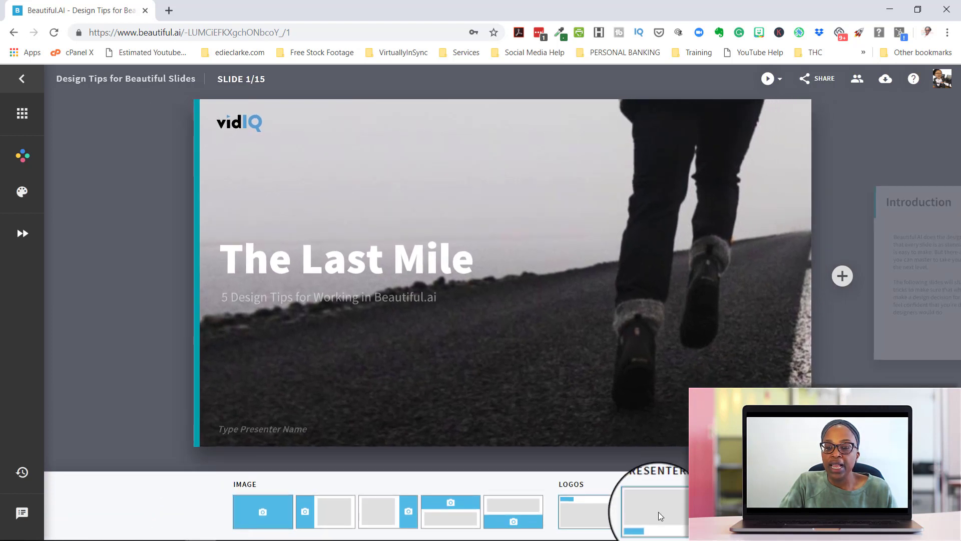
mouse_move(298, 437)
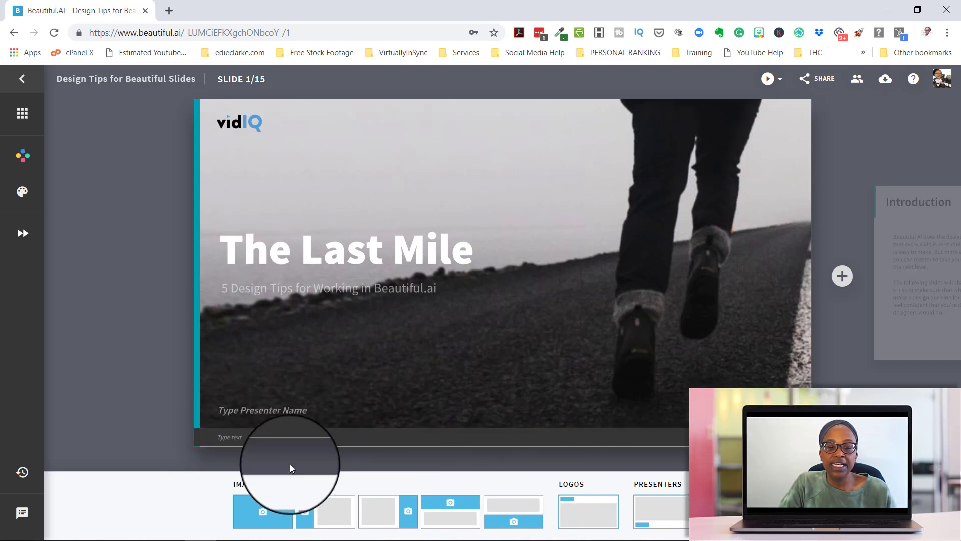
mouse_move(402, 445)
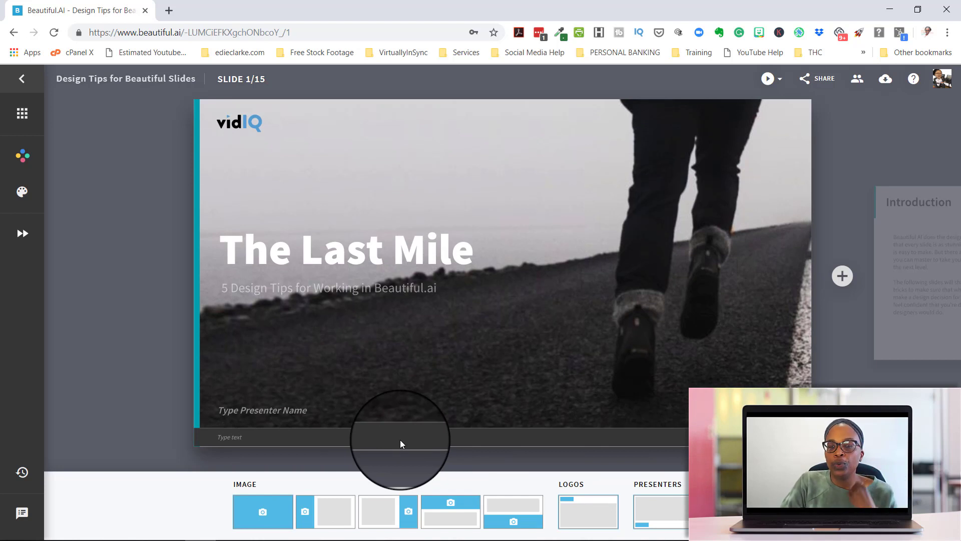
mouse_move(502, 452)
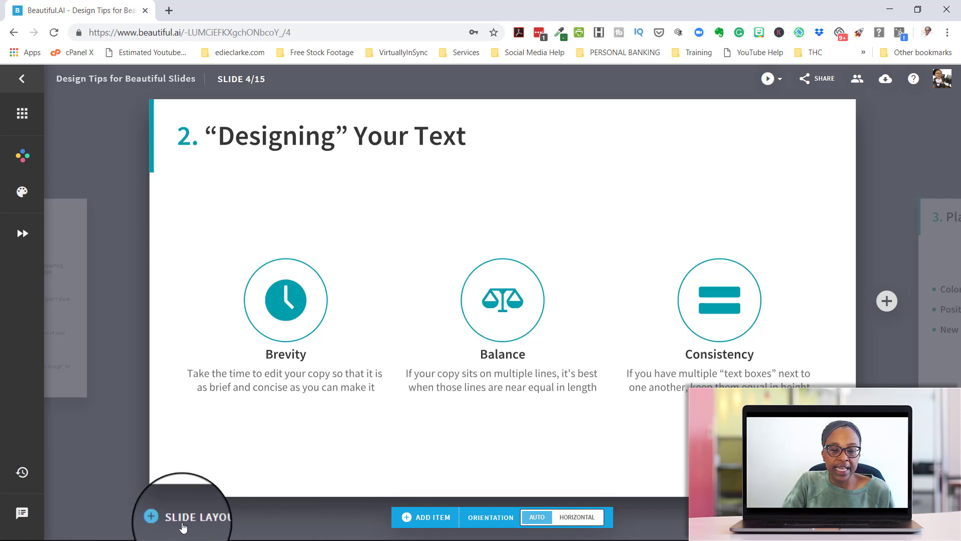
Add blank items to slide 4 until Beautiful.ai says no more fit.
click(190, 517)
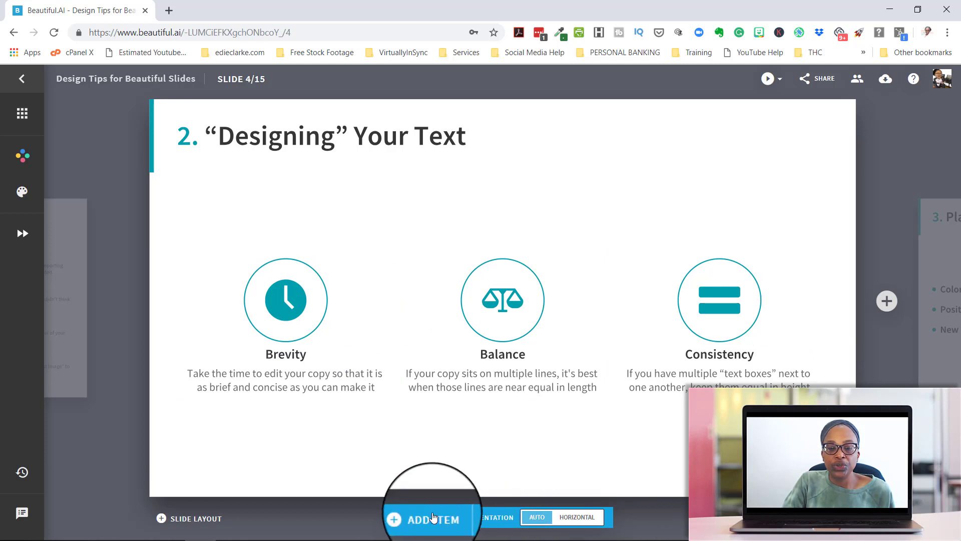
click(430, 518)
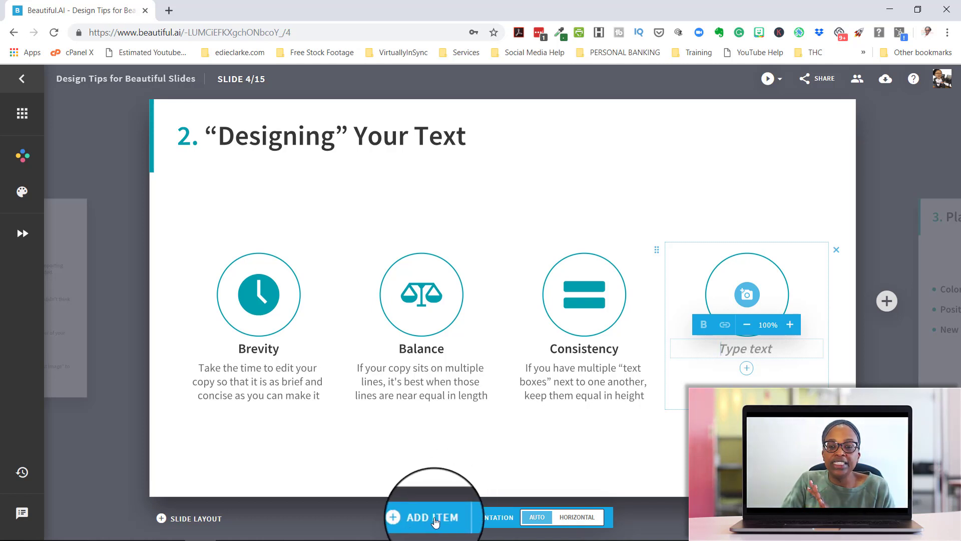
click(432, 516)
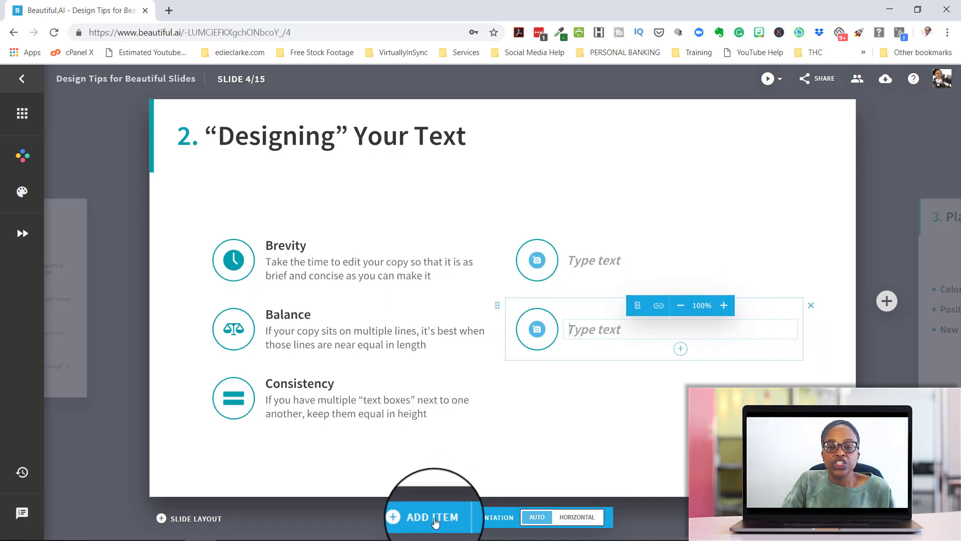
click(432, 517)
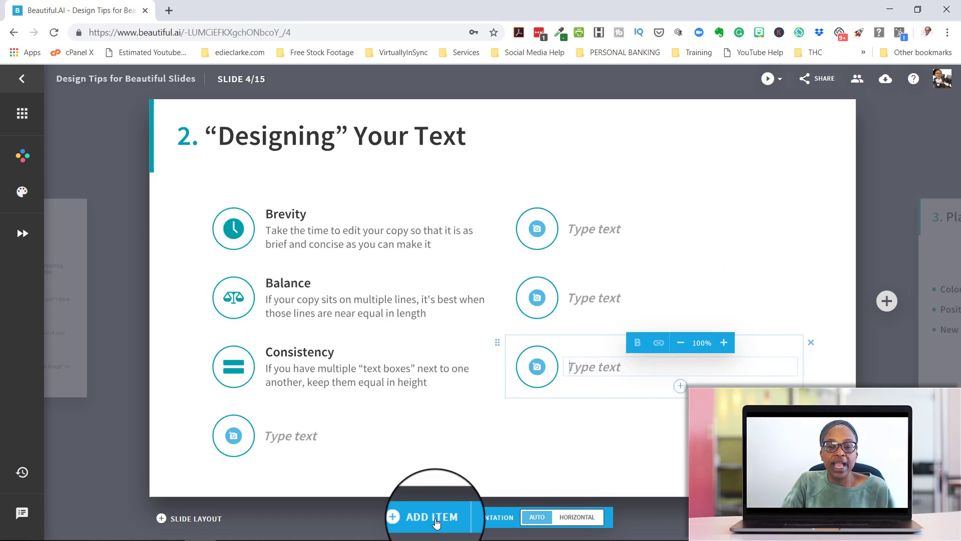
click(433, 517)
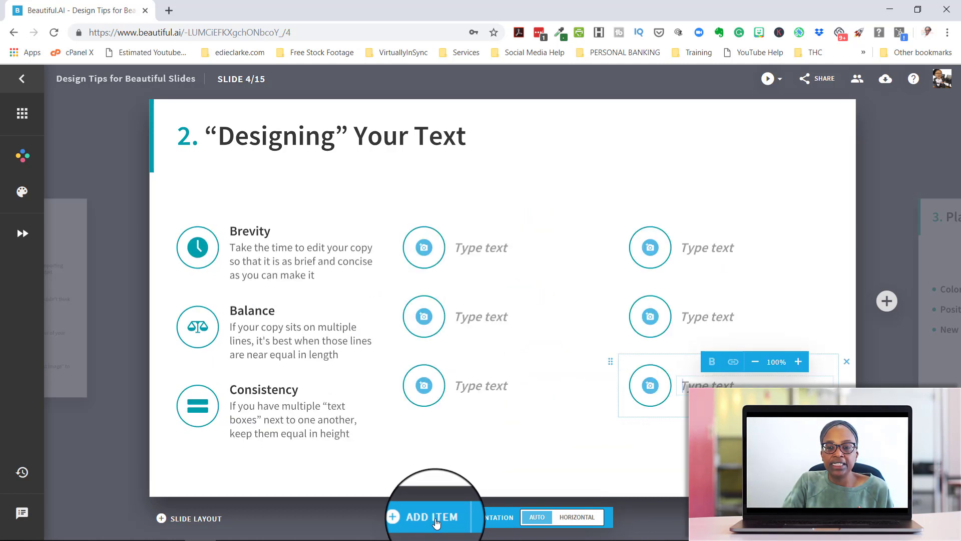
click(435, 517)
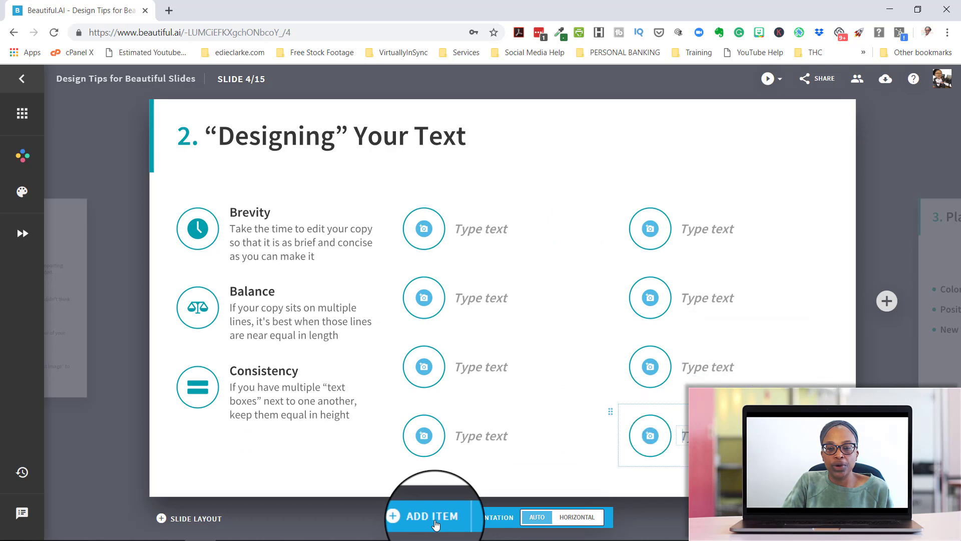
click(432, 516)
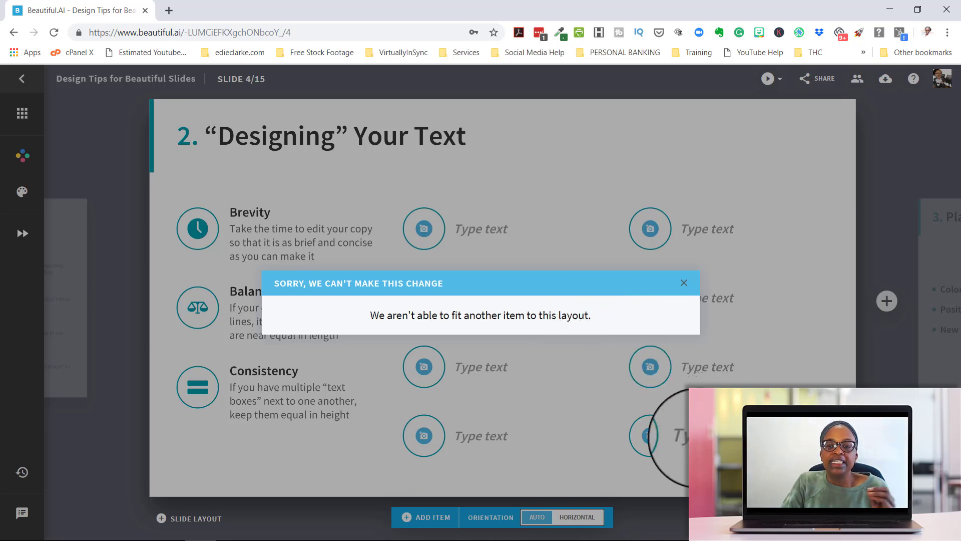
Close the 'Sorry, we can't make this change' warning.
click(684, 282)
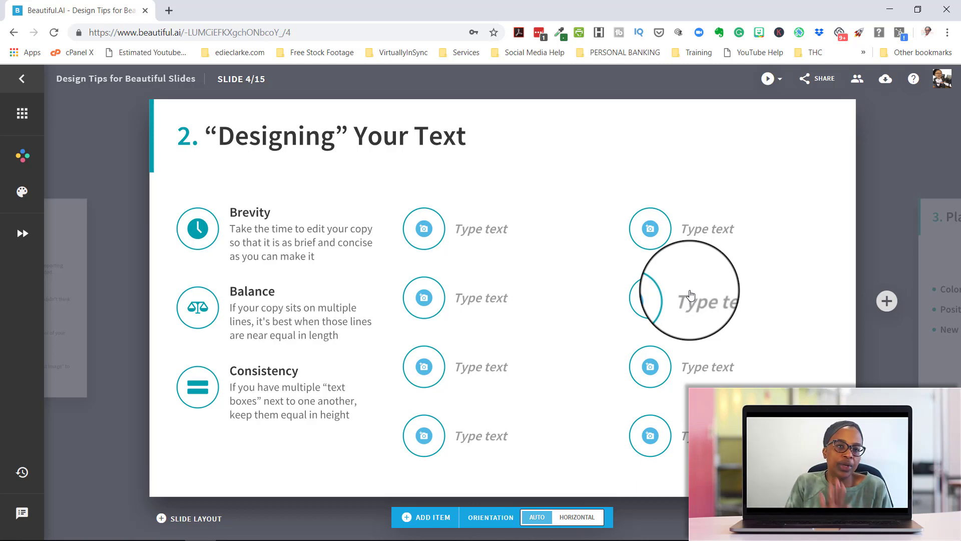
mouse_move(911, 80)
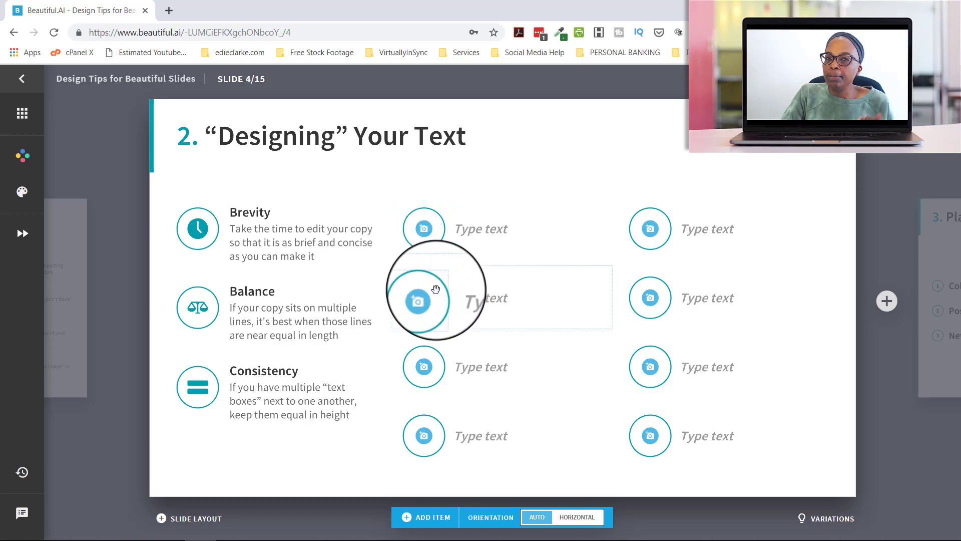
mouse_move(448, 365)
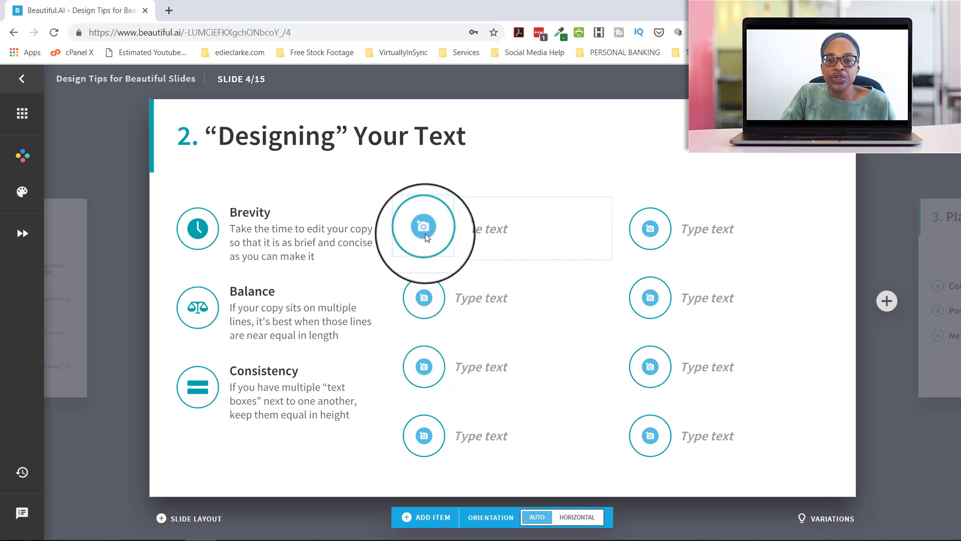
Search the icon library for 'search' to pick an icon for the first new item.
click(423, 227)
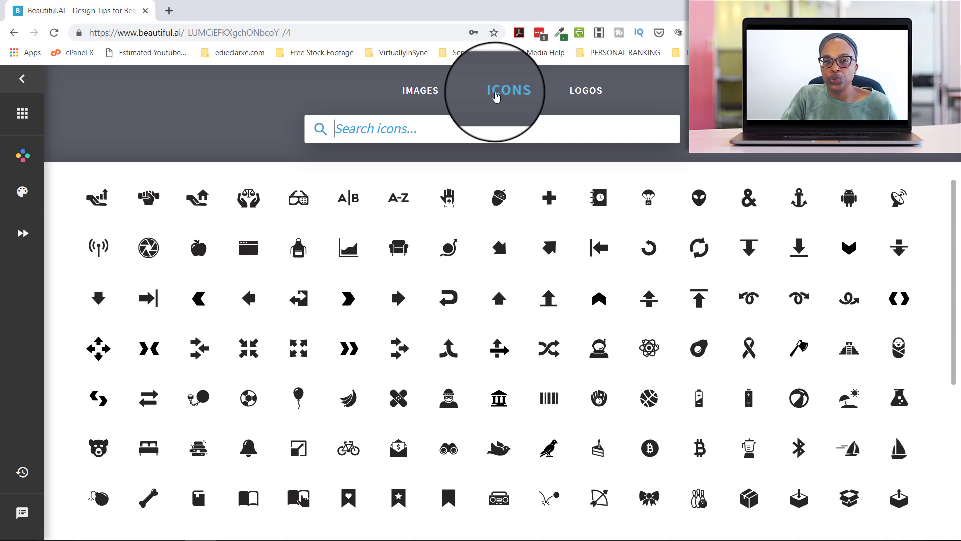
mouse_move(552, 340)
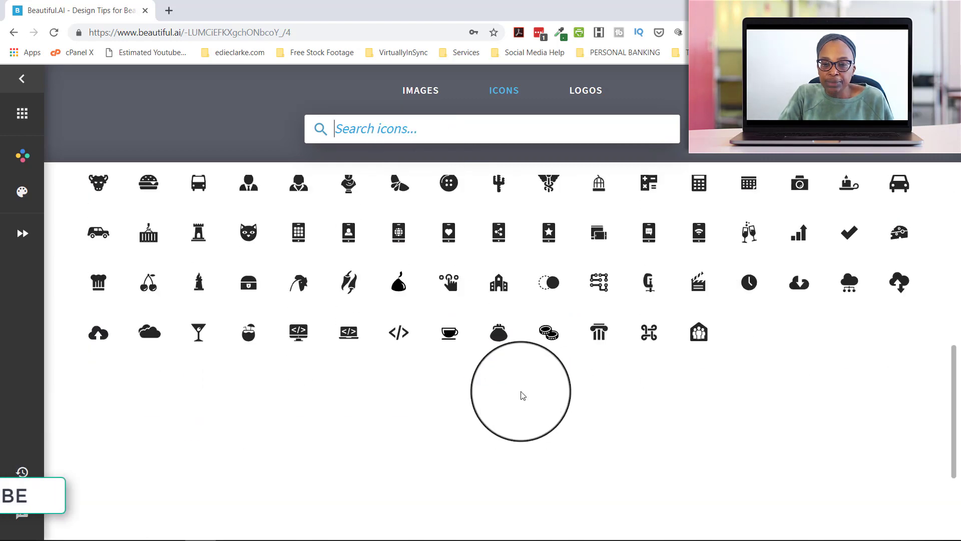
scroll(down, 3)
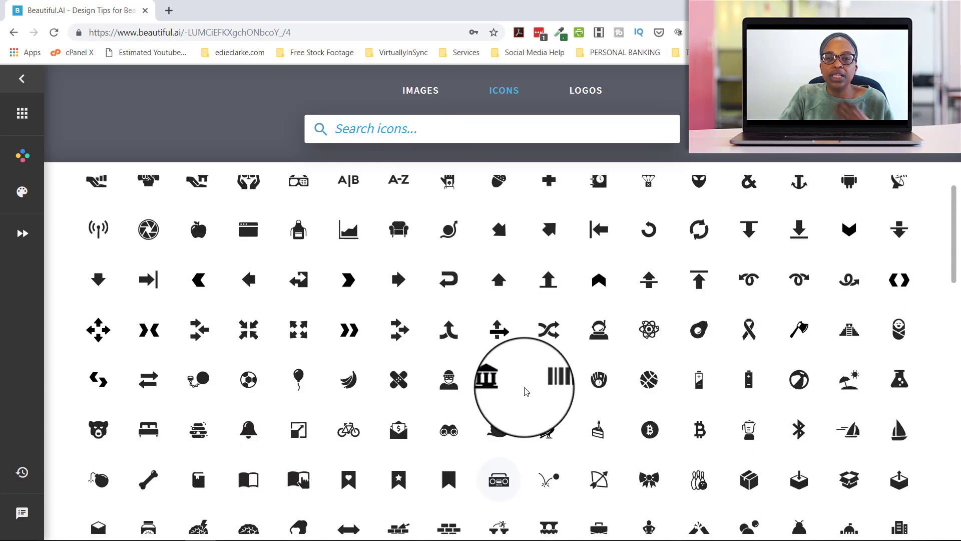
click(365, 129)
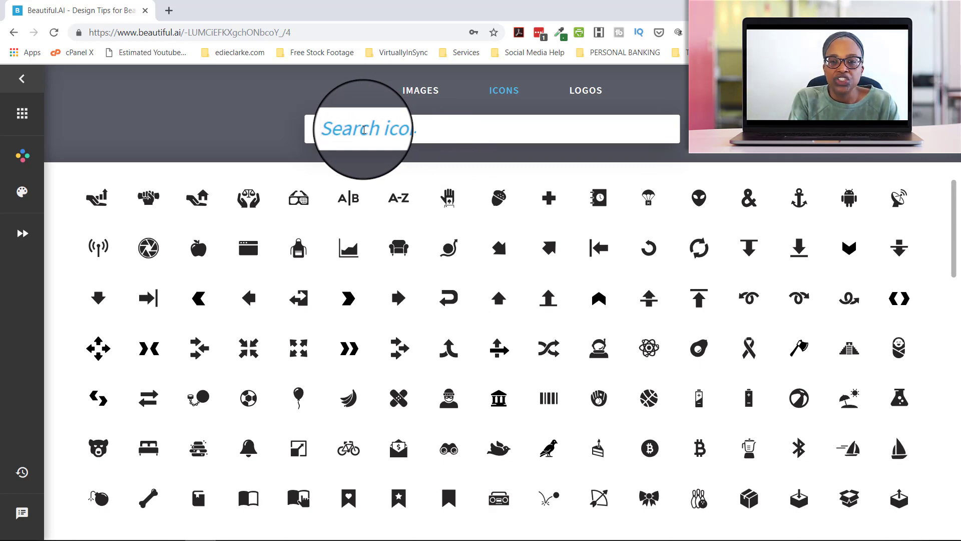
text(sea)
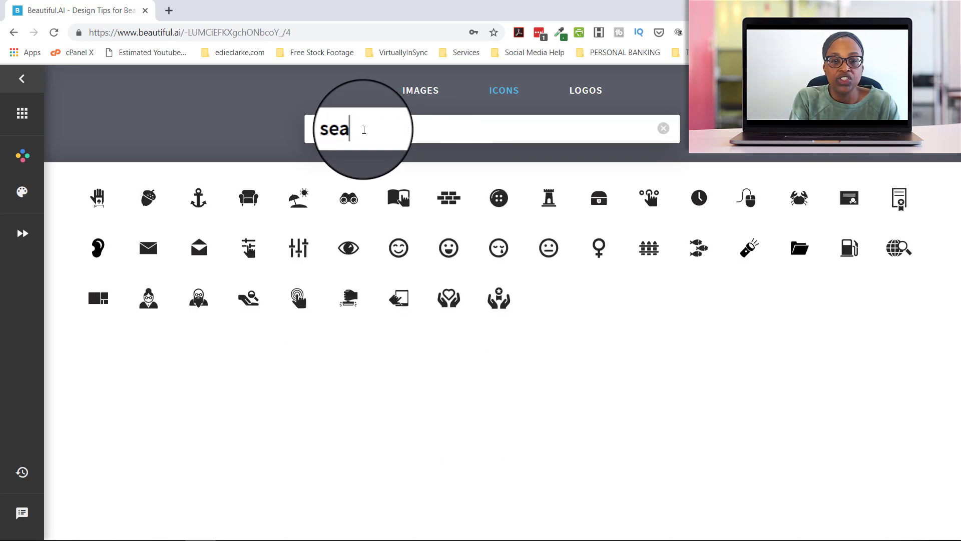
text(rch)
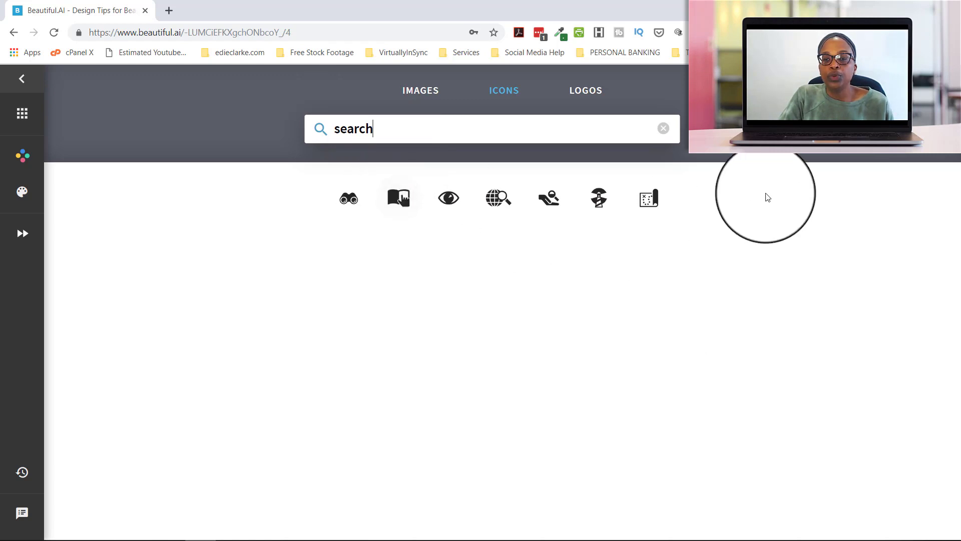
mouse_move(398, 197)
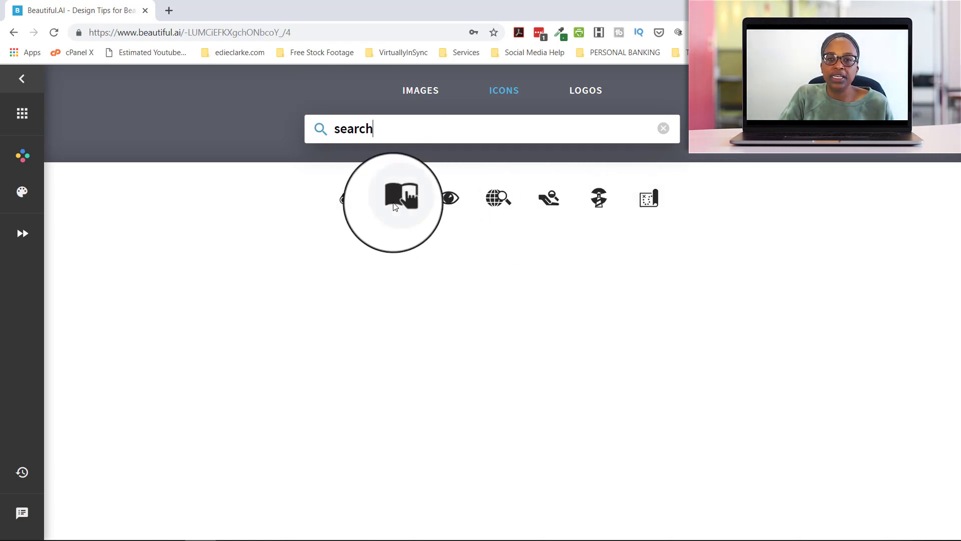
mouse_move(401, 197)
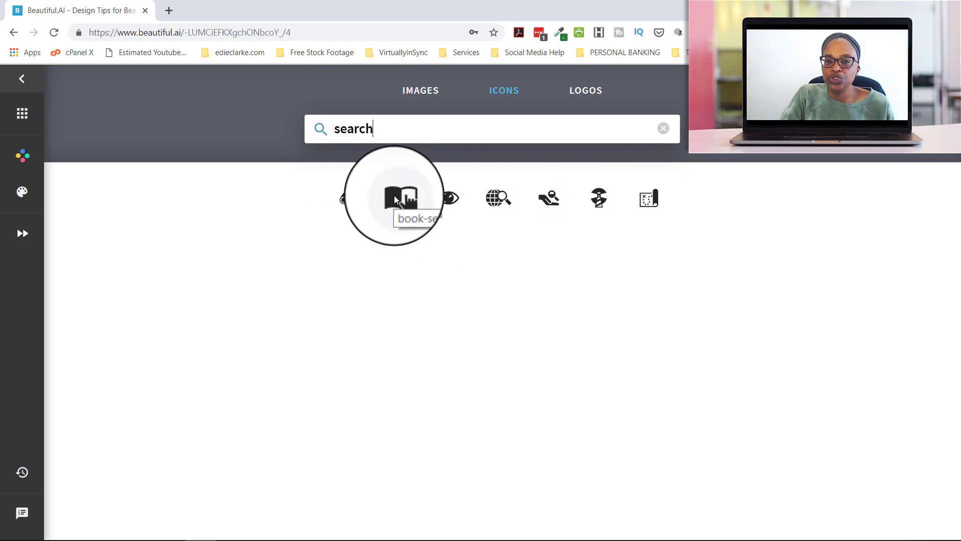
Browse stock image categories and search stock photos for 'youtube'.
click(420, 90)
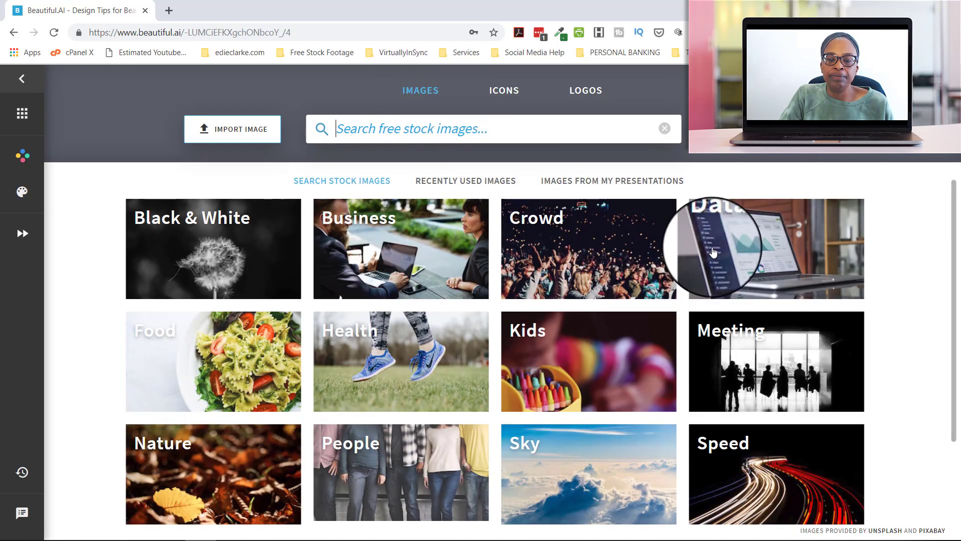
scroll(down, 3)
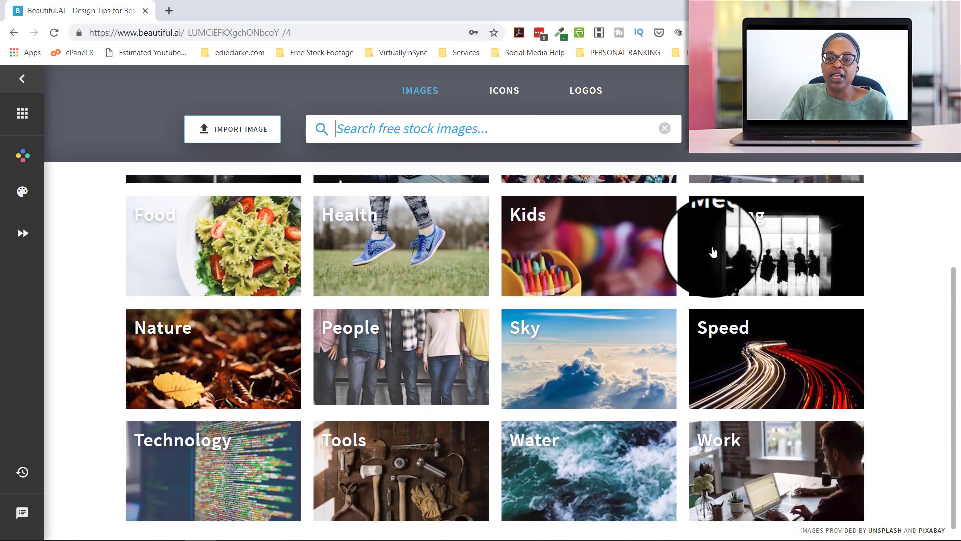
scroll(up, 3)
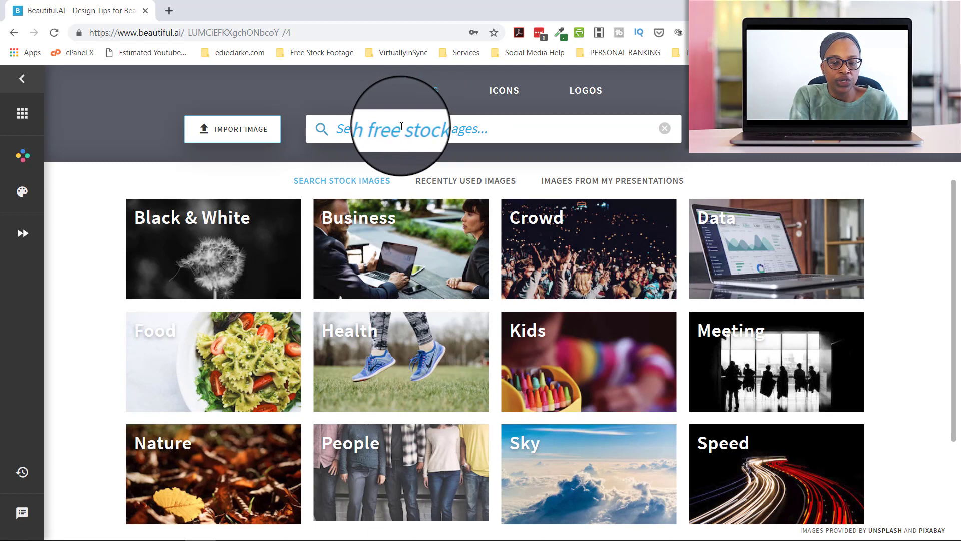
text(yo)
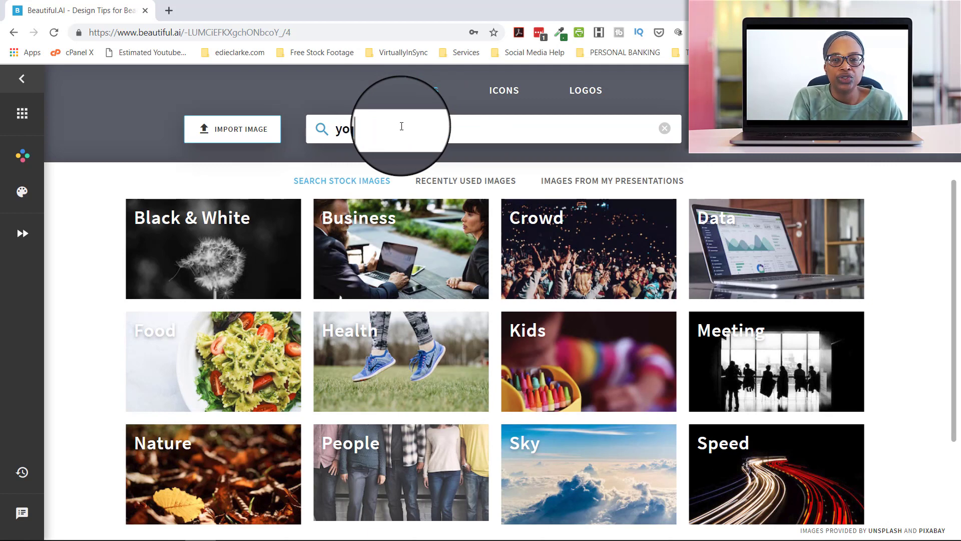
text(be)
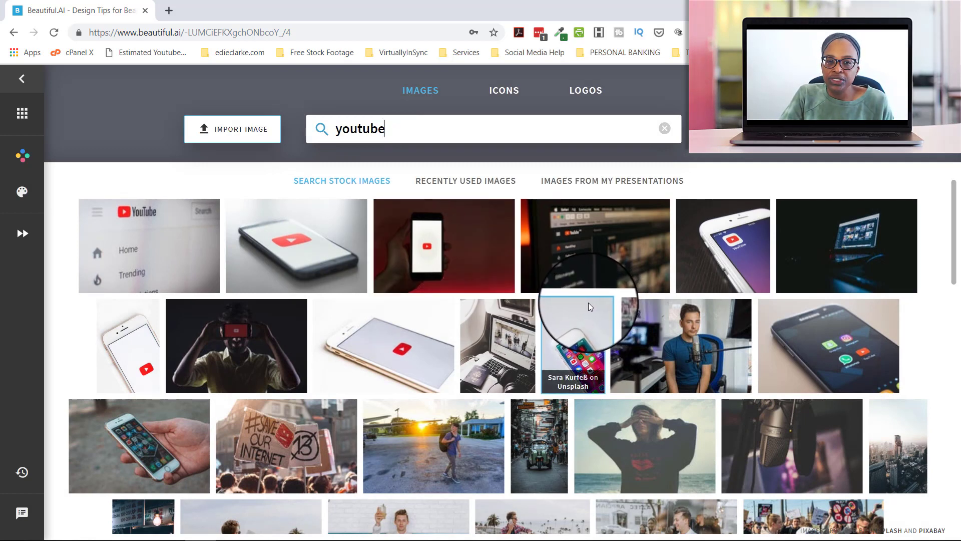
mouse_move(292, 135)
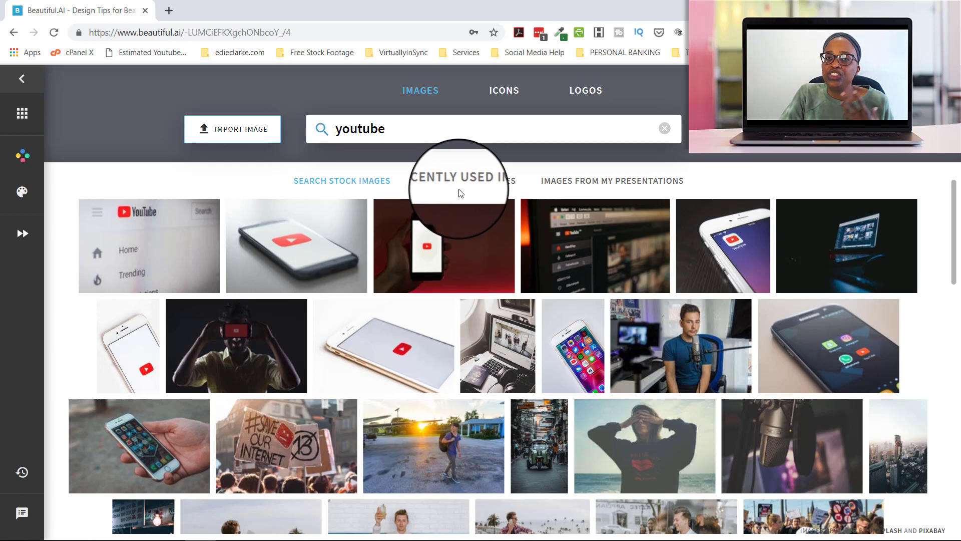
Browse the Recently Used Images, such as the ASK and dollar signs.
click(454, 181)
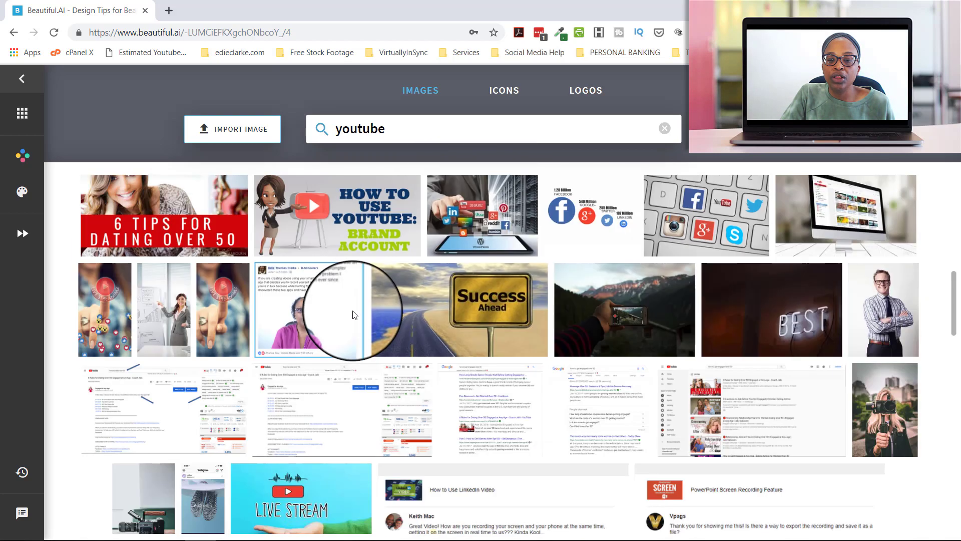
scroll(down, 3)
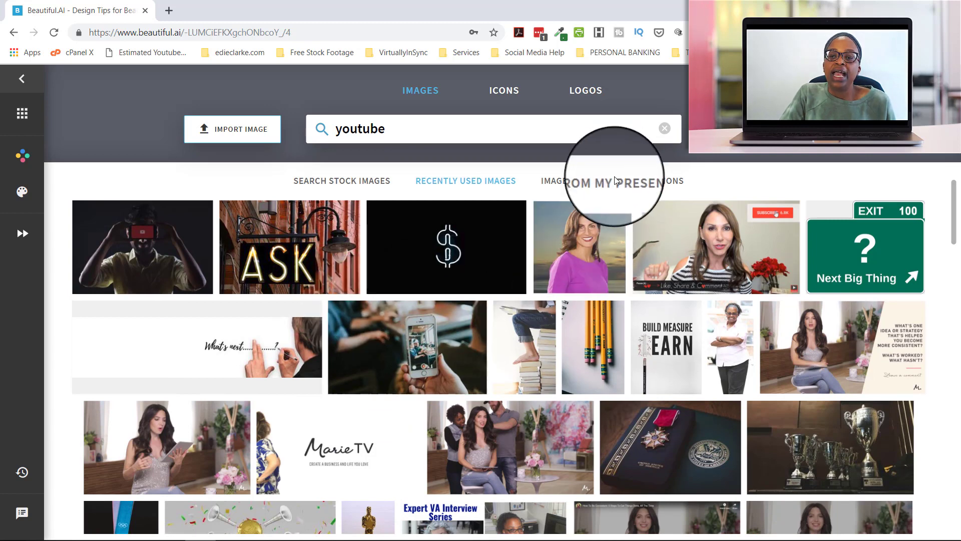
List the six presentations under Images From My Presentations.
click(612, 181)
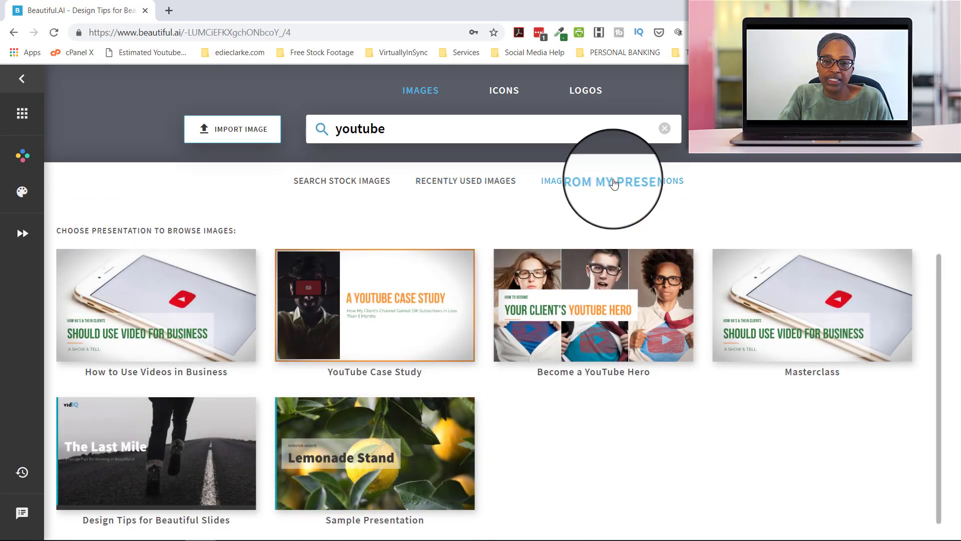
mouse_move(671, 193)
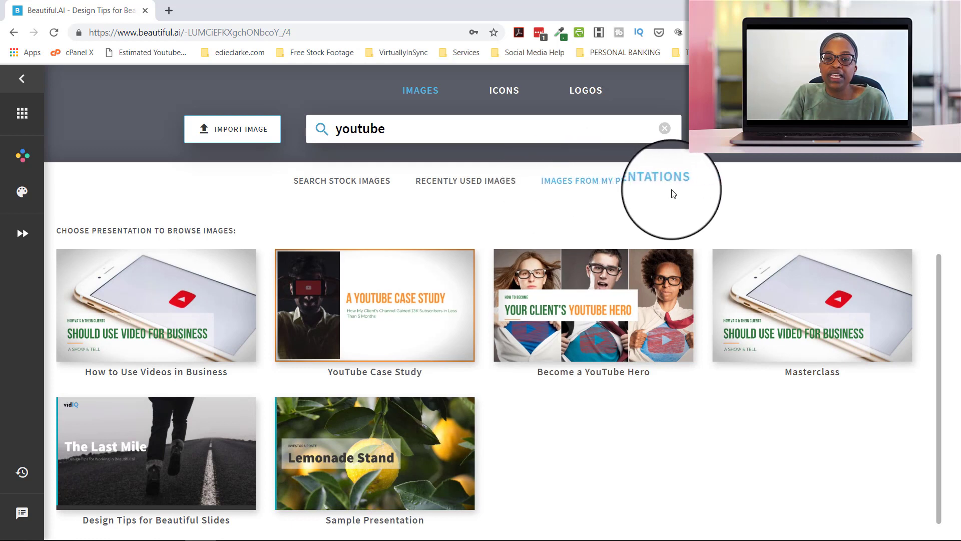
mouse_move(677, 300)
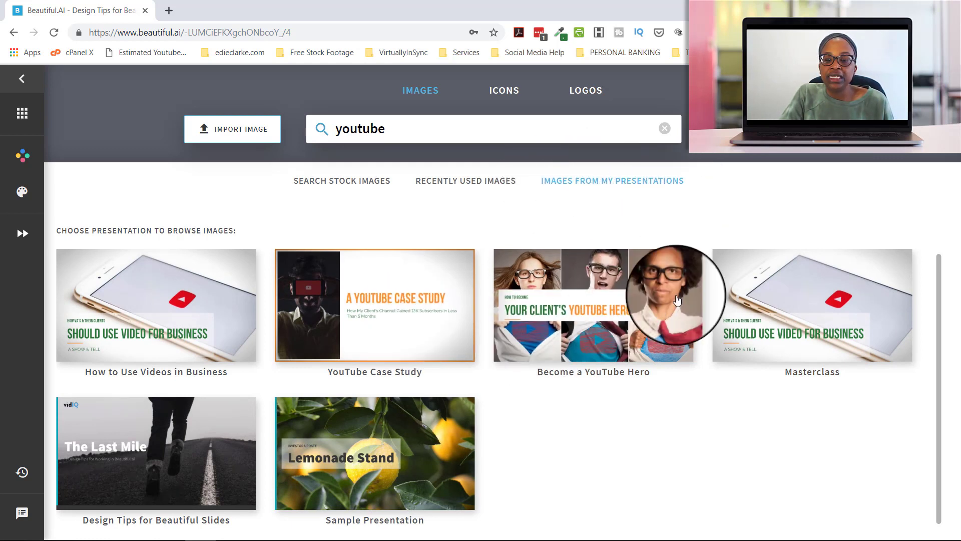
mouse_move(576, 423)
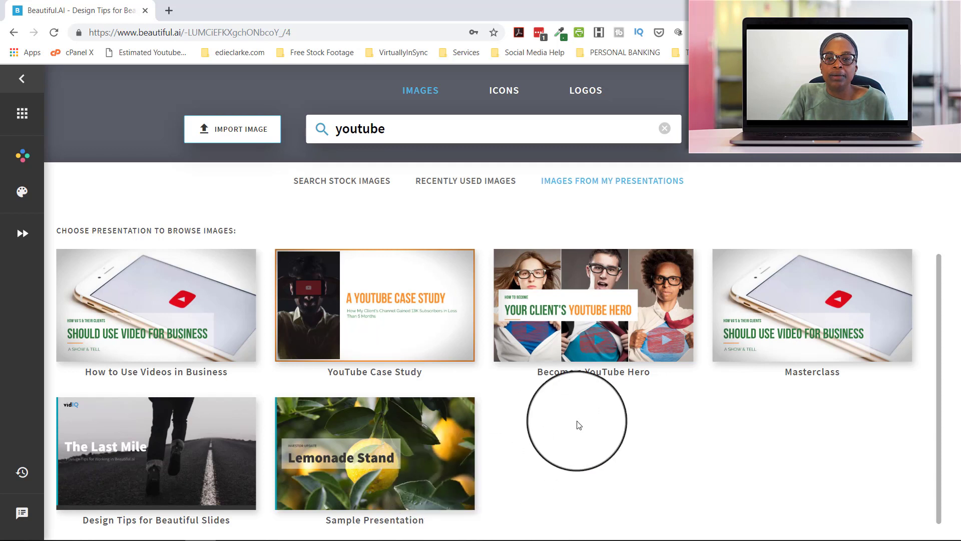
mouse_move(647, 350)
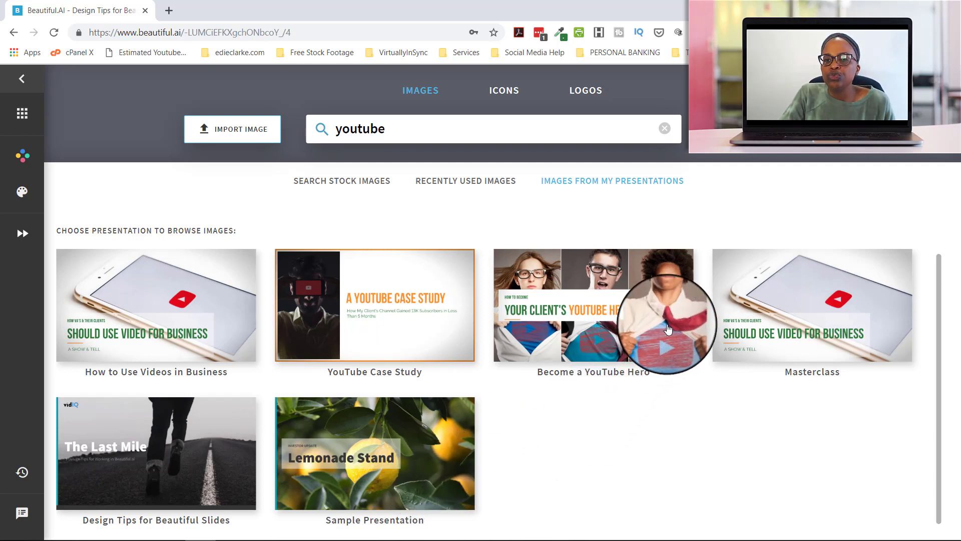
mouse_move(739, 309)
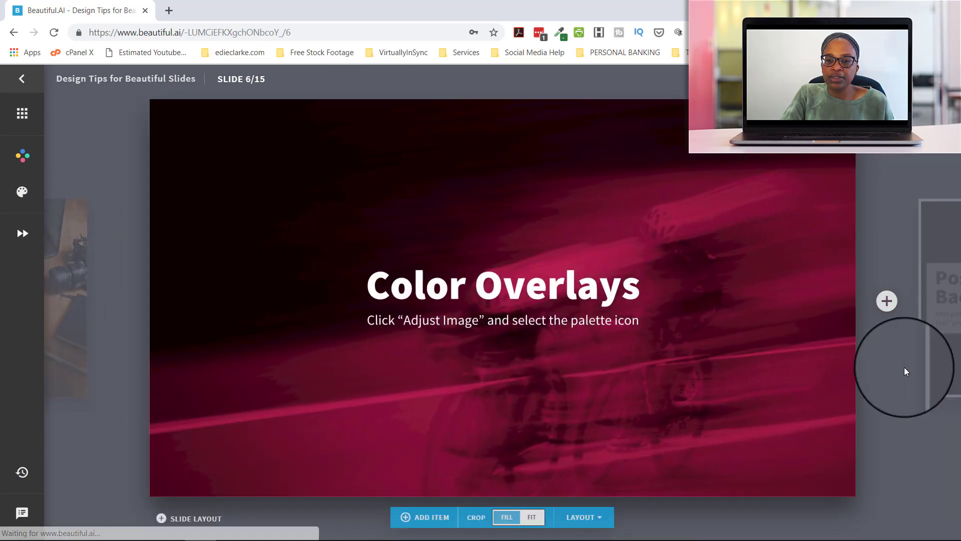
mouse_move(718, 281)
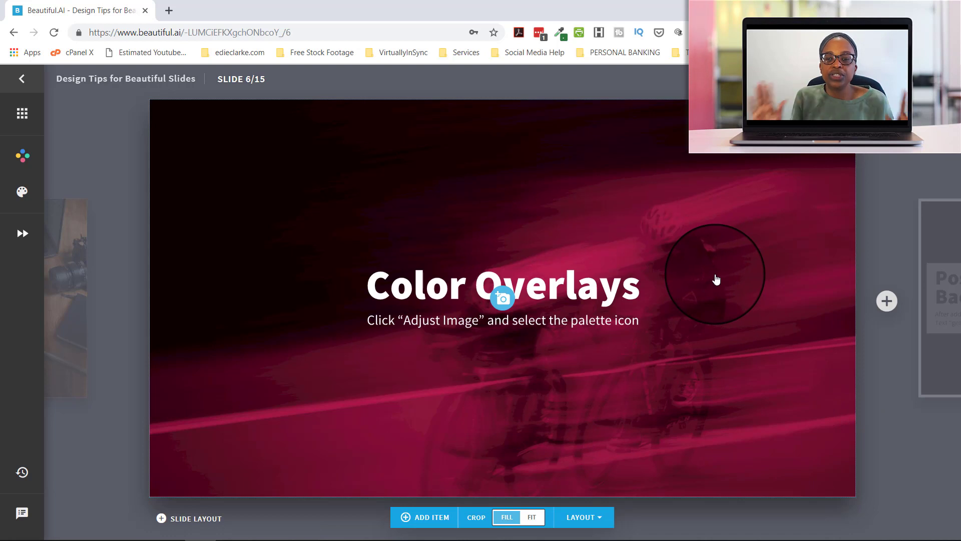
mouse_move(737, 241)
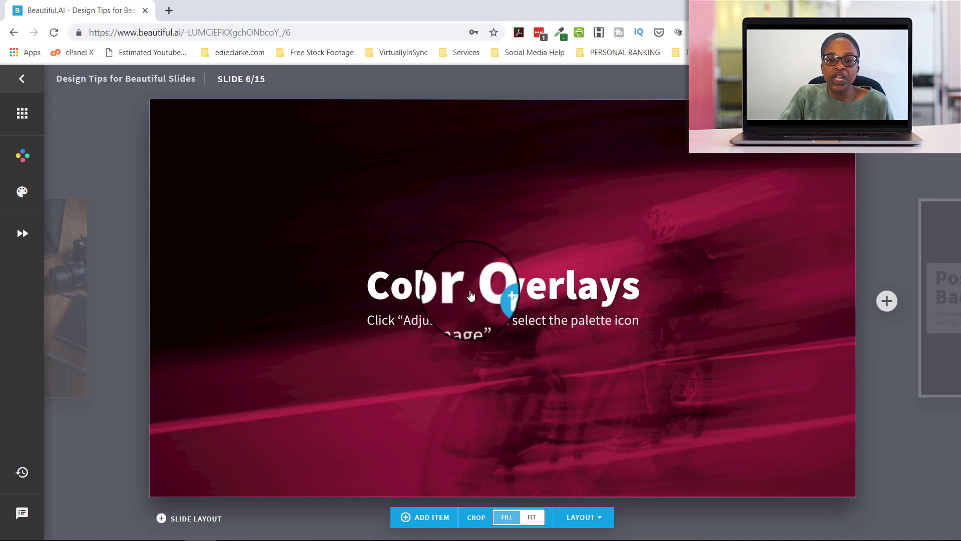
Select the Color Overlays slide's background image to bring up its Adjust Image options.
click(501, 320)
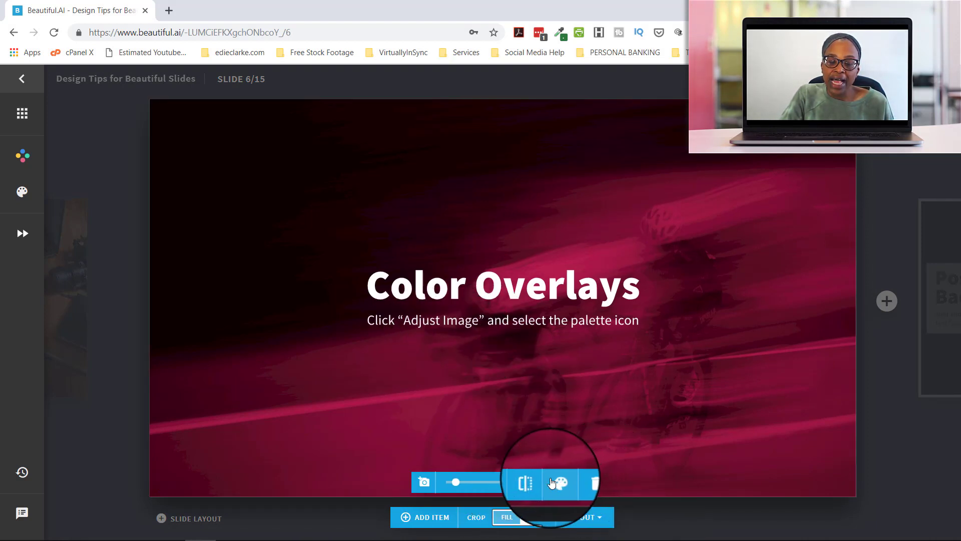
click(557, 483)
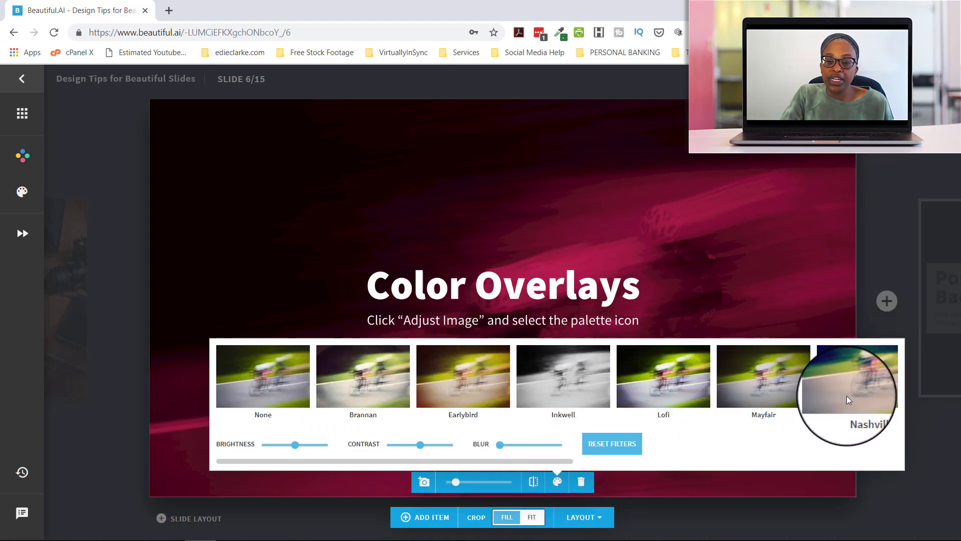
scroll(right, 3)
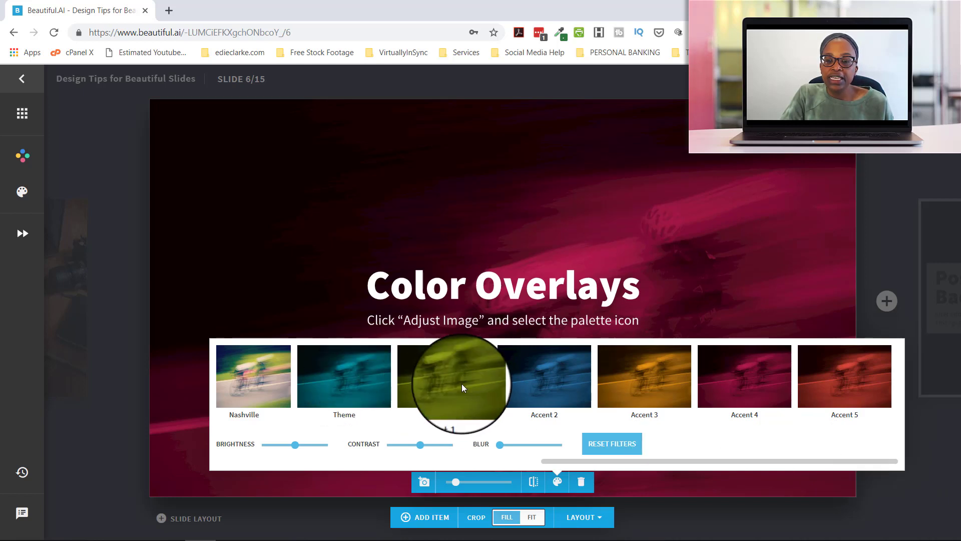
mouse_move(344, 386)
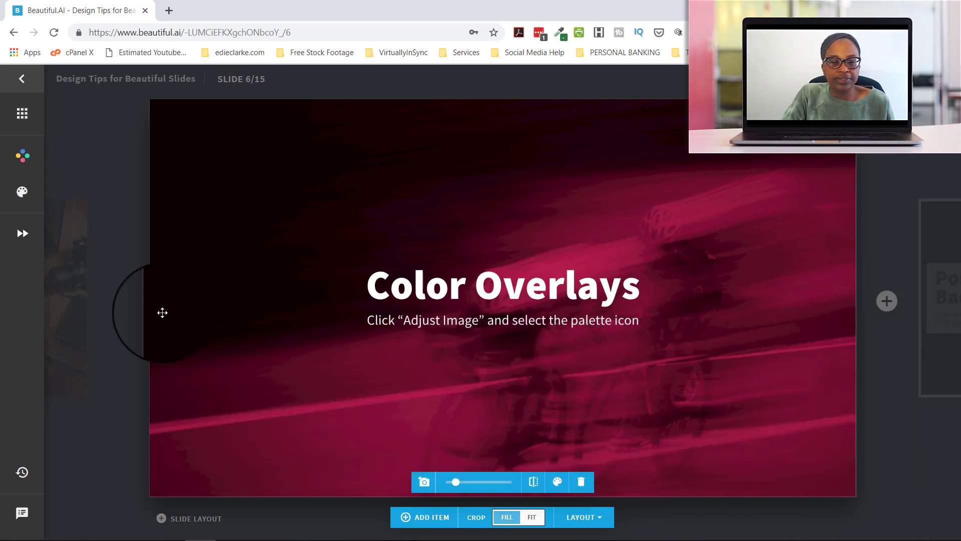
Open Edit Theme on its Colors section to see the Colorful palette.
click(22, 192)
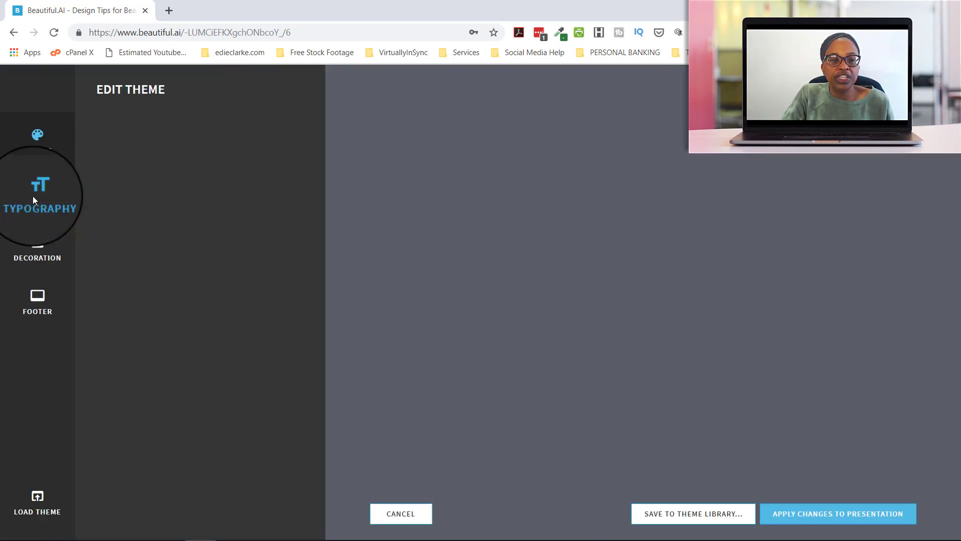
click(37, 139)
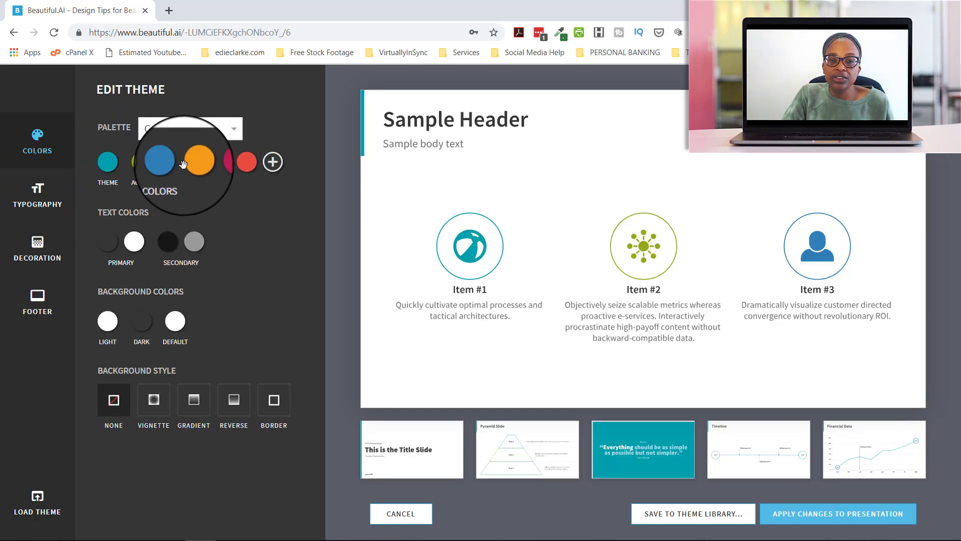
click(191, 129)
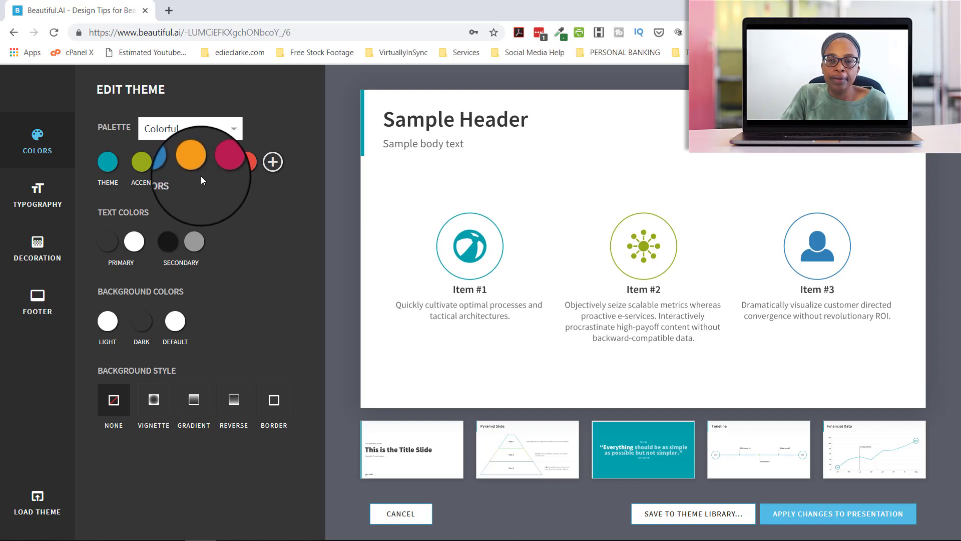
mouse_move(103, 250)
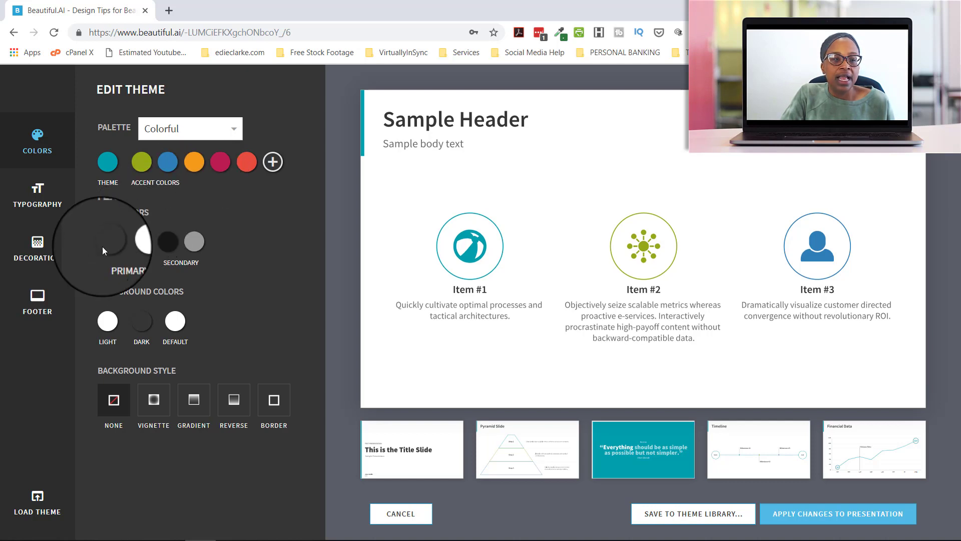
mouse_move(215, 258)
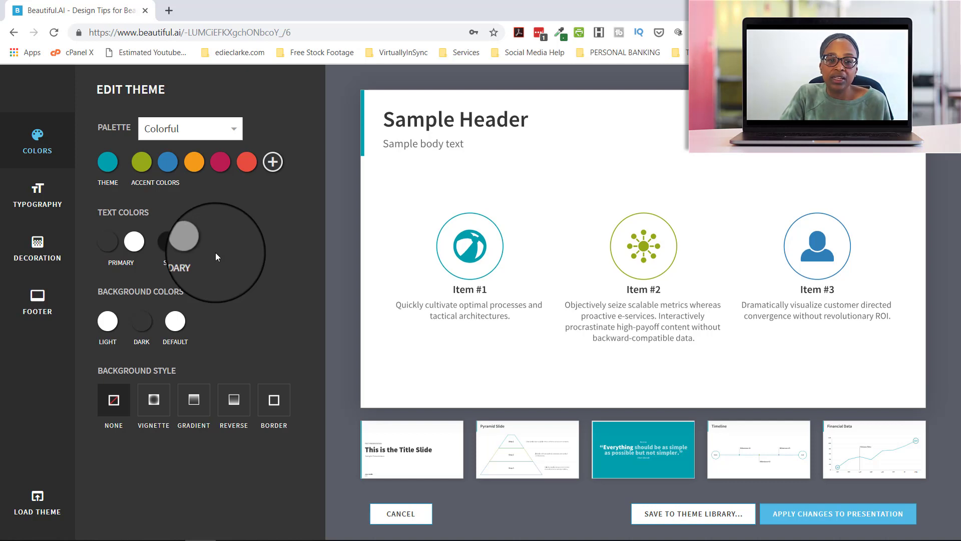
mouse_move(216, 261)
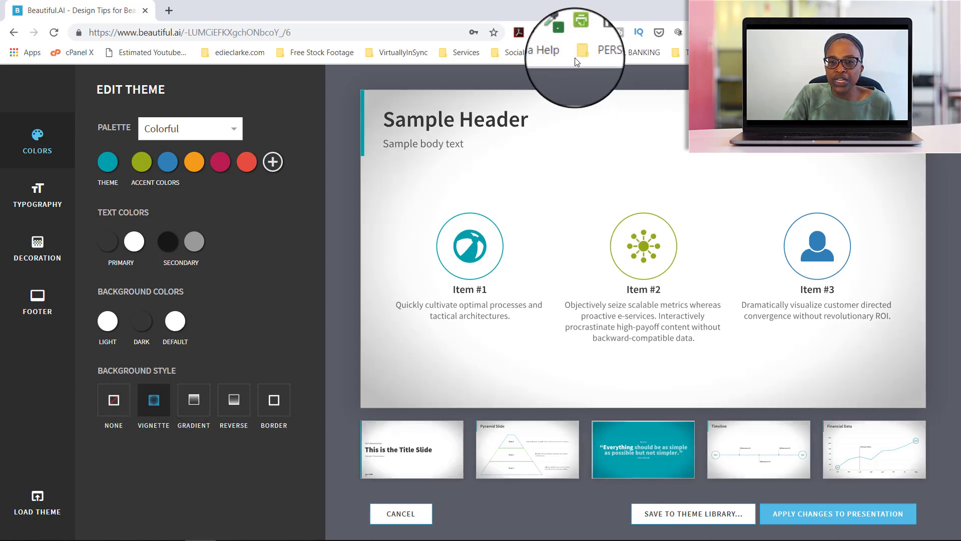
mouse_move(950, 297)
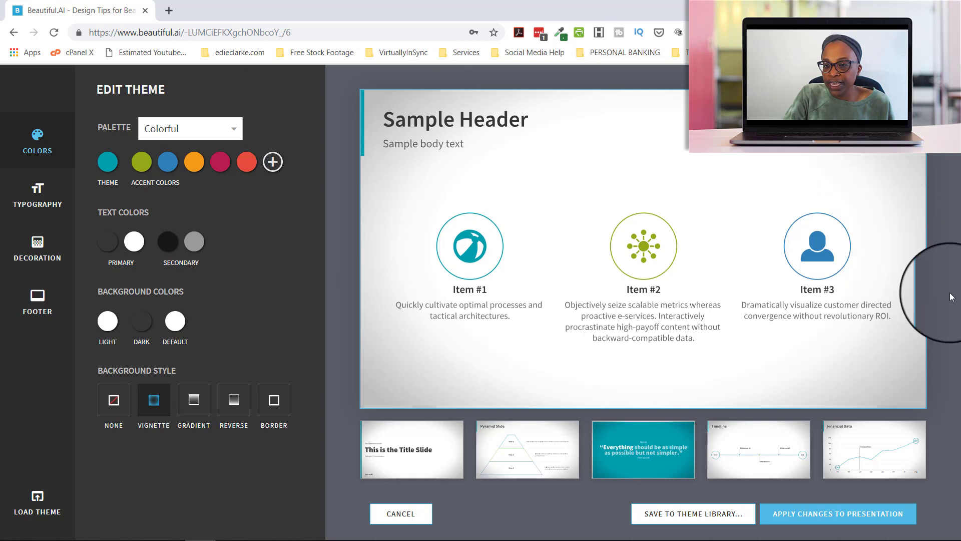
mouse_move(484, 376)
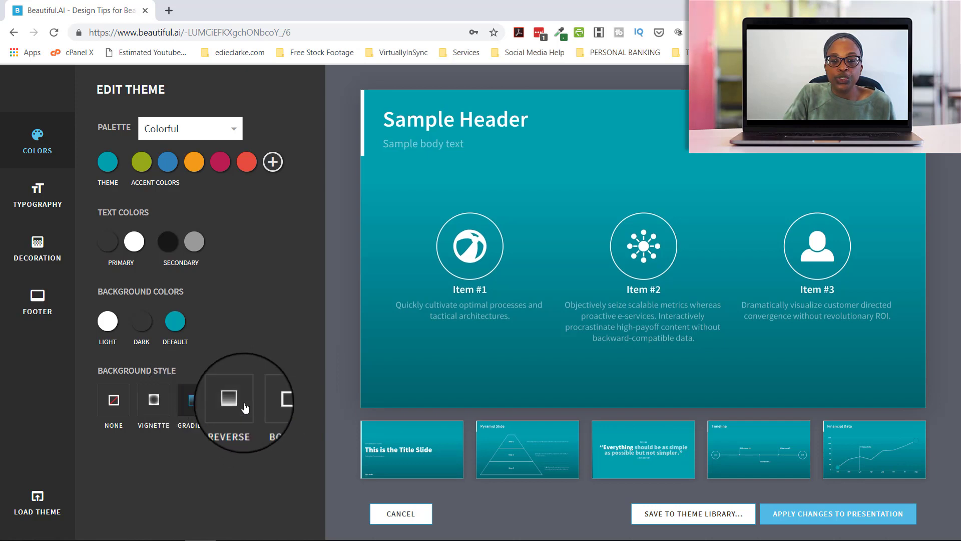
Preview the Reverse background style, then cancel the theme editor without applying changes.
click(231, 398)
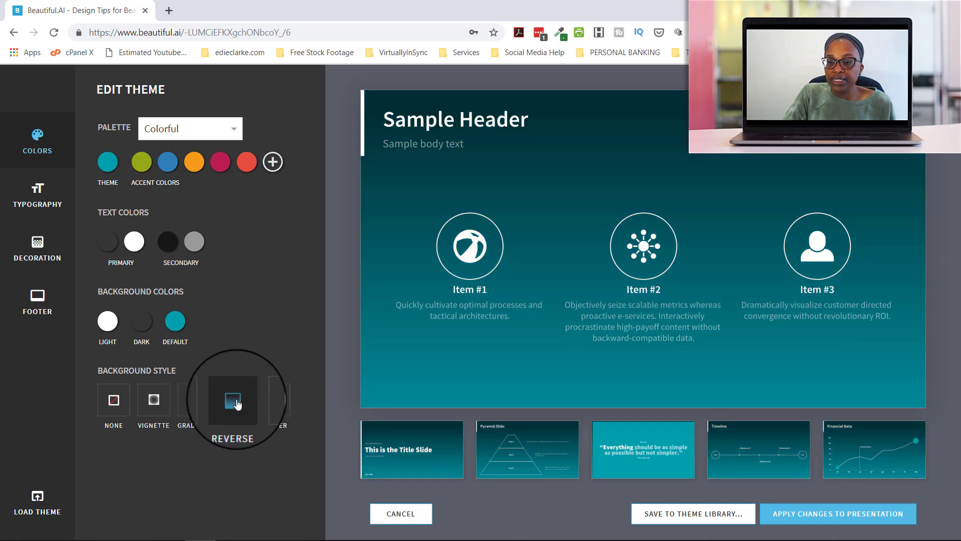
mouse_move(273, 397)
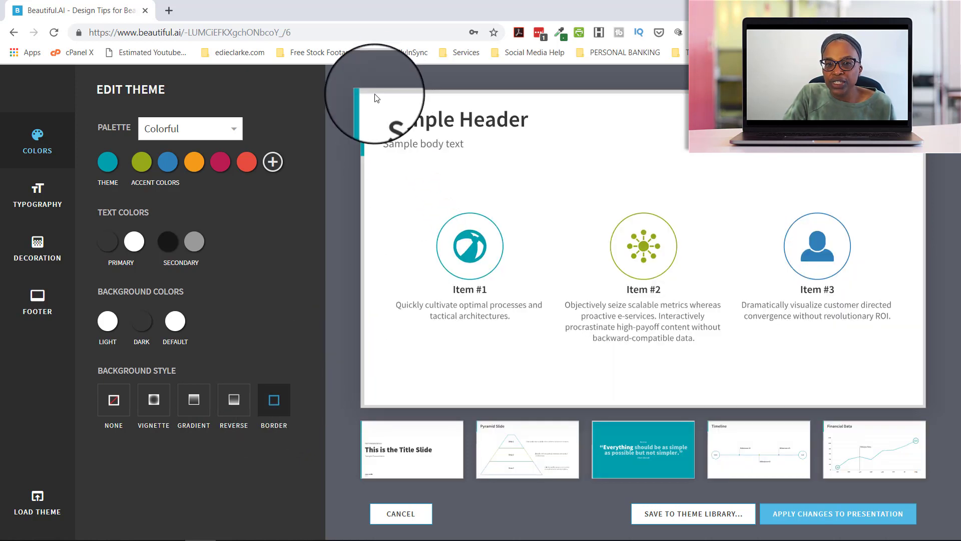
mouse_move(923, 431)
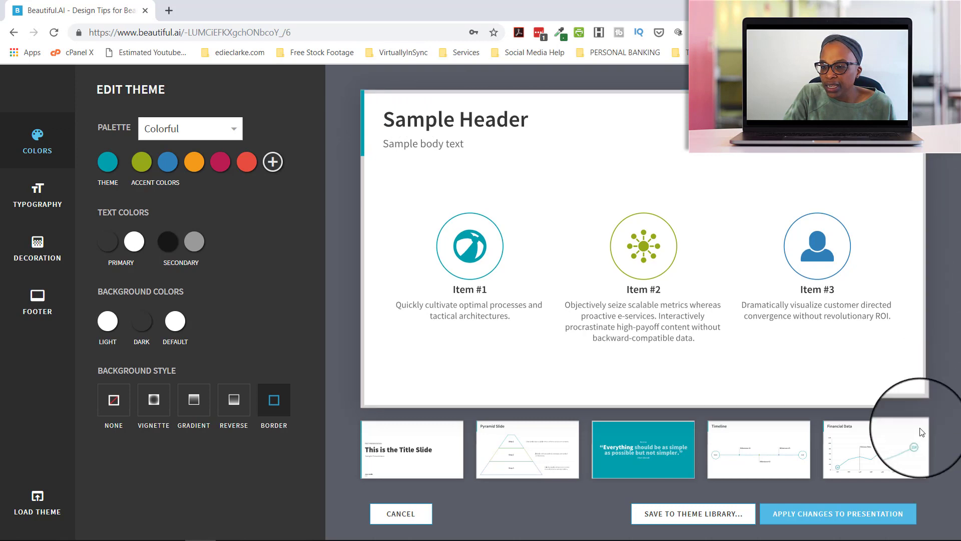
mouse_move(455, 347)
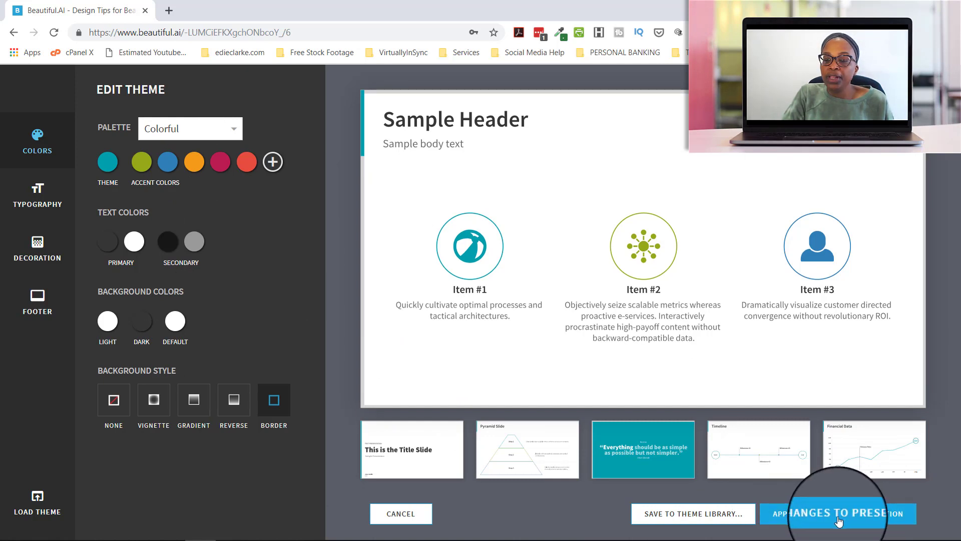
mouse_move(681, 521)
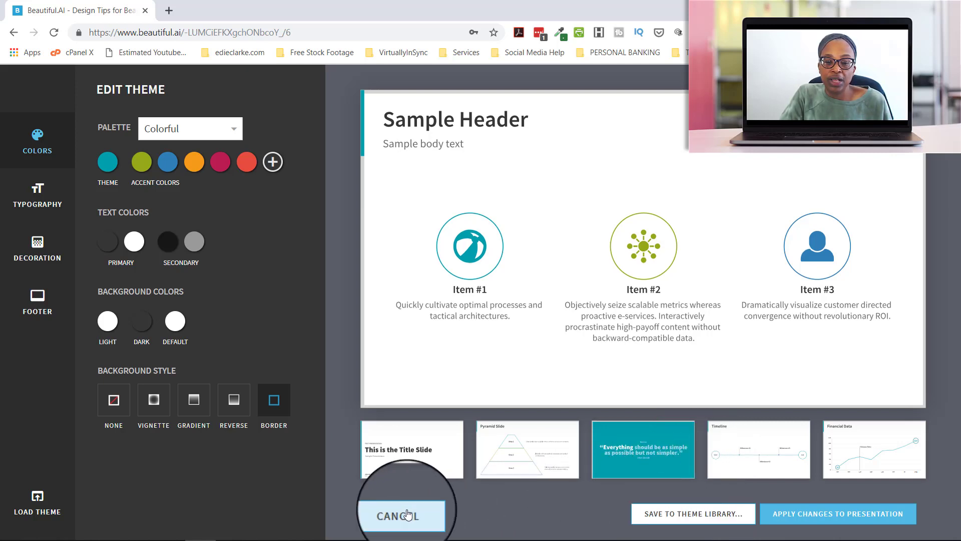
click(400, 516)
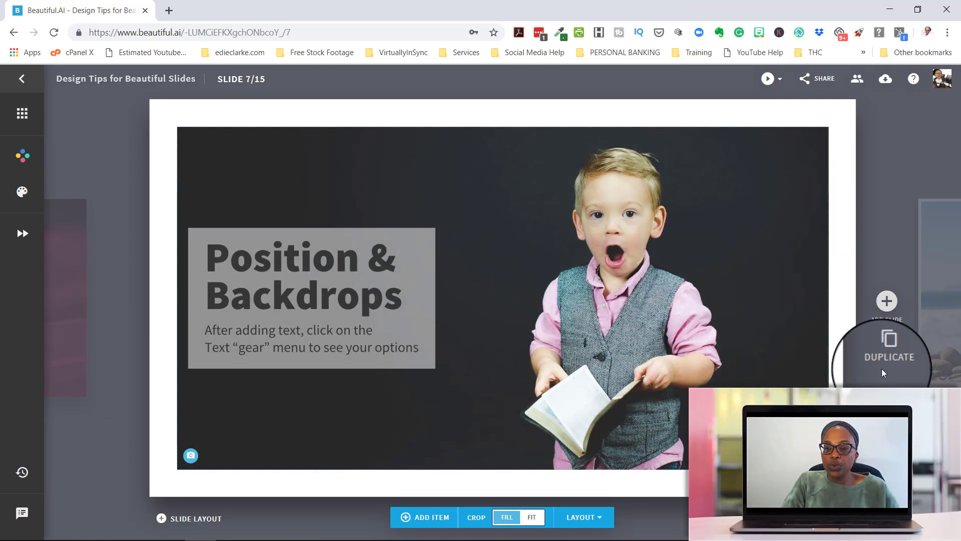
mouse_move(887, 300)
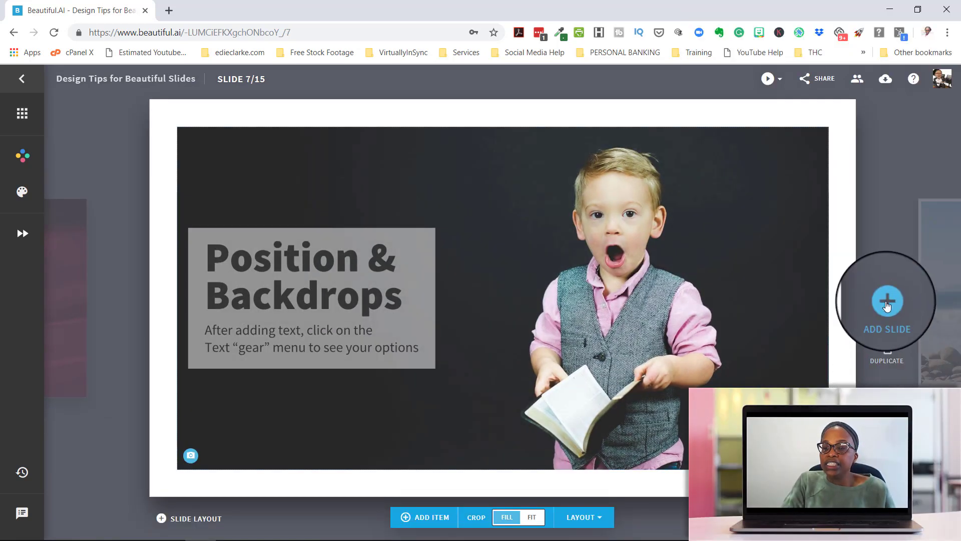
Open Add Slide and scroll the template gallery down to People and Product & Customers.
click(887, 302)
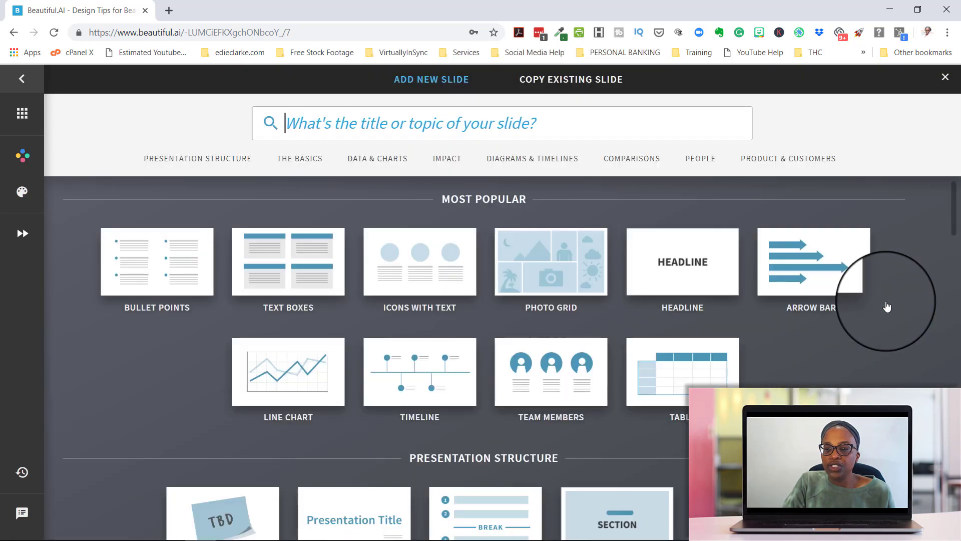
mouse_move(674, 329)
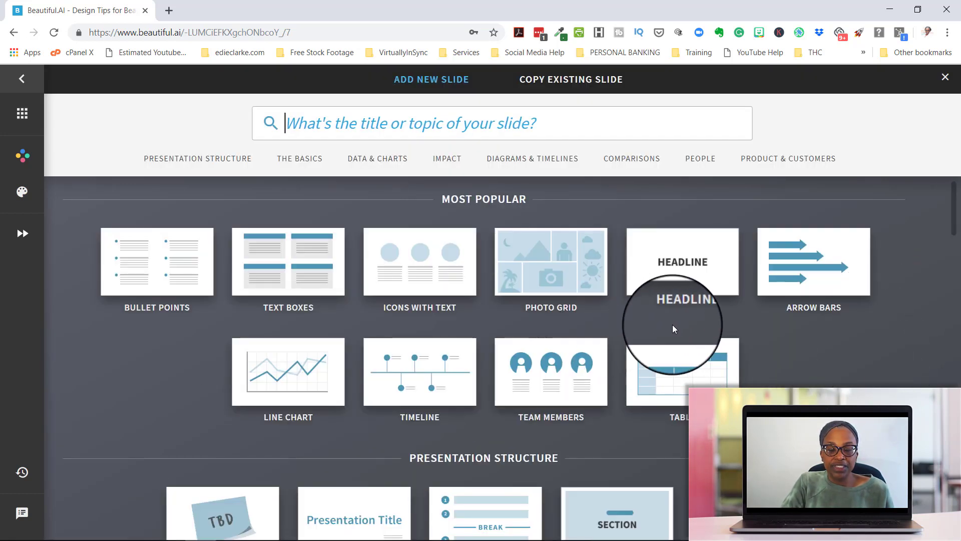
mouse_move(782, 327)
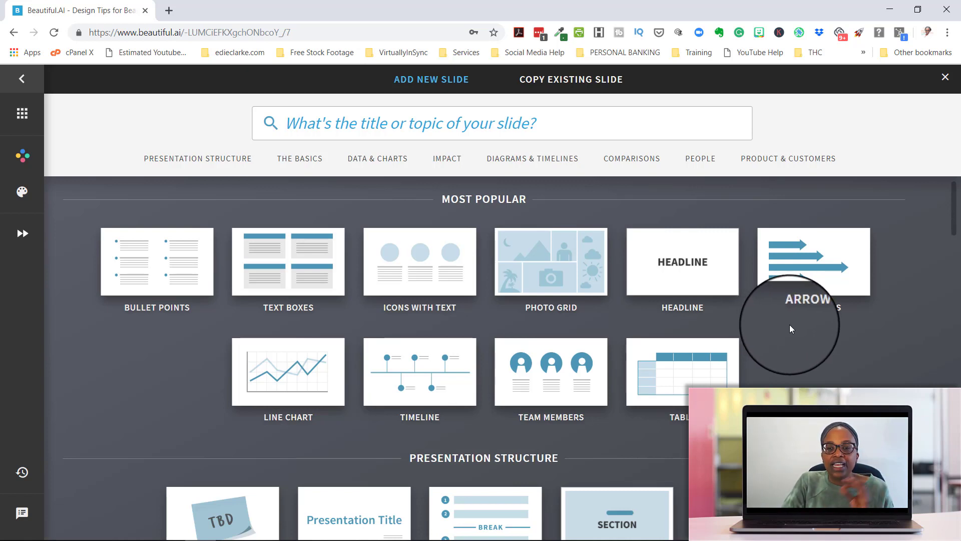
scroll(down, 3)
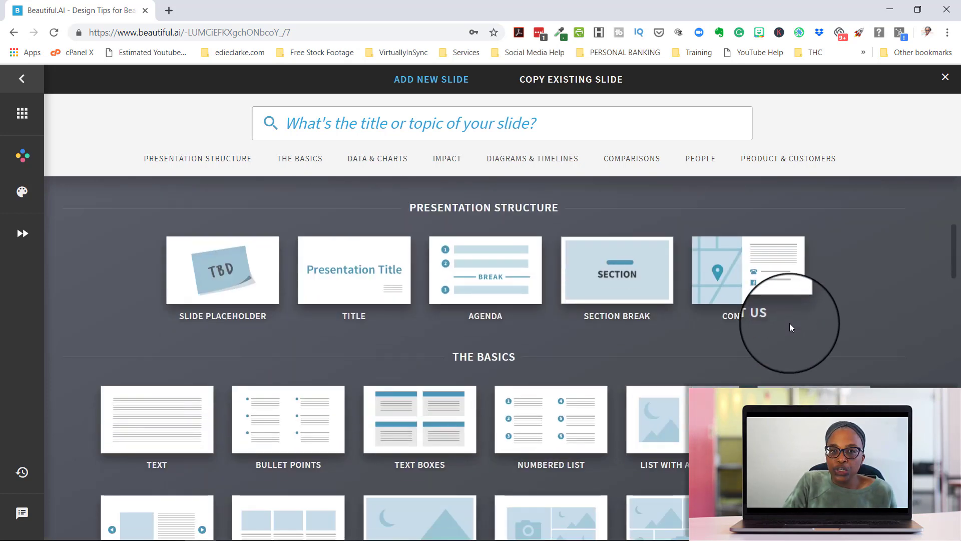
scroll(down, 3)
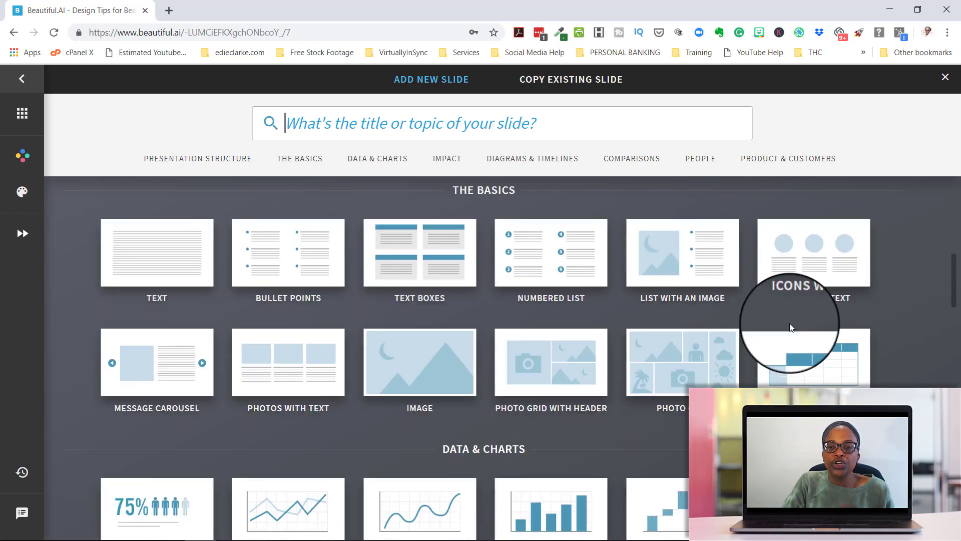
scroll(down, 3)
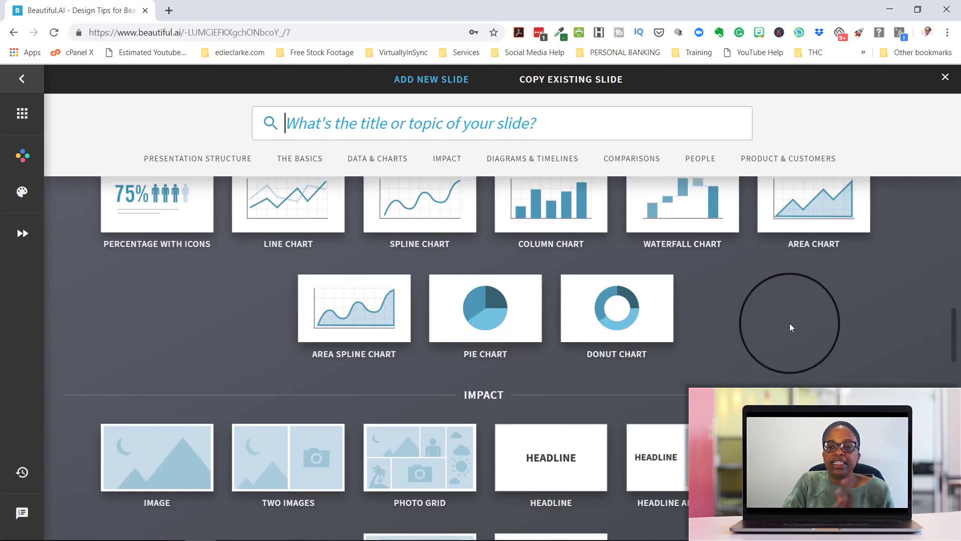
scroll(down, 3)
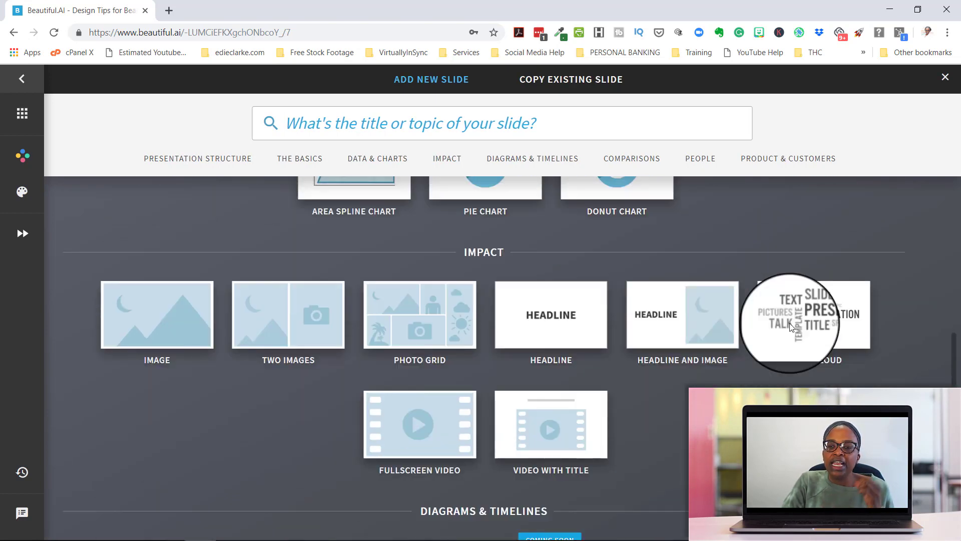
scroll(down, 3)
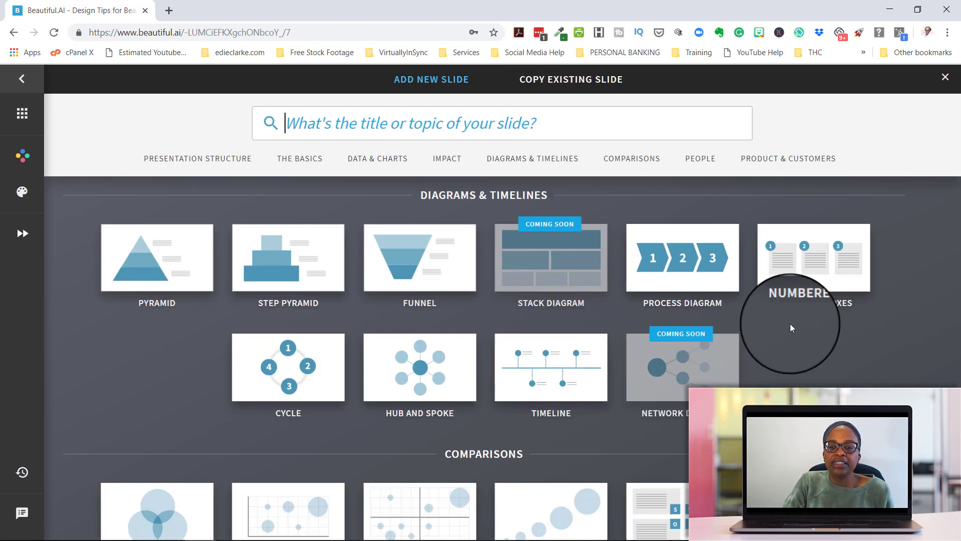
scroll(down, 3)
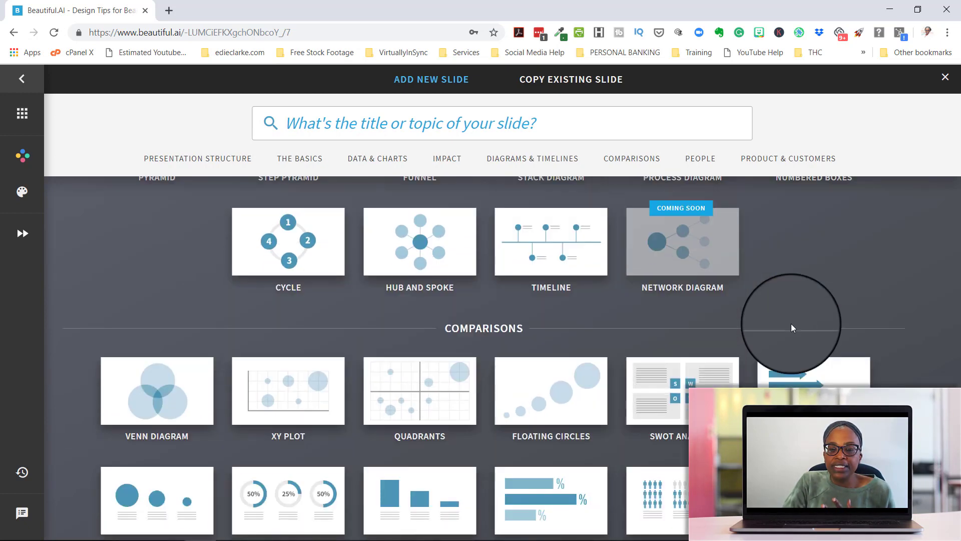
scroll(down, 3)
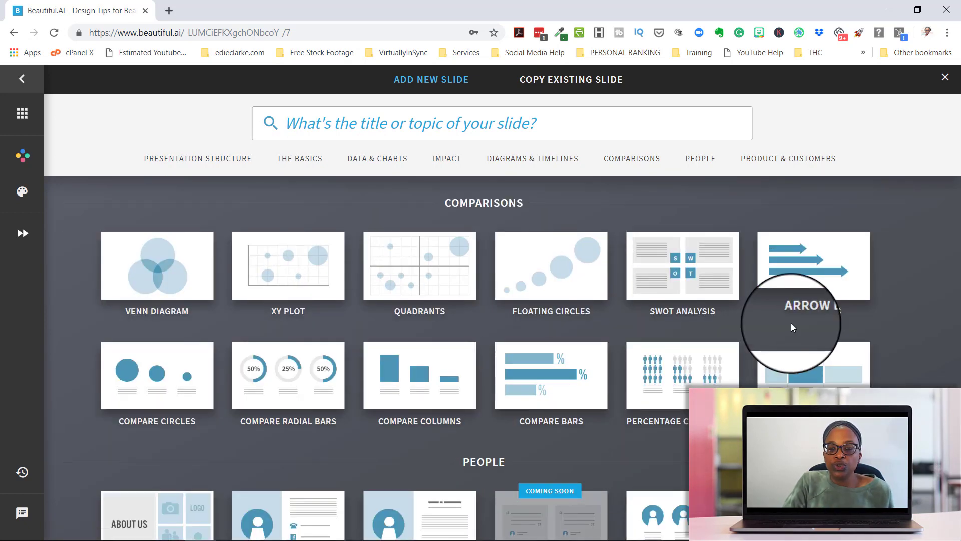
scroll(down, 3)
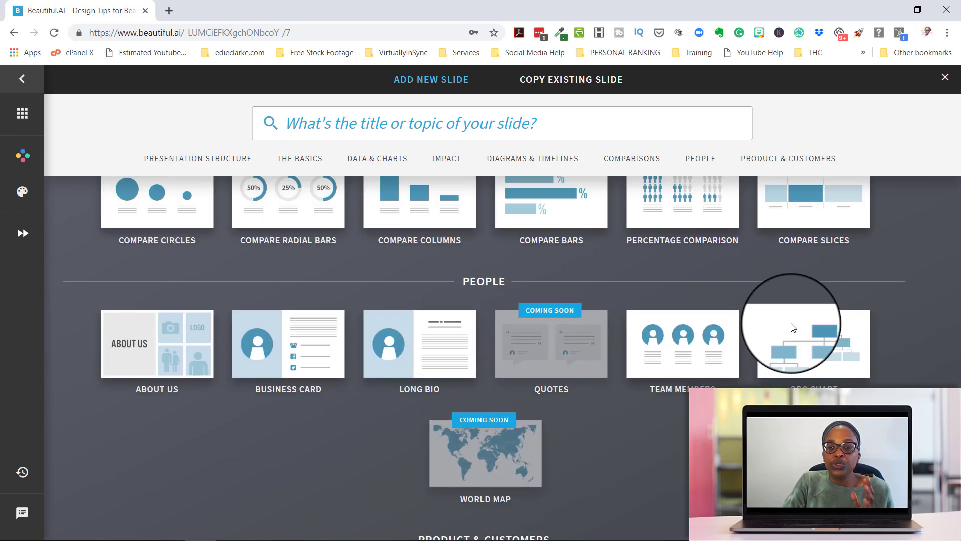
scroll(down, 3)
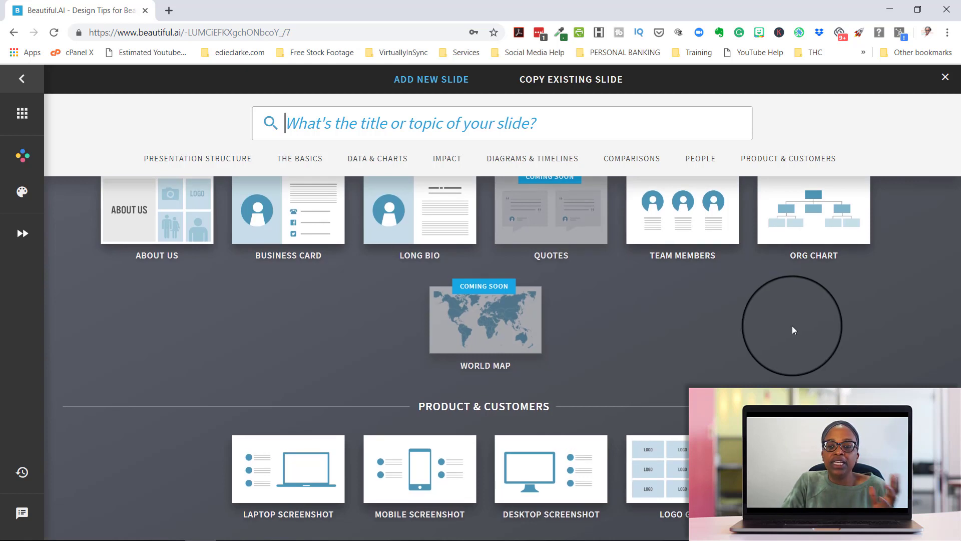
mouse_move(796, 331)
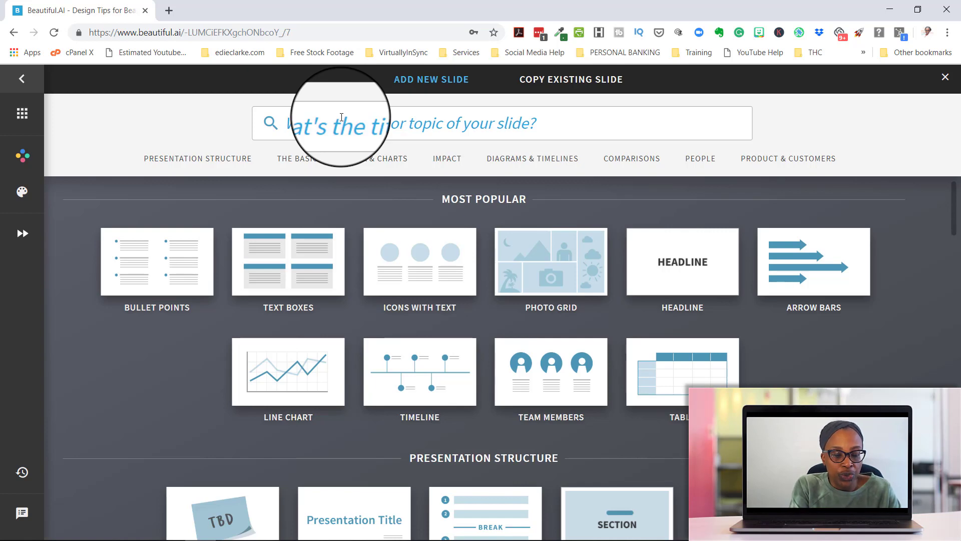
Search the slide templates for 'stat', reset the gallery, then search 'stat' again.
text(s)
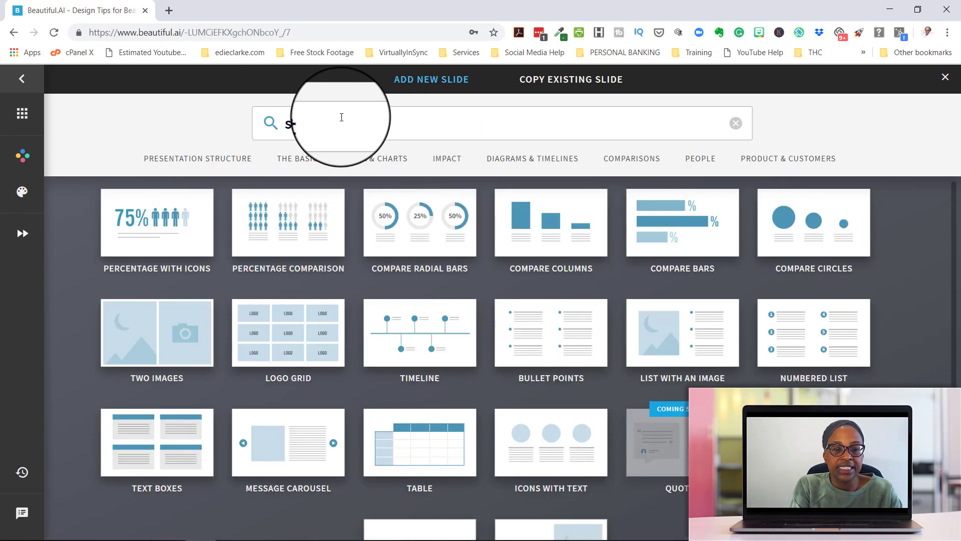
text(stat)
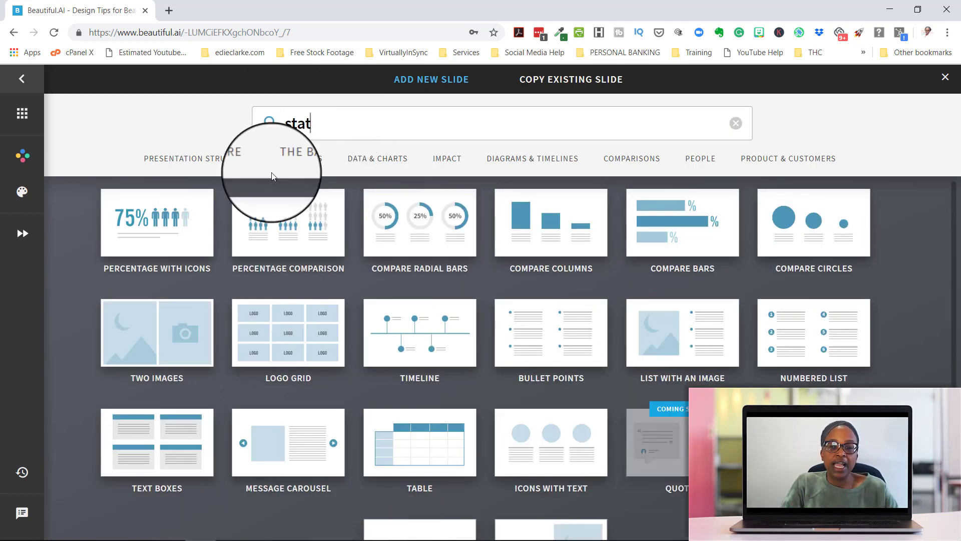
mouse_move(751, 95)
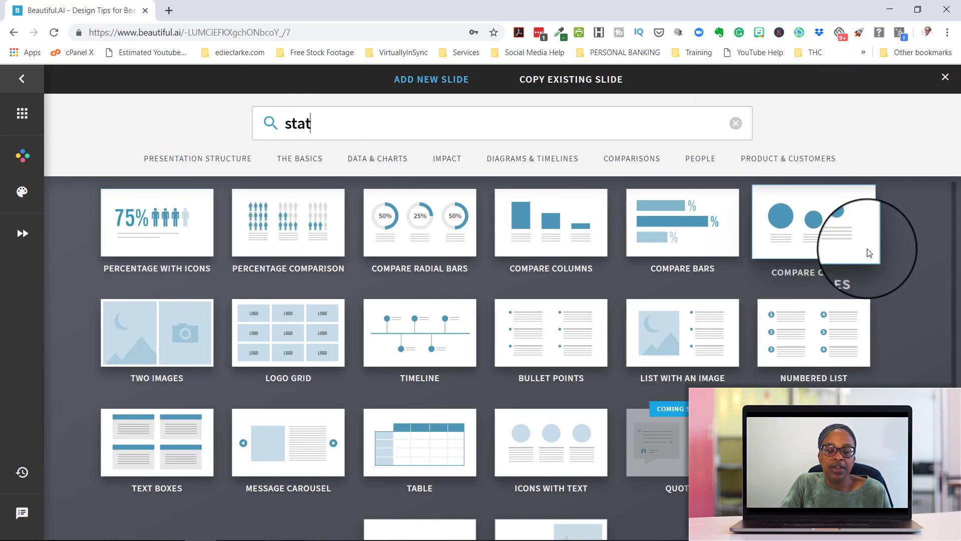
mouse_move(328, 354)
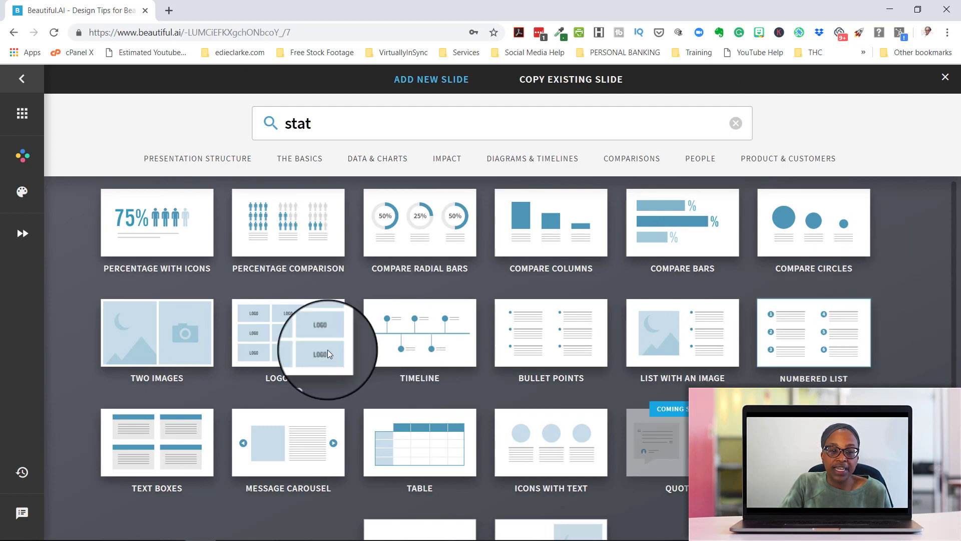
mouse_move(601, 442)
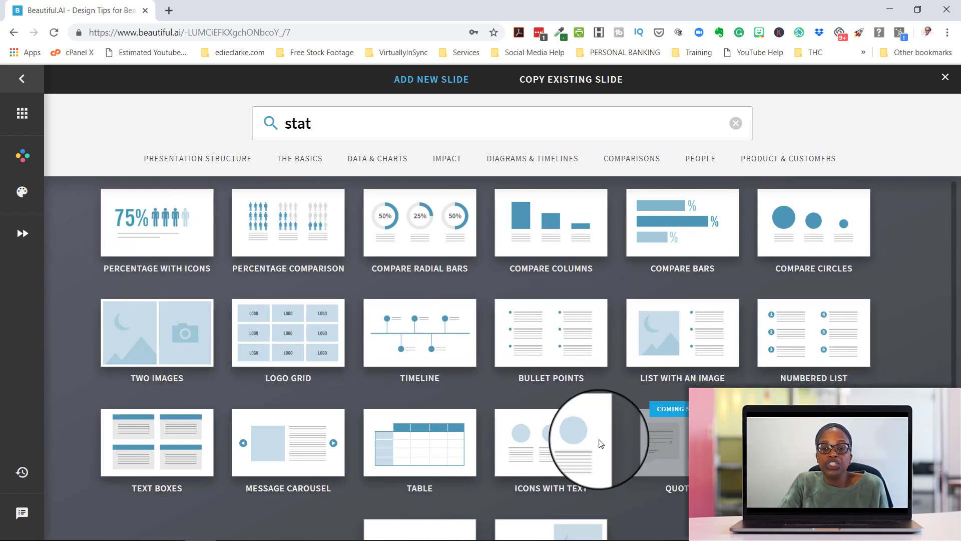
mouse_move(516, 281)
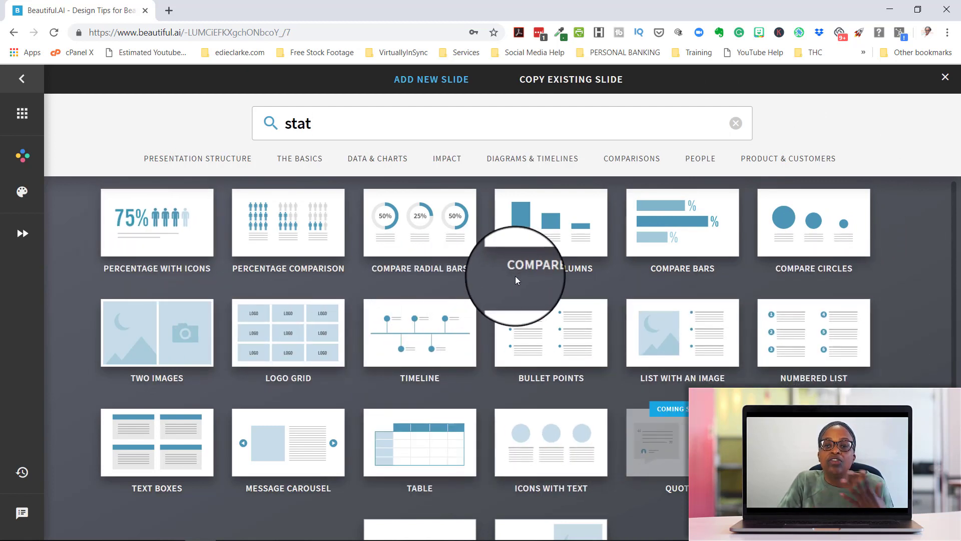
mouse_move(495, 138)
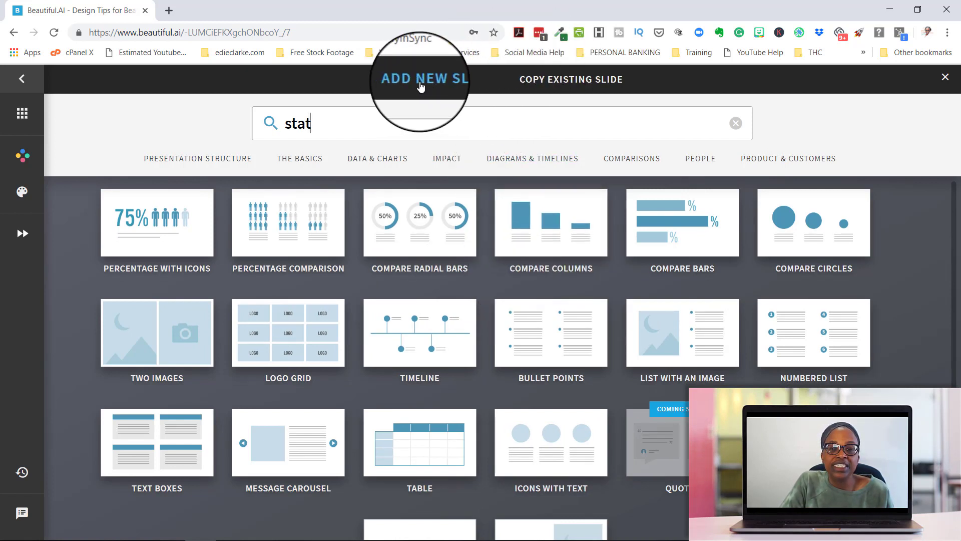
click(736, 122)
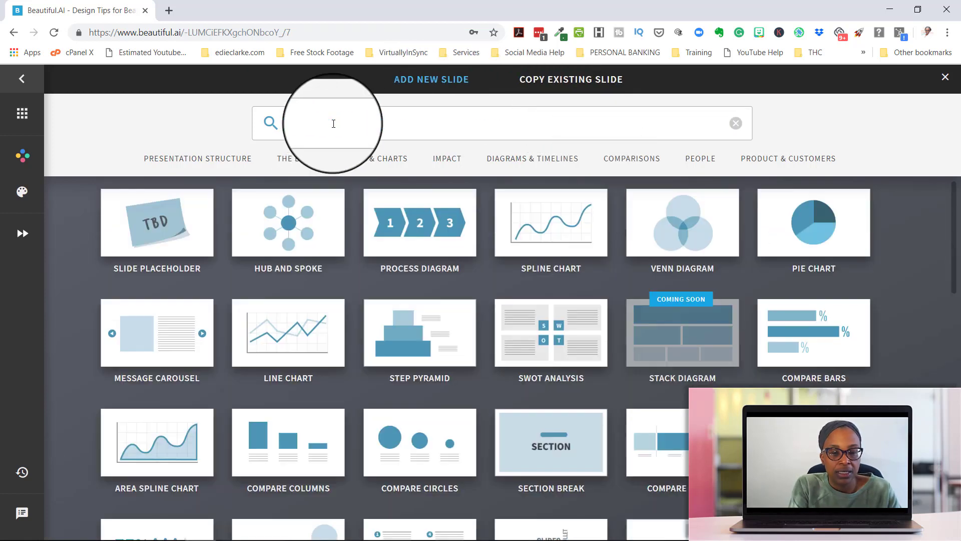
text(stat)
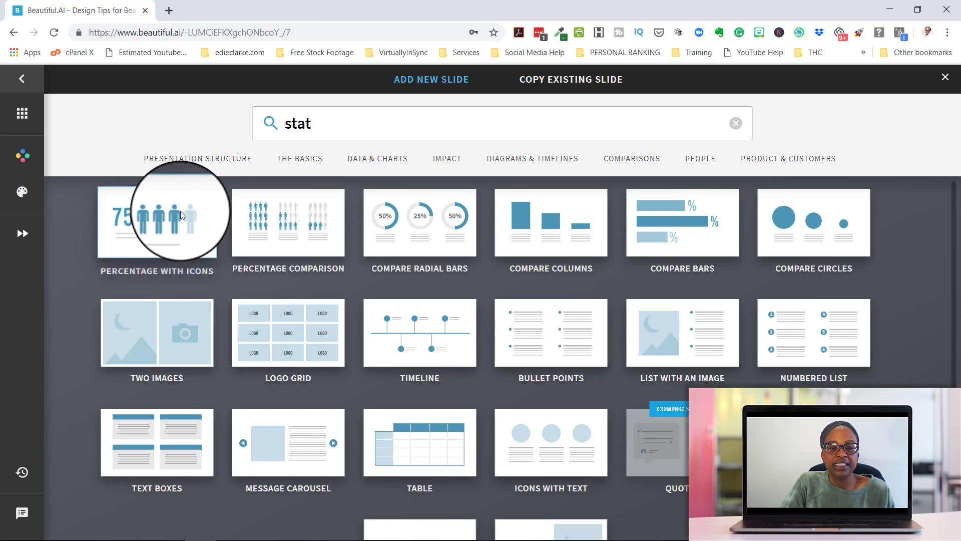
Add two more 75% people-icon stat rows and dismiss the no-more-room warning.
click(156, 222)
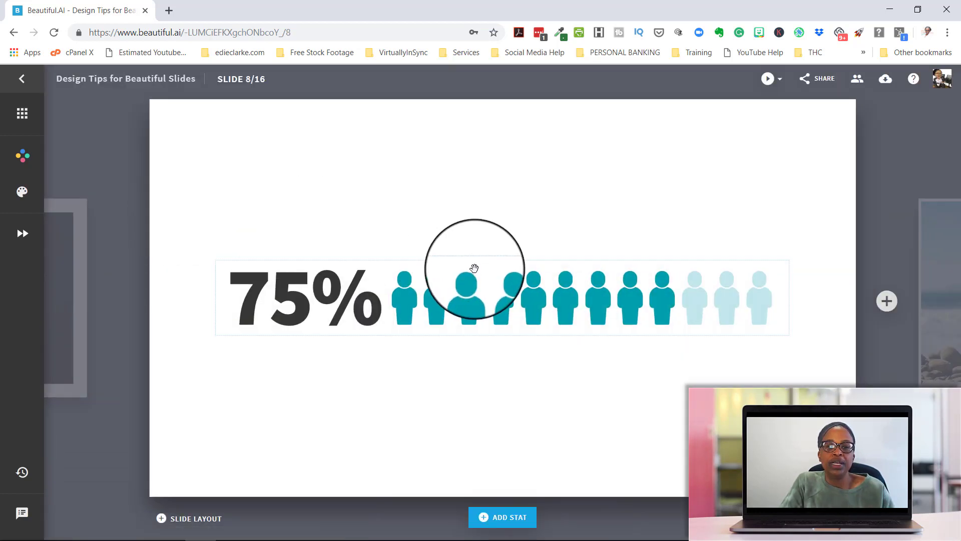
mouse_move(478, 270)
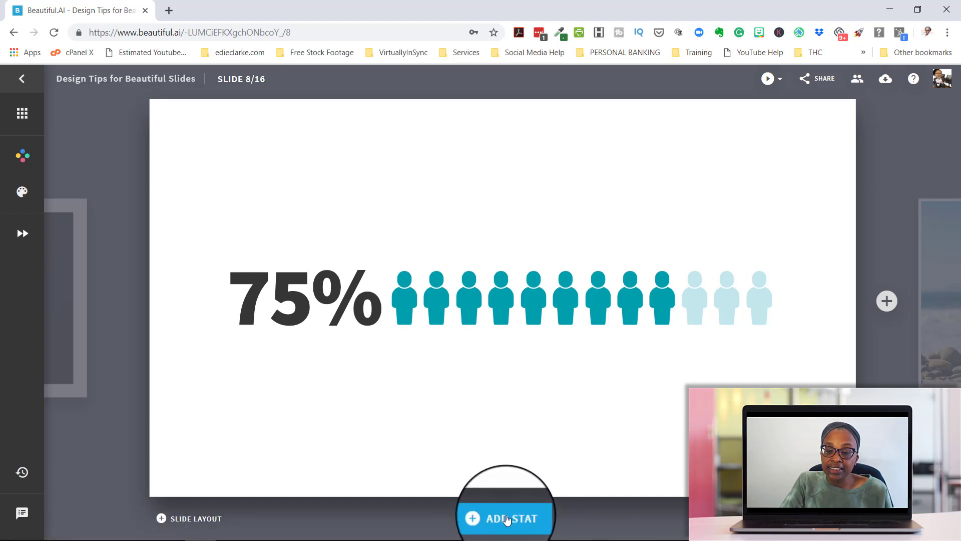
click(505, 517)
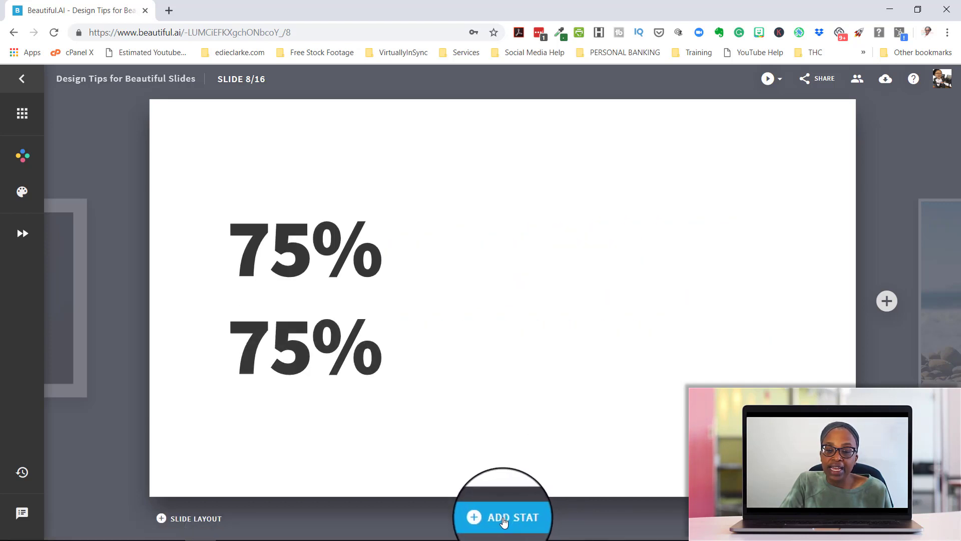
click(502, 516)
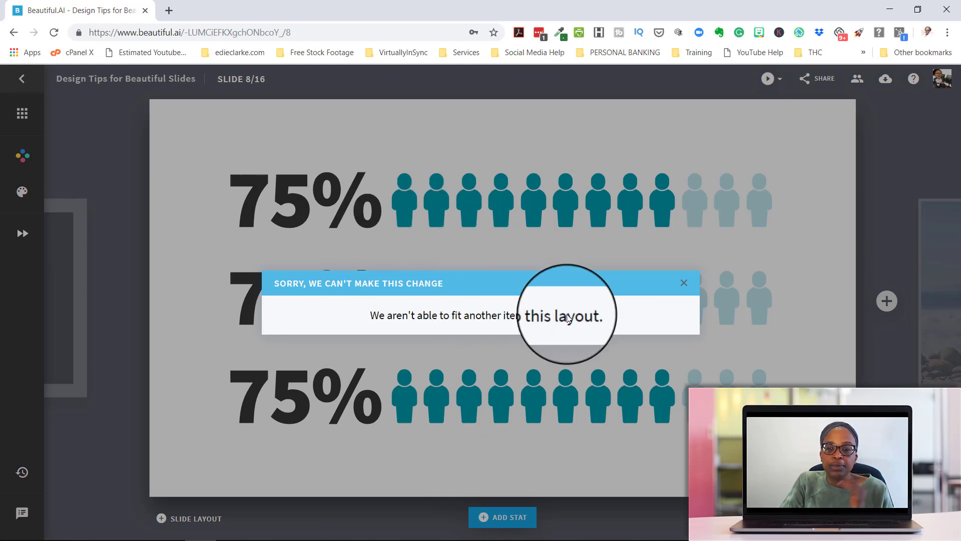
click(683, 282)
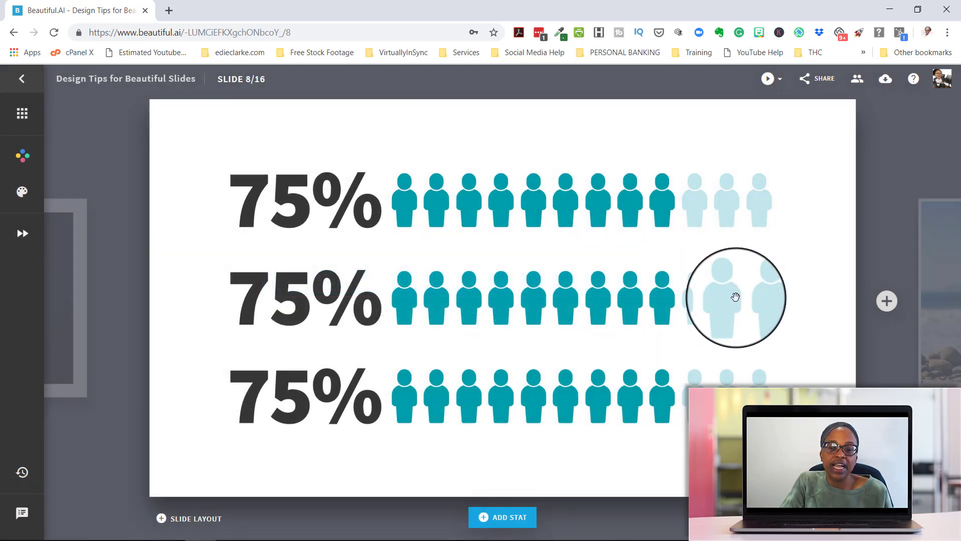
mouse_move(499, 355)
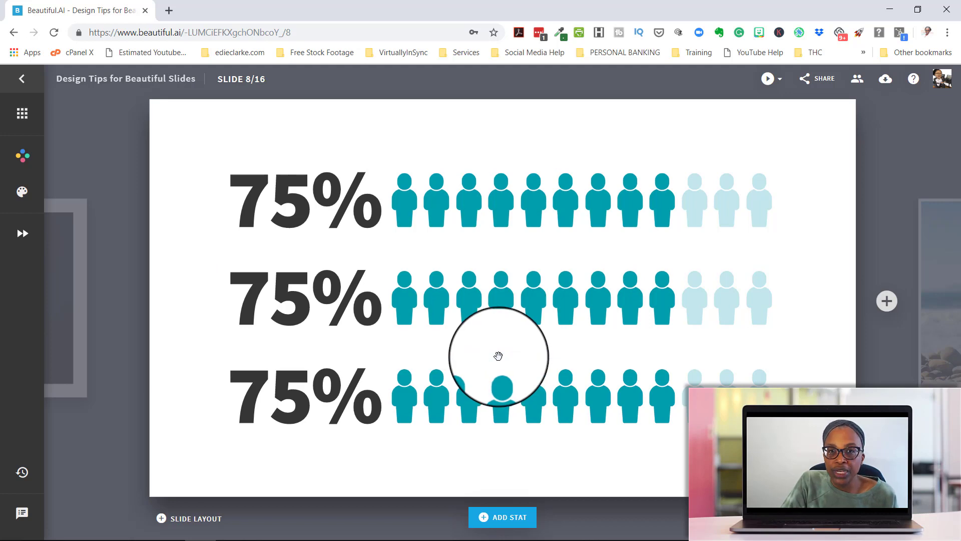
mouse_move(502, 358)
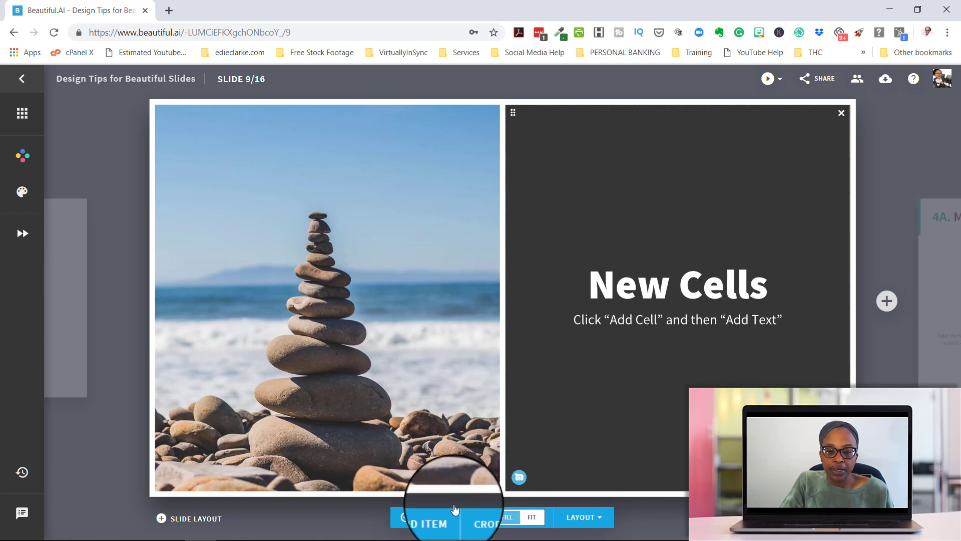
Insert a second cell below New Cells in slide 9's photo grid.
click(429, 518)
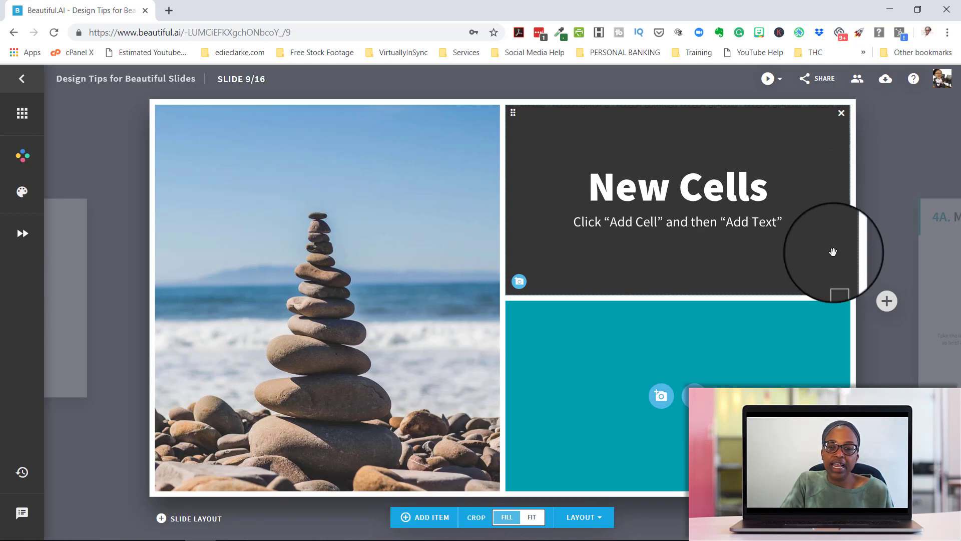
mouse_move(644, 362)
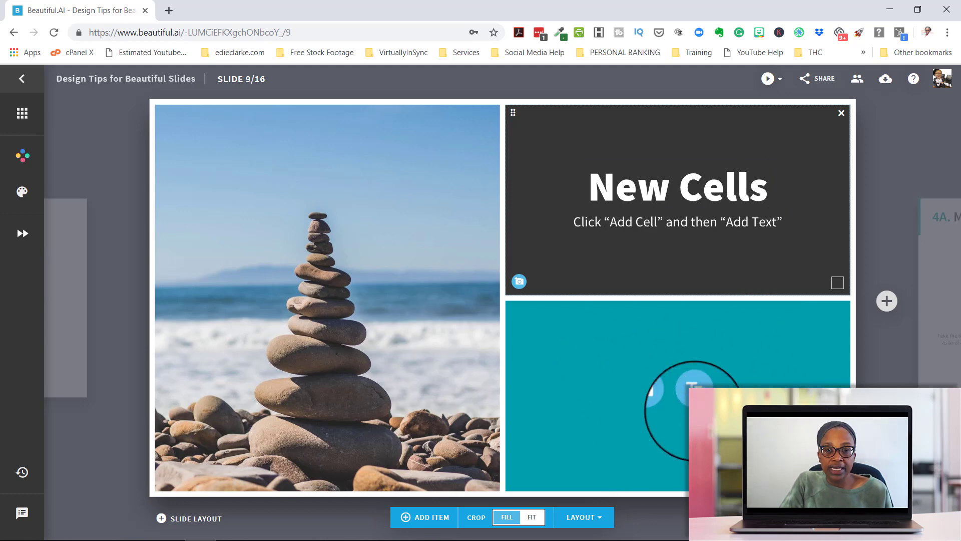
Browse 'business' stock photos for the new cell, then advance to slide 15.
click(518, 282)
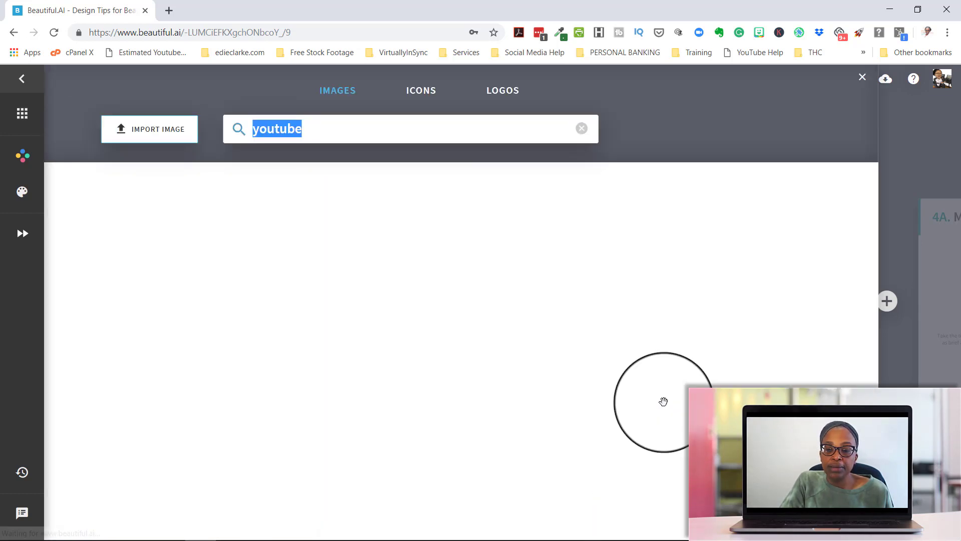
click(612, 180)
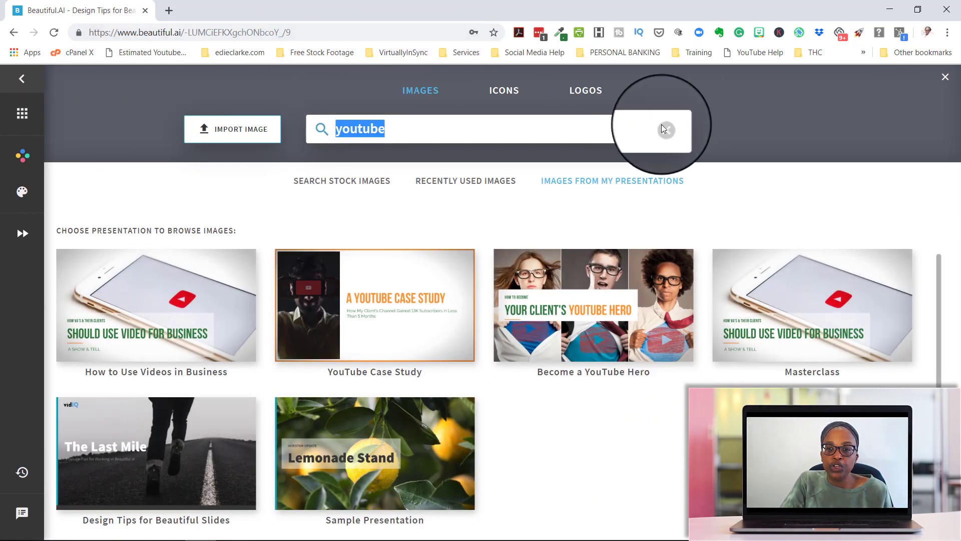
click(666, 130)
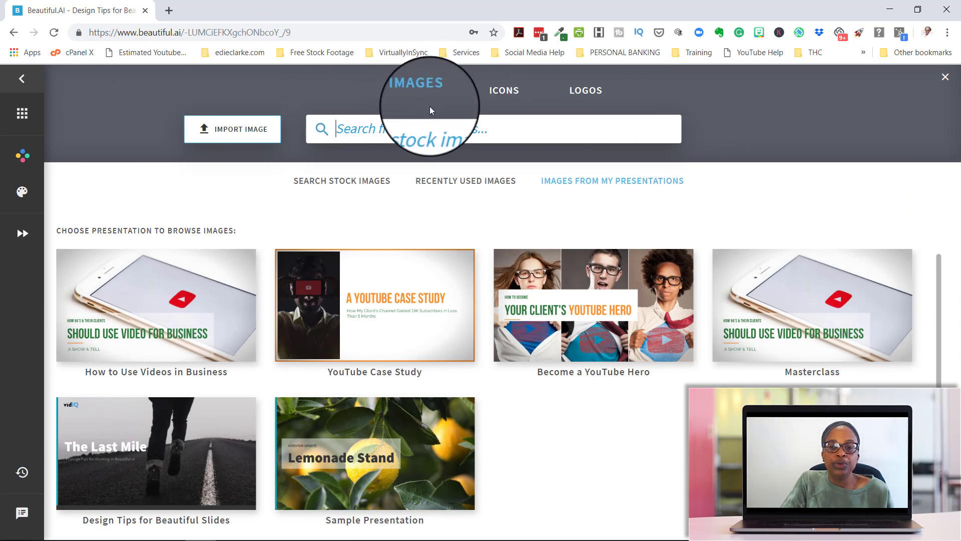
click(341, 180)
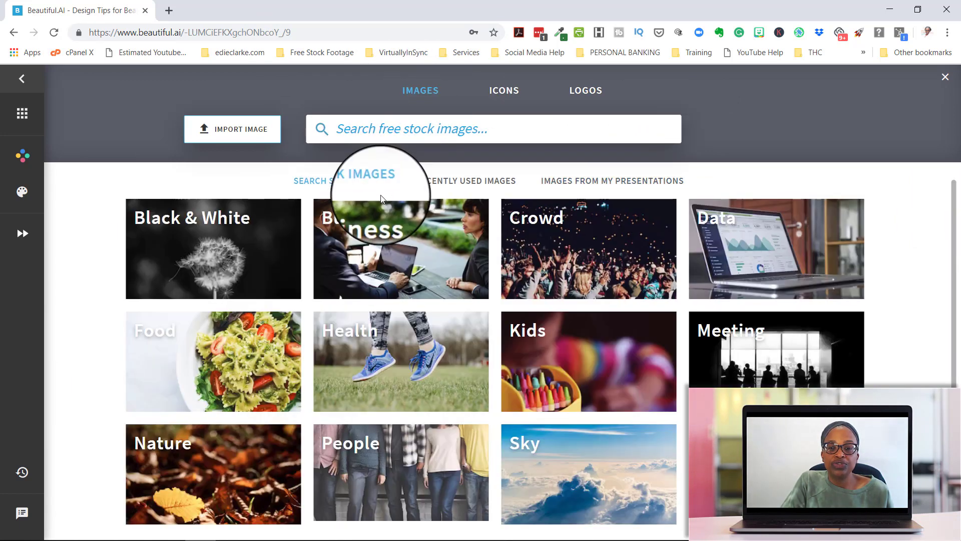
text(business)
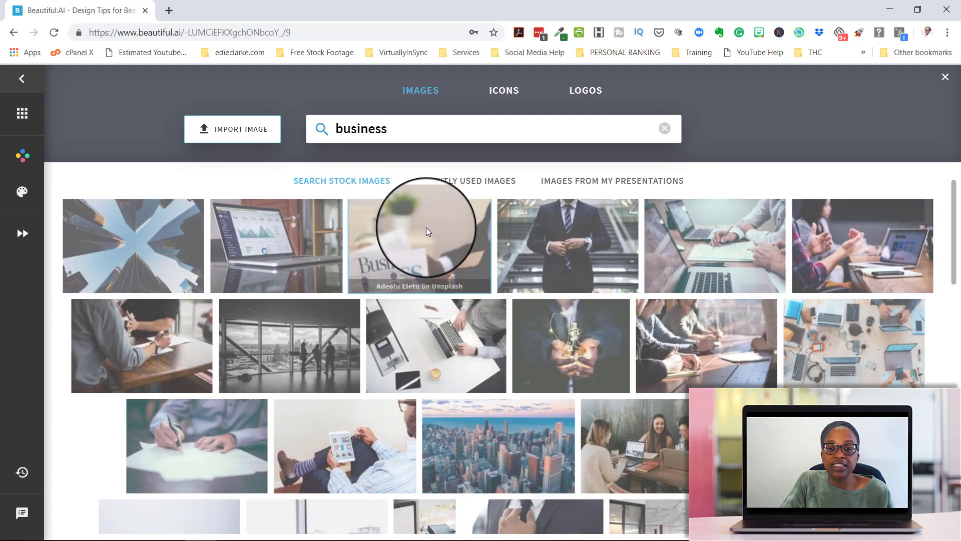
scroll(down, 3)
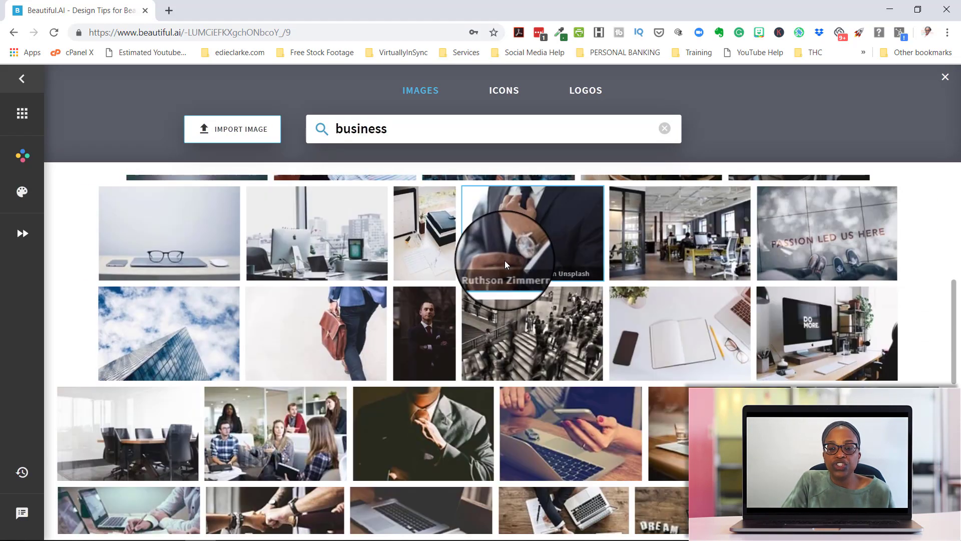
scroll(down, 3)
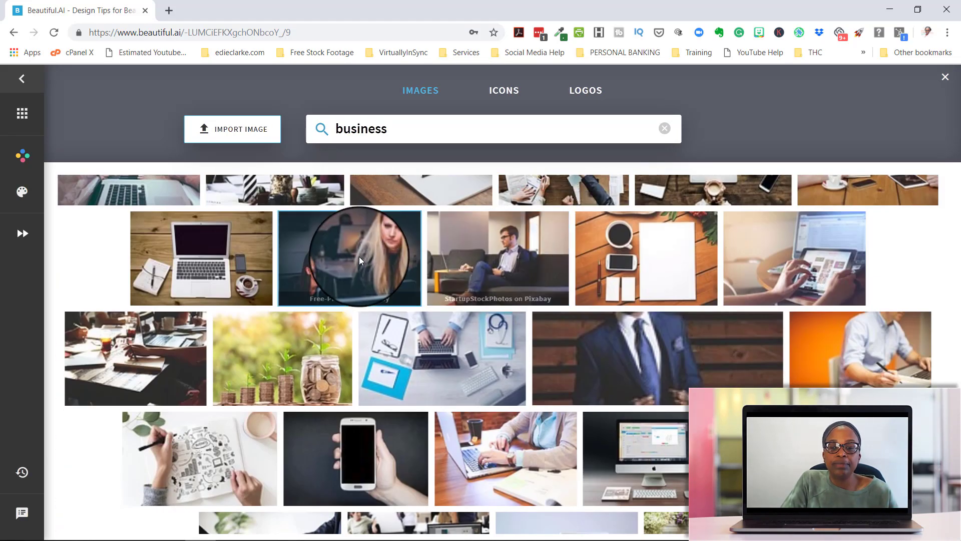
mouse_move(621, 235)
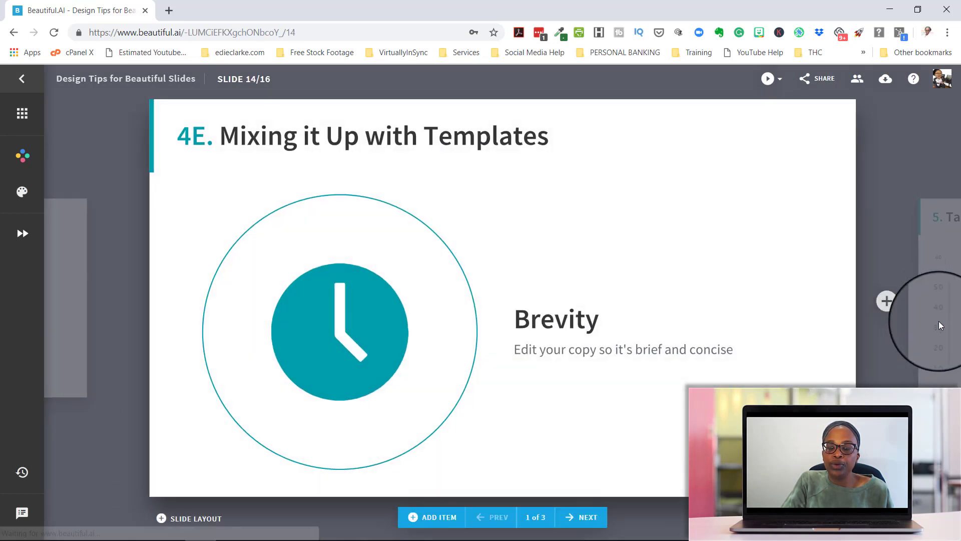
click(580, 517)
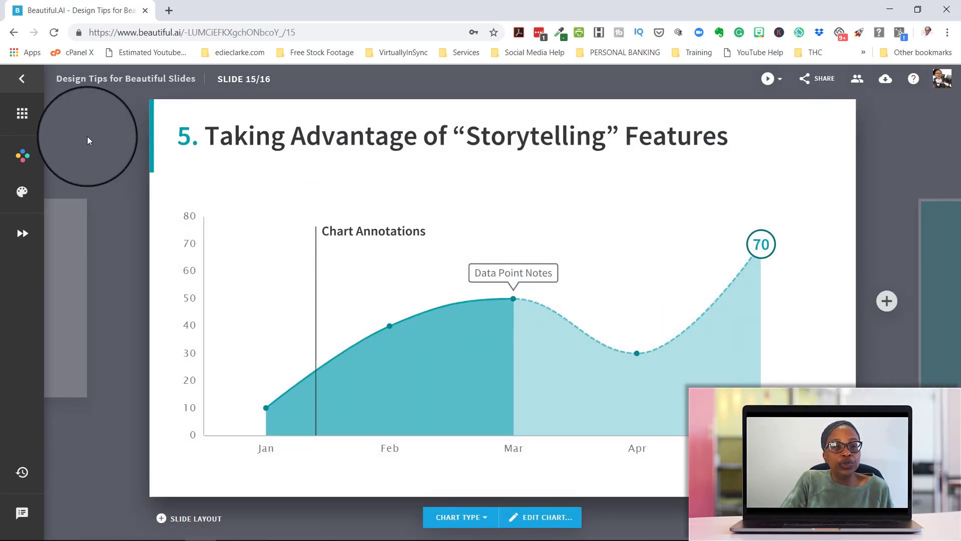
mouse_move(23, 115)
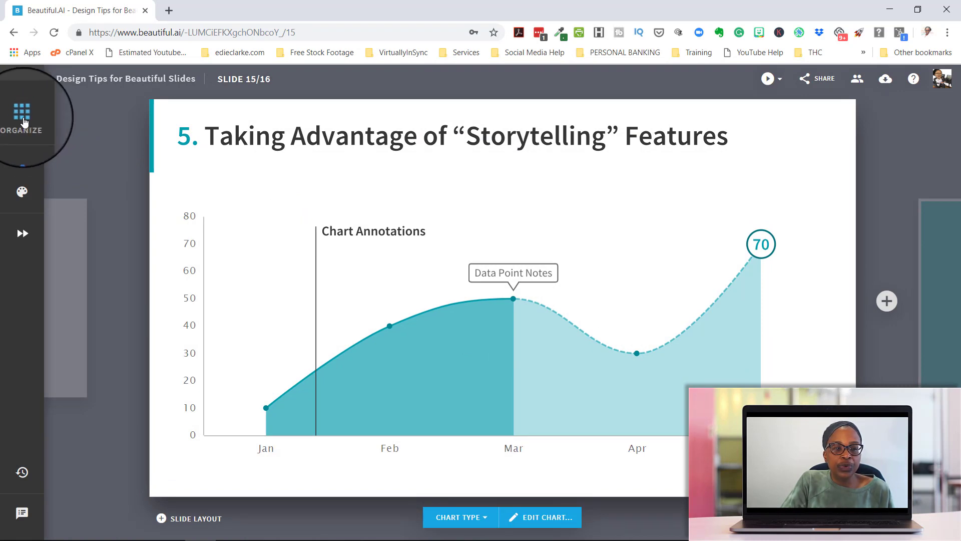
Show all 16 slides as thumbnails in Organize view and scroll through them.
click(22, 109)
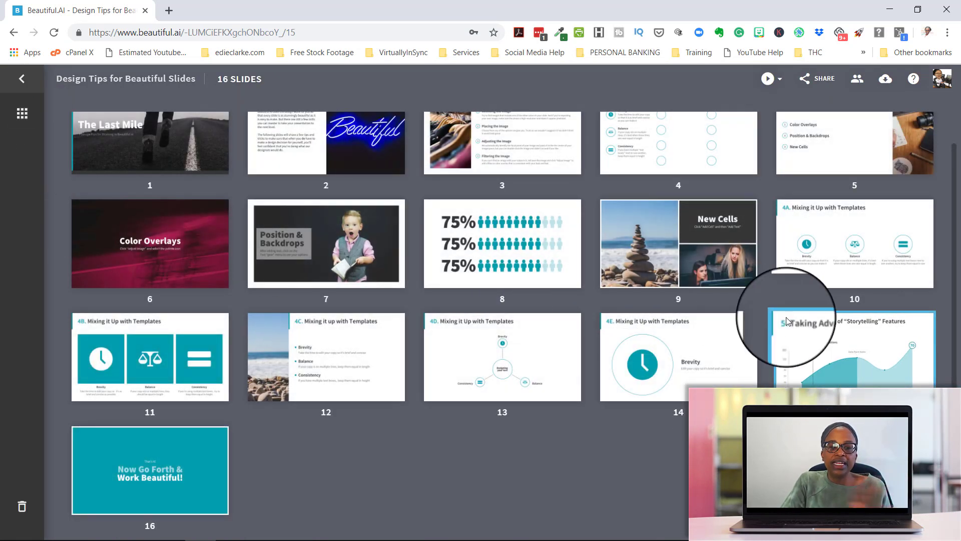
mouse_move(595, 301)
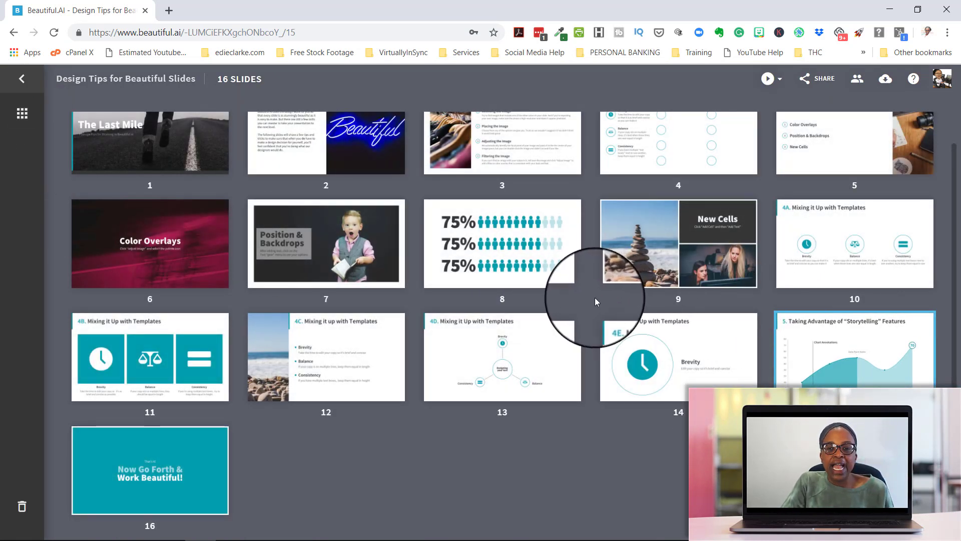
scroll(down, 3)
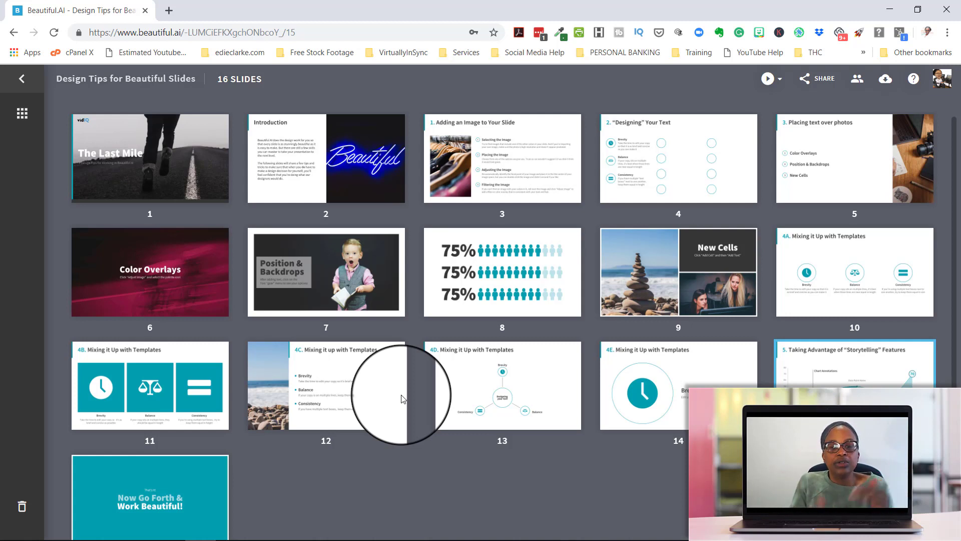
mouse_move(224, 199)
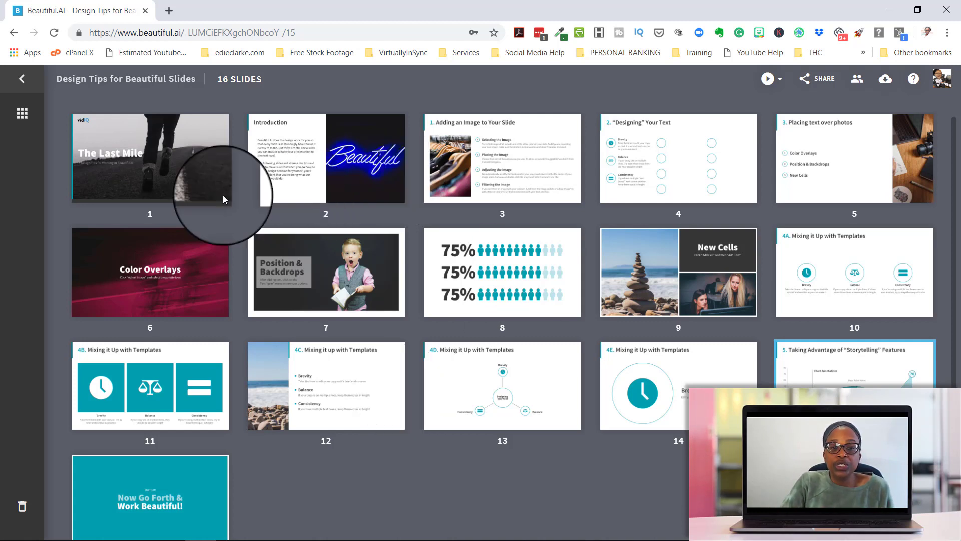
mouse_move(788, 250)
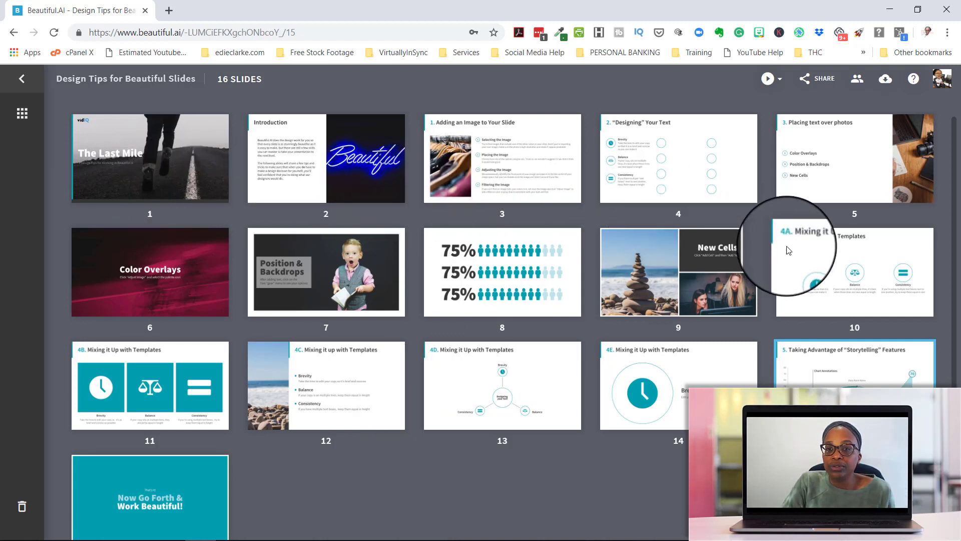
mouse_move(863, 371)
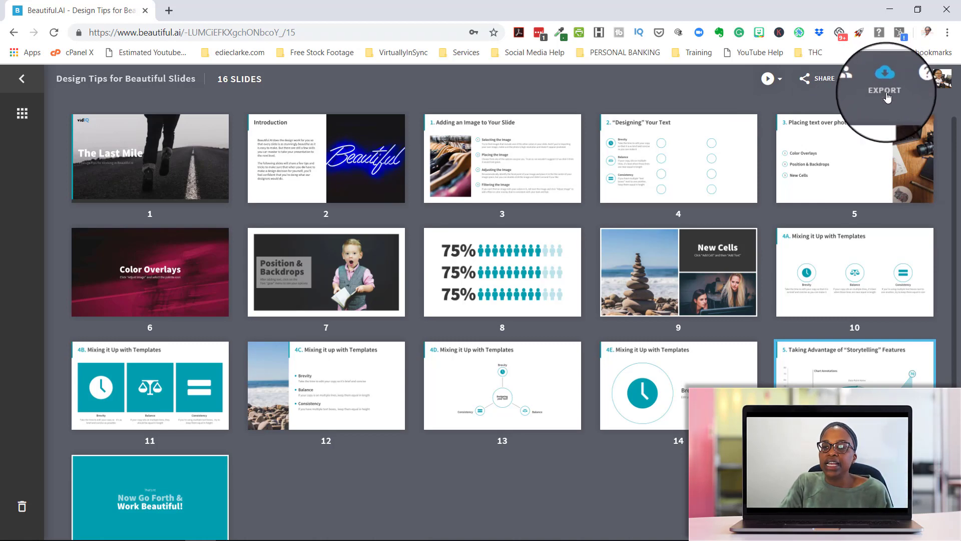
Open and close the PDF, PowerPoint and JPEG export choices twice.
click(885, 80)
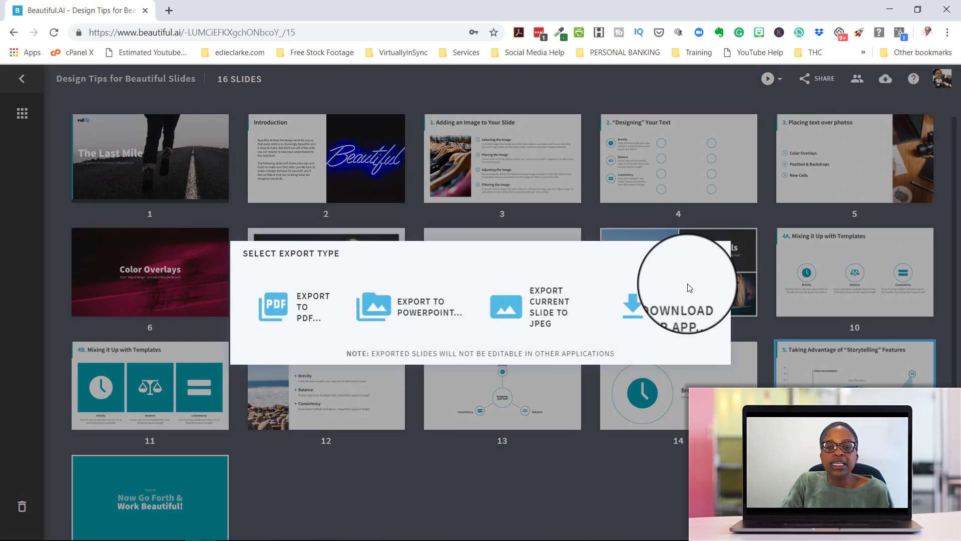
mouse_move(343, 264)
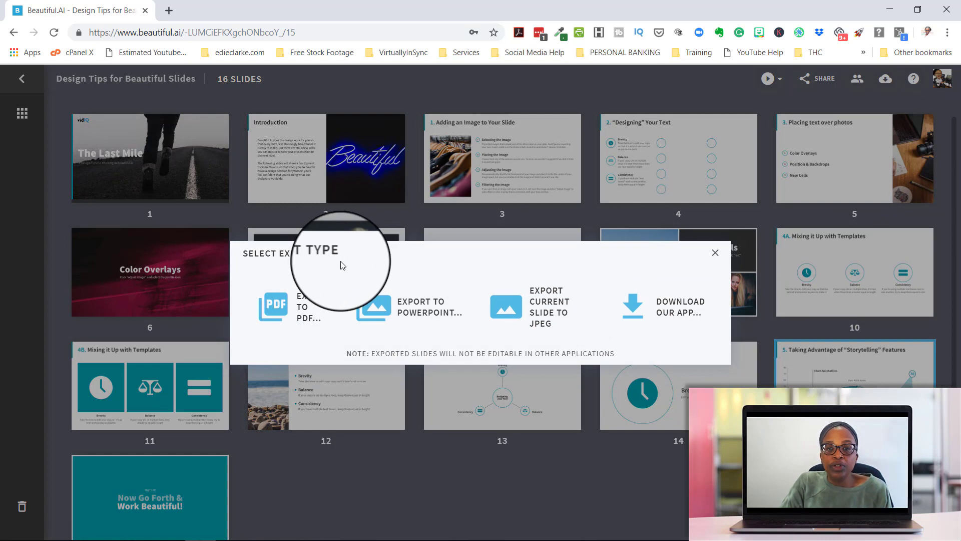
mouse_move(306, 312)
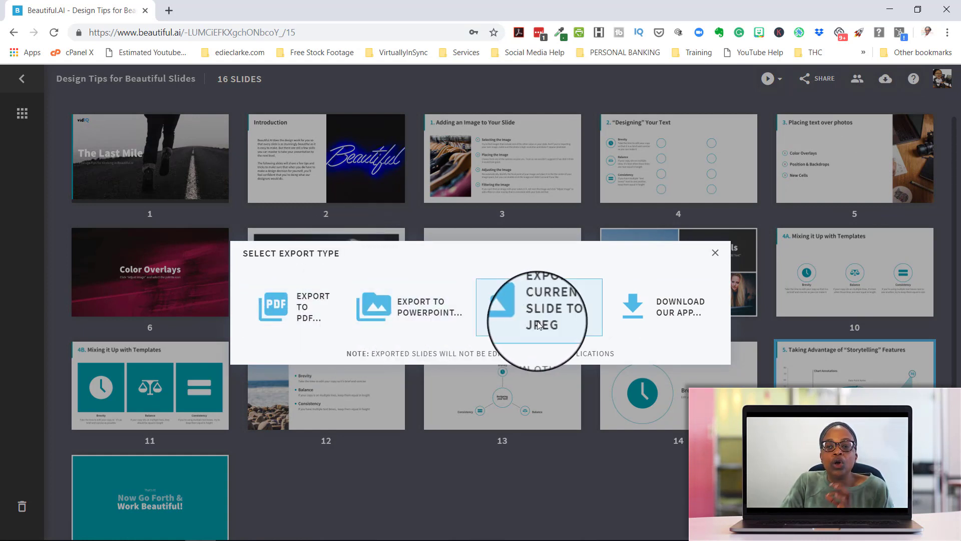
mouse_move(422, 316)
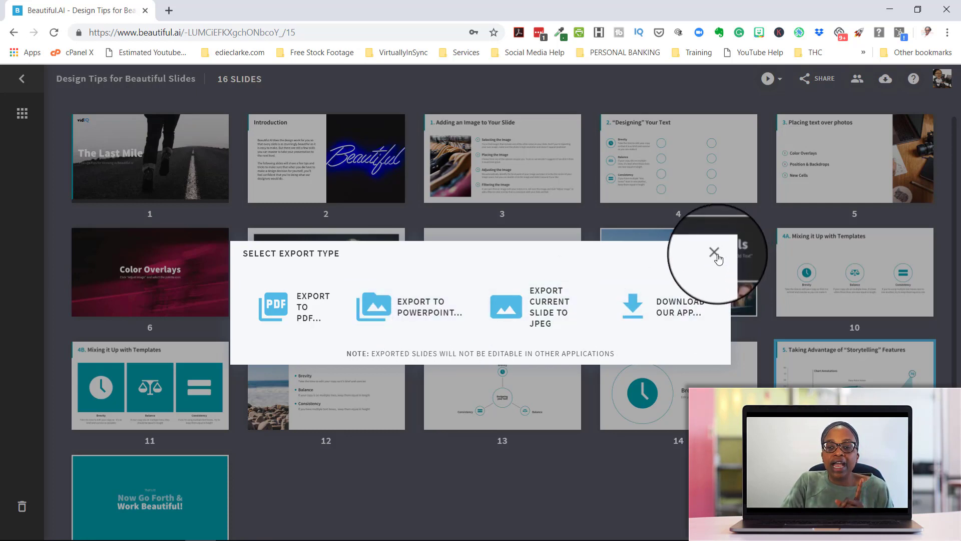
click(713, 251)
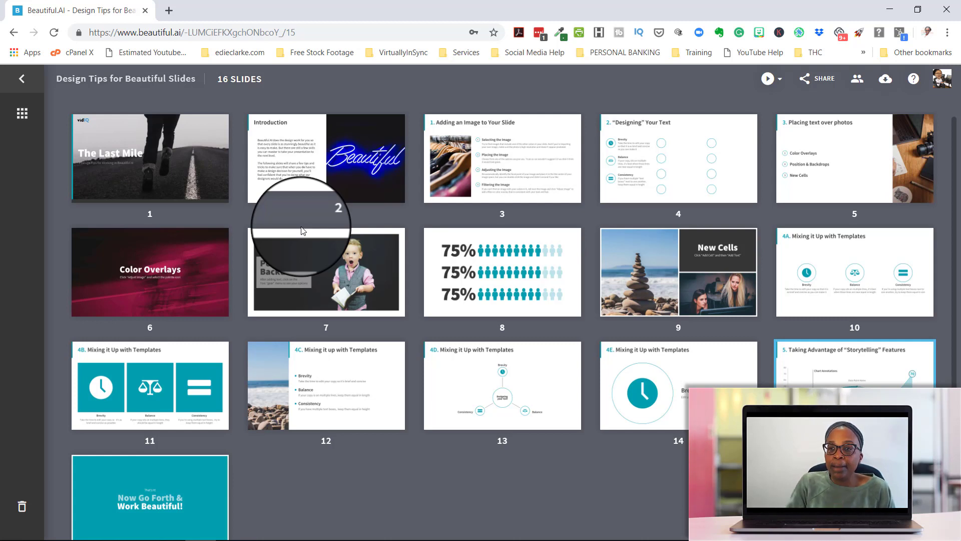
click(885, 79)
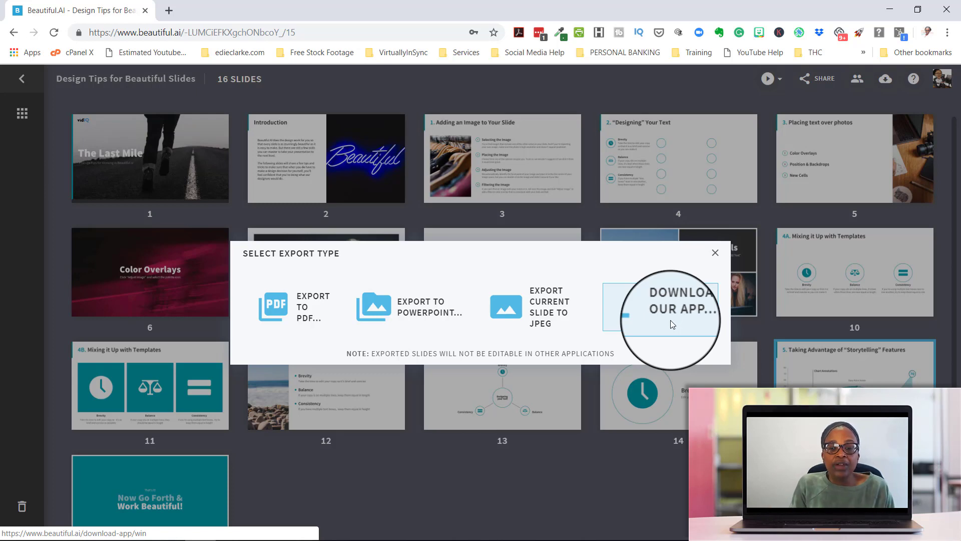
mouse_move(709, 252)
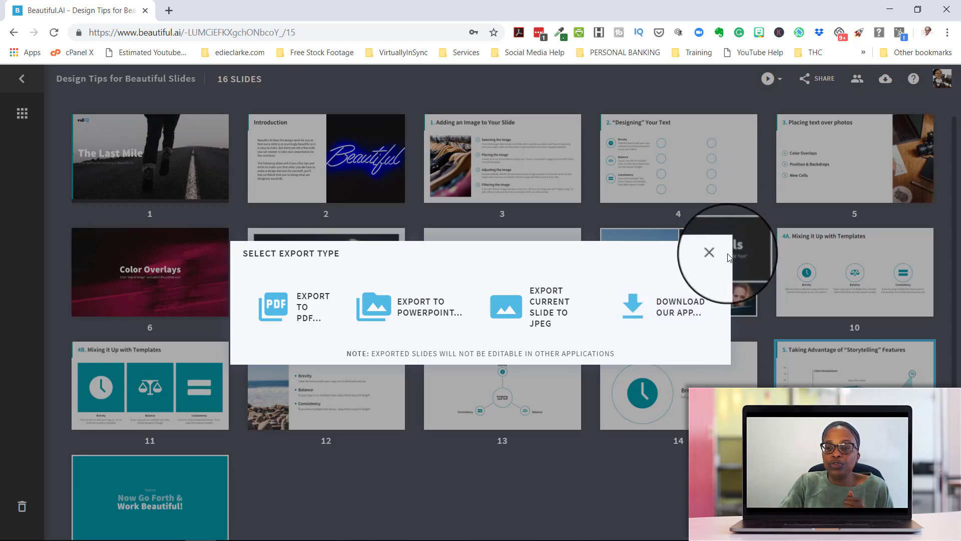
click(709, 252)
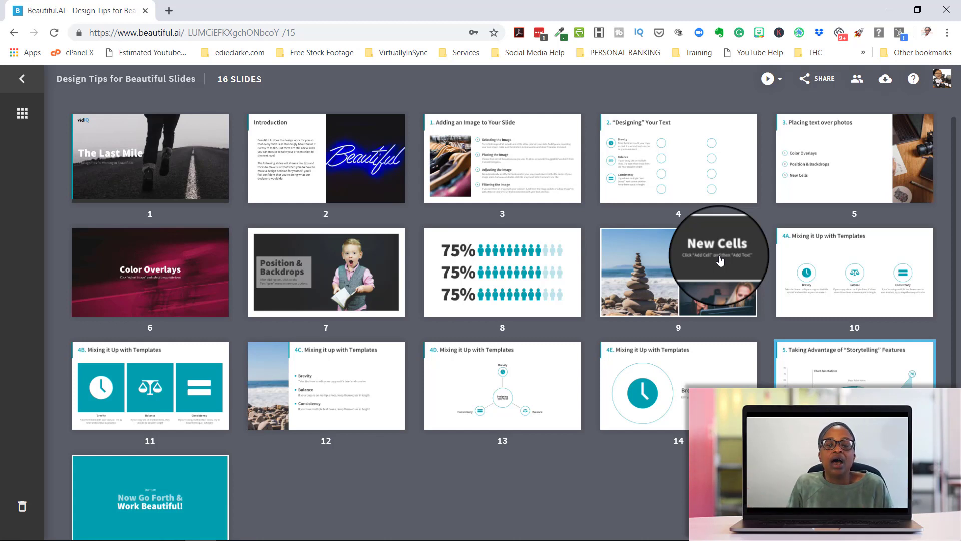
mouse_move(787, 117)
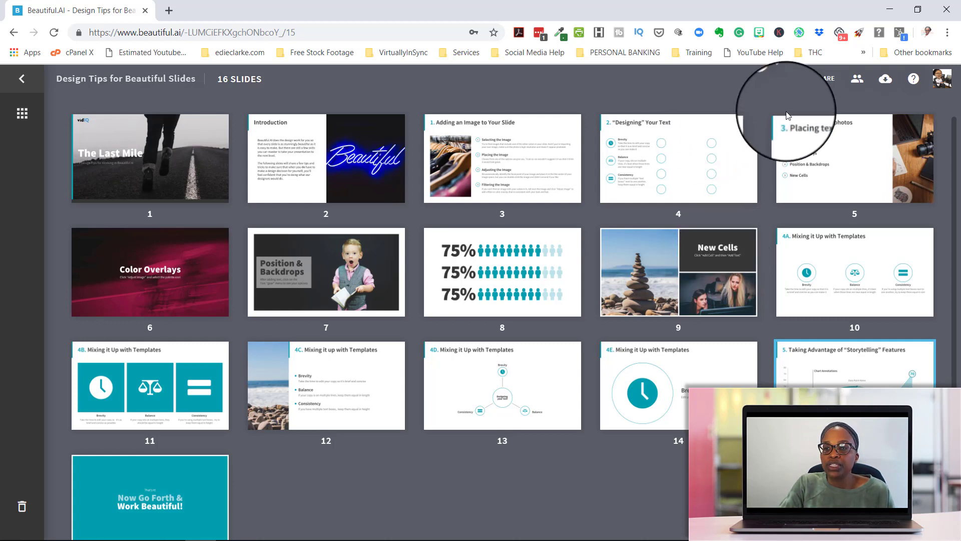
Present the deck from the beginning and advance to slide 3, Placing text over photos.
click(778, 79)
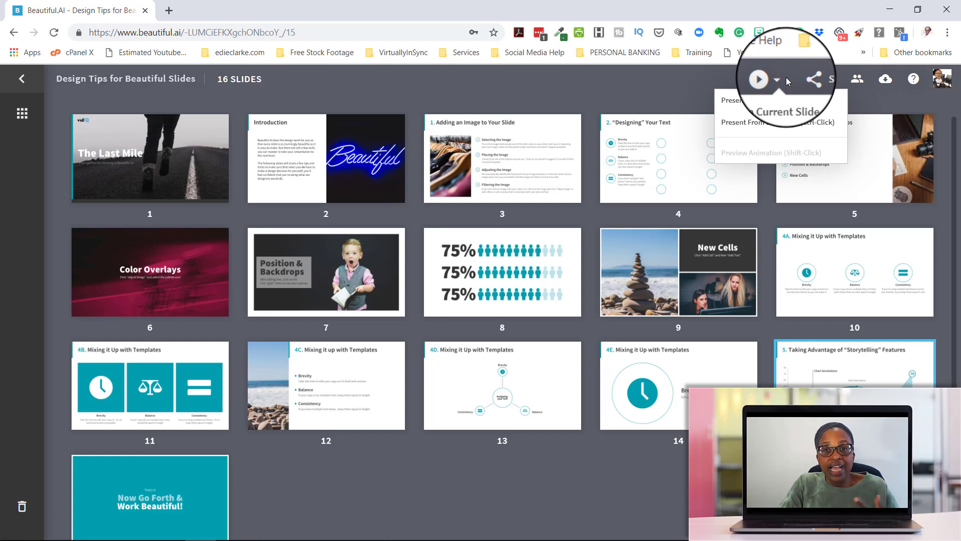
mouse_move(780, 100)
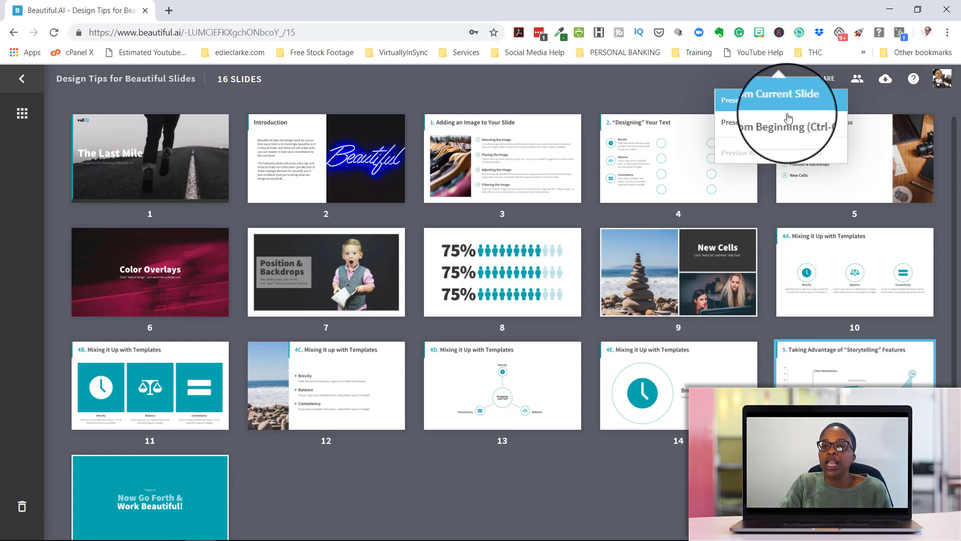
click(779, 126)
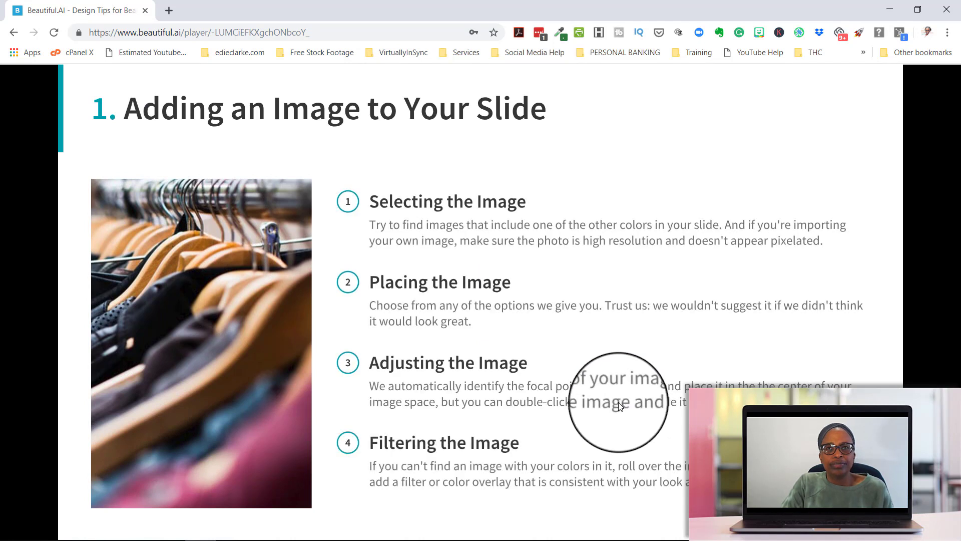
mouse_move(595, 359)
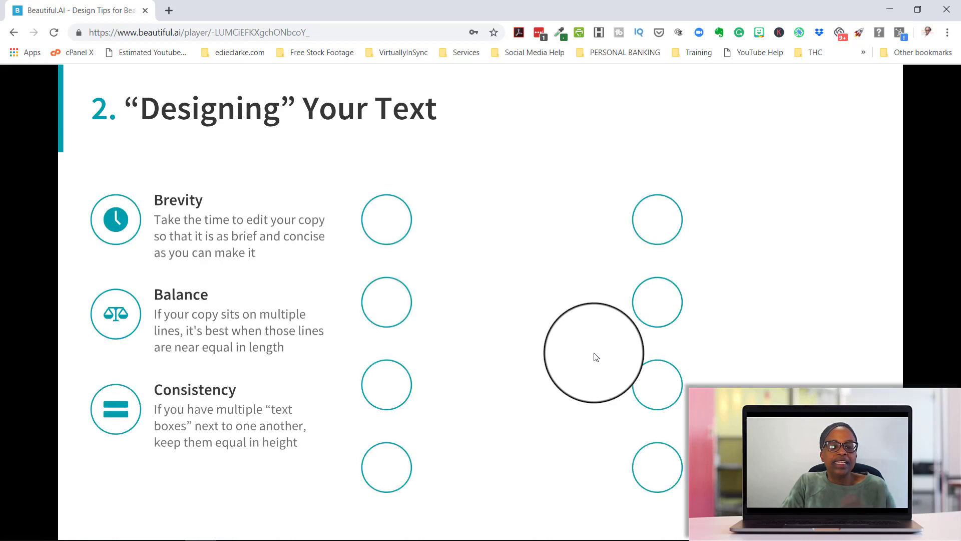
click(595, 358)
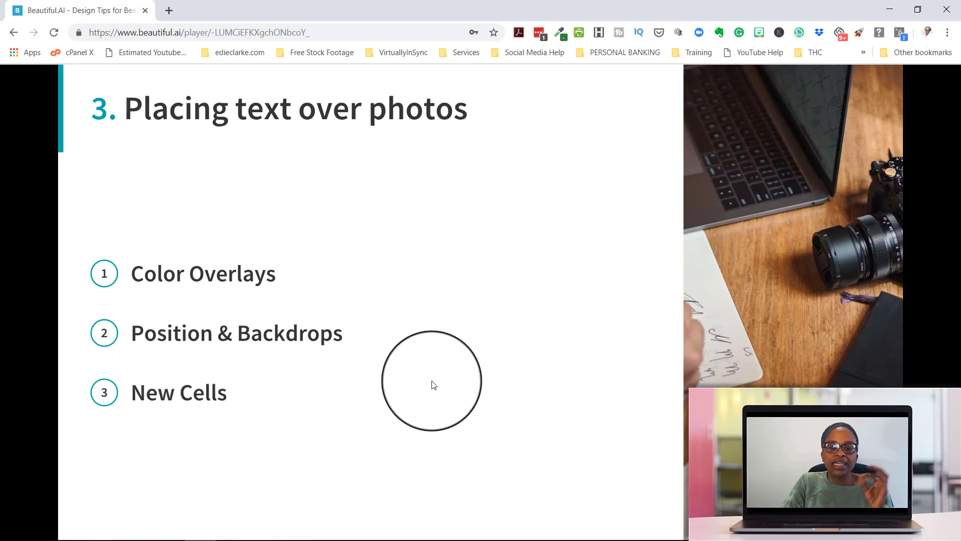
mouse_move(499, 371)
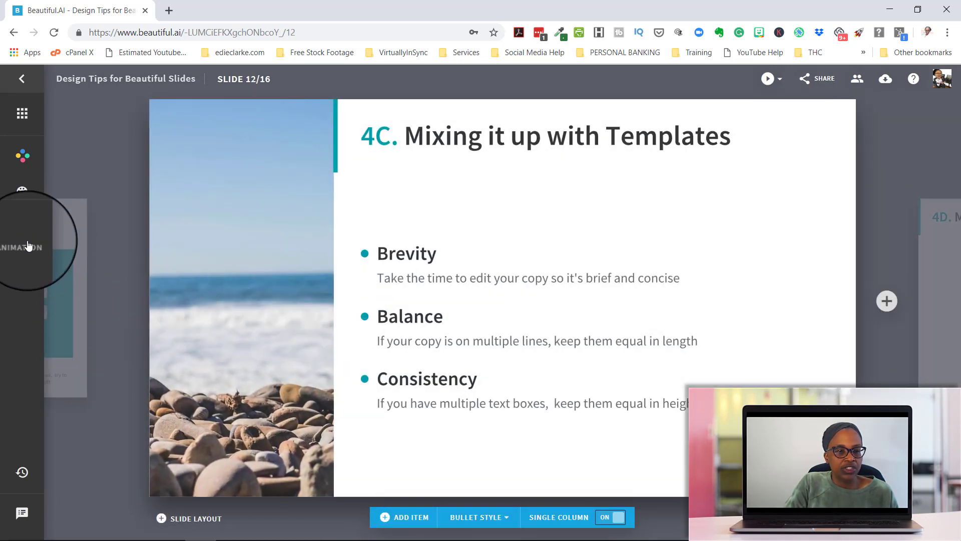
click(22, 226)
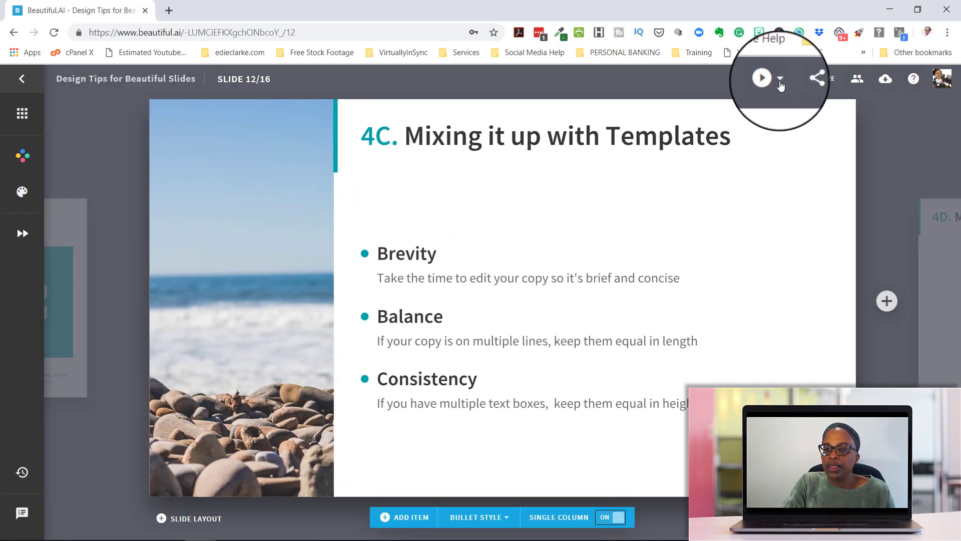
click(762, 78)
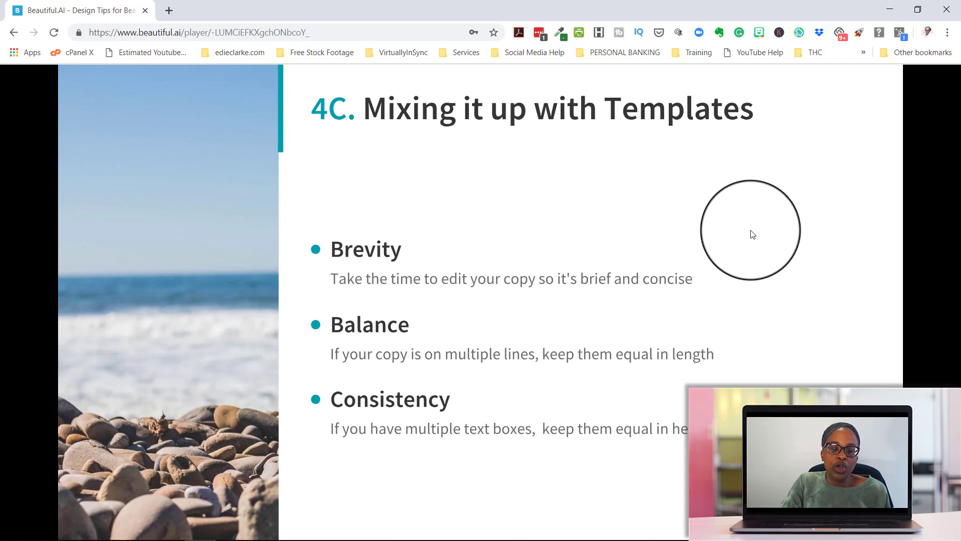
mouse_move(218, 77)
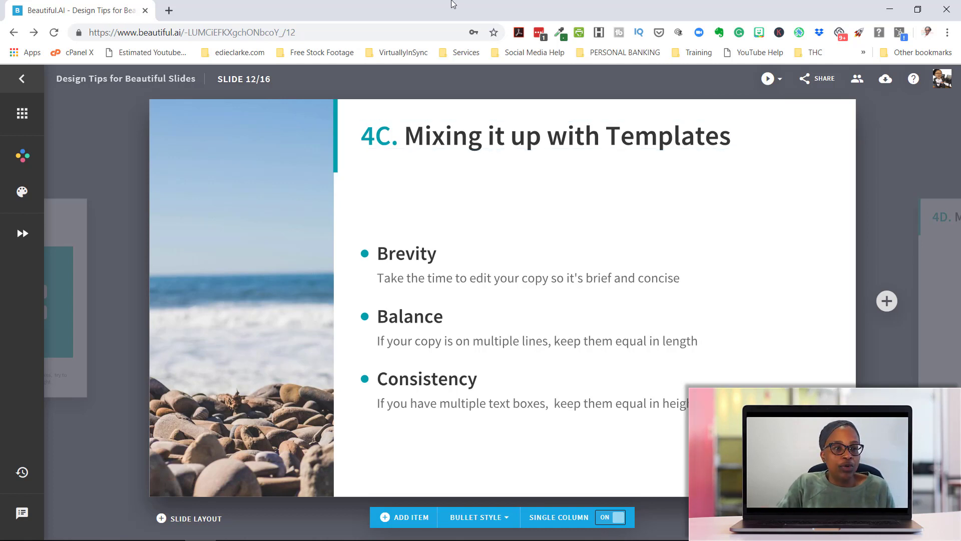
Switch to the Organize overview of all slides, then exit the deck.
click(22, 116)
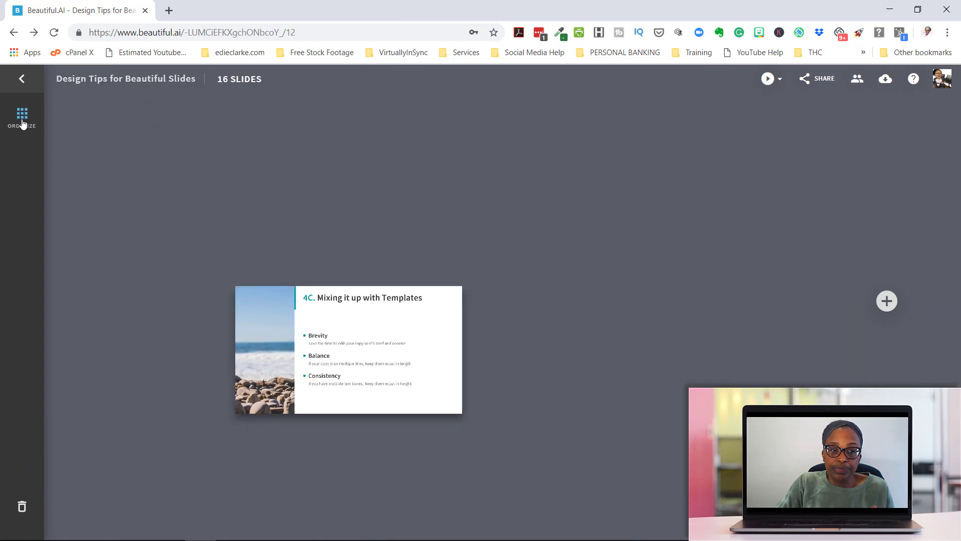
click(22, 117)
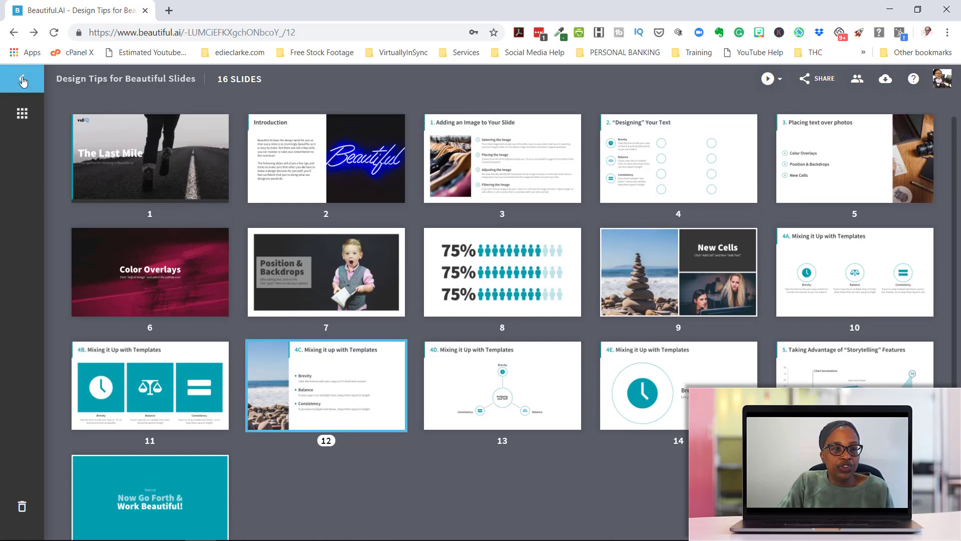
double_click(326, 385)
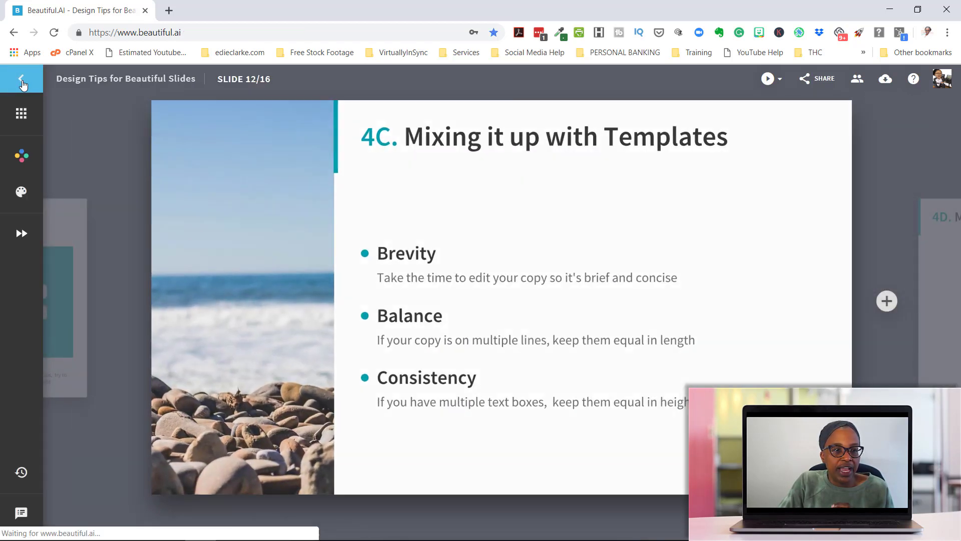
Return to the presentation library and open the Beautiful.AI website's Pricing page.
click(22, 79)
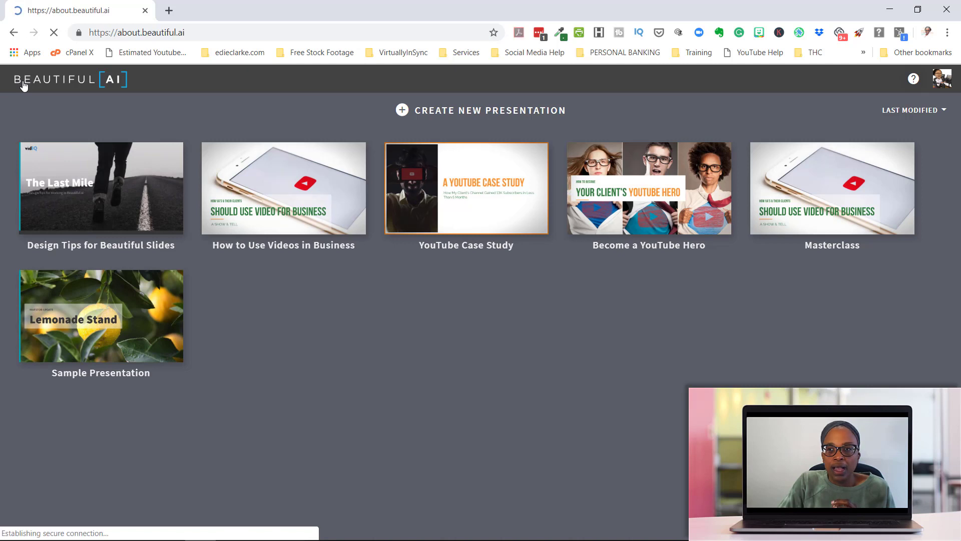
click(69, 80)
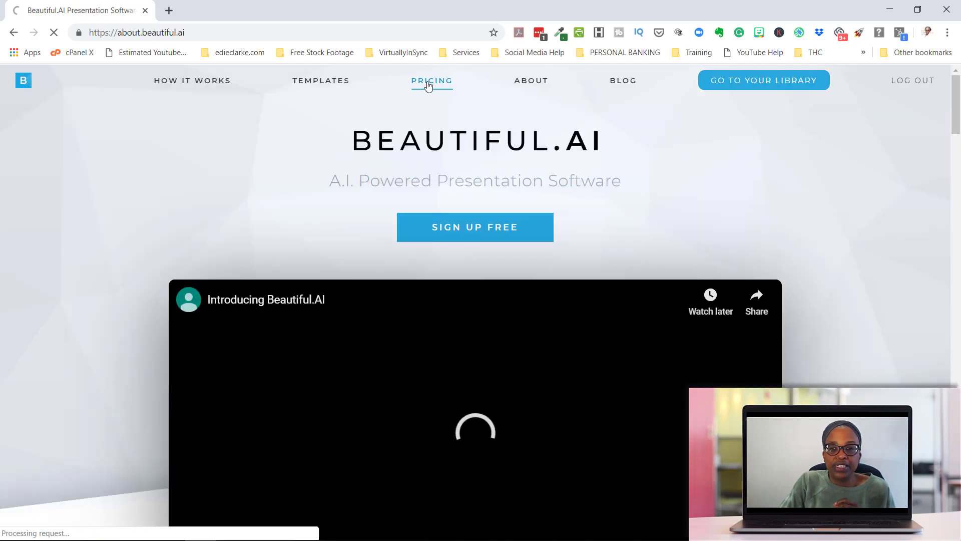
click(432, 80)
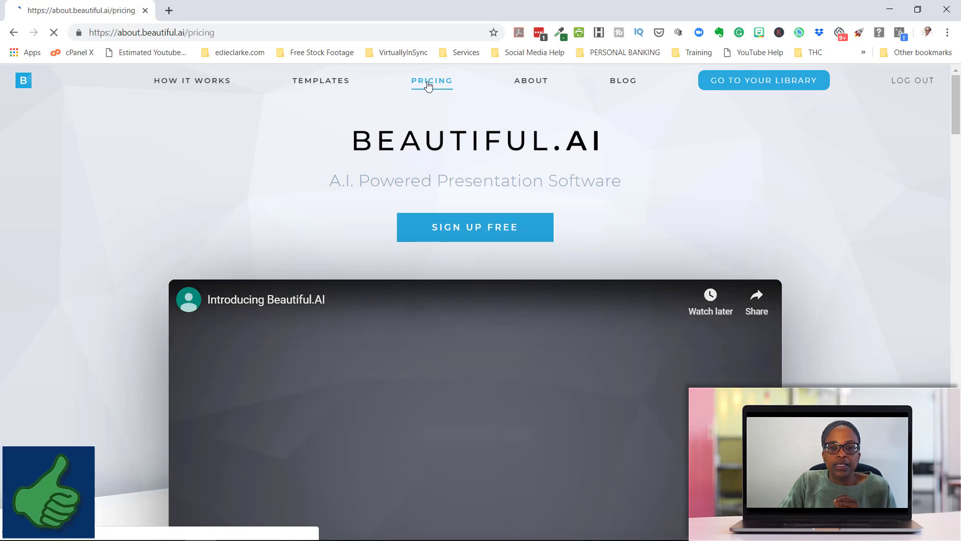
Review the pricing feature checklist for the free $0 plan and TBD Pro tier.
click(432, 80)
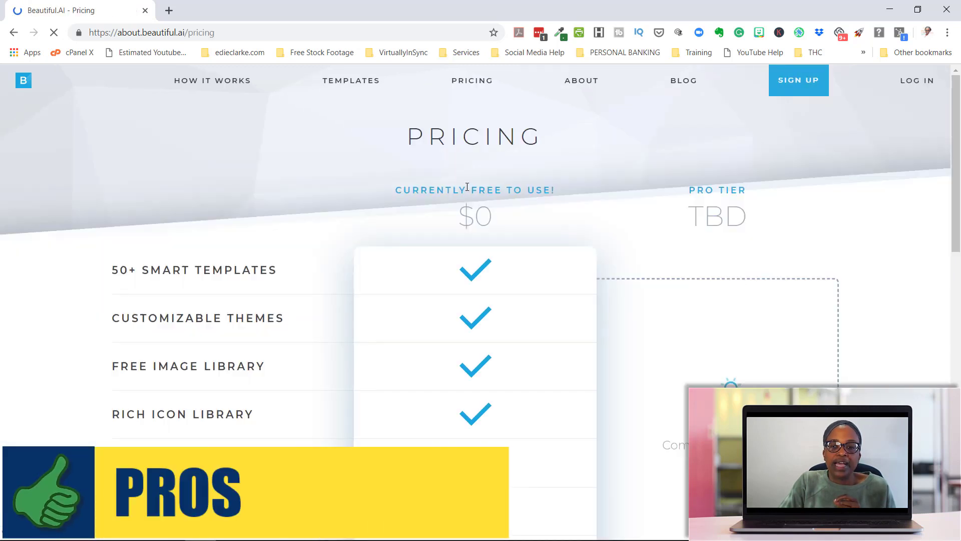
scroll(down, 3)
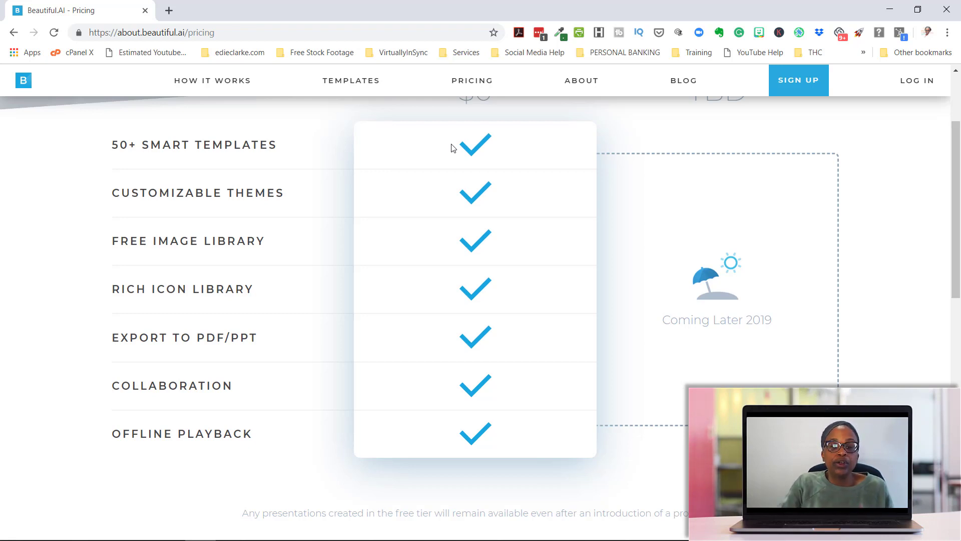
scroll(up, 3)
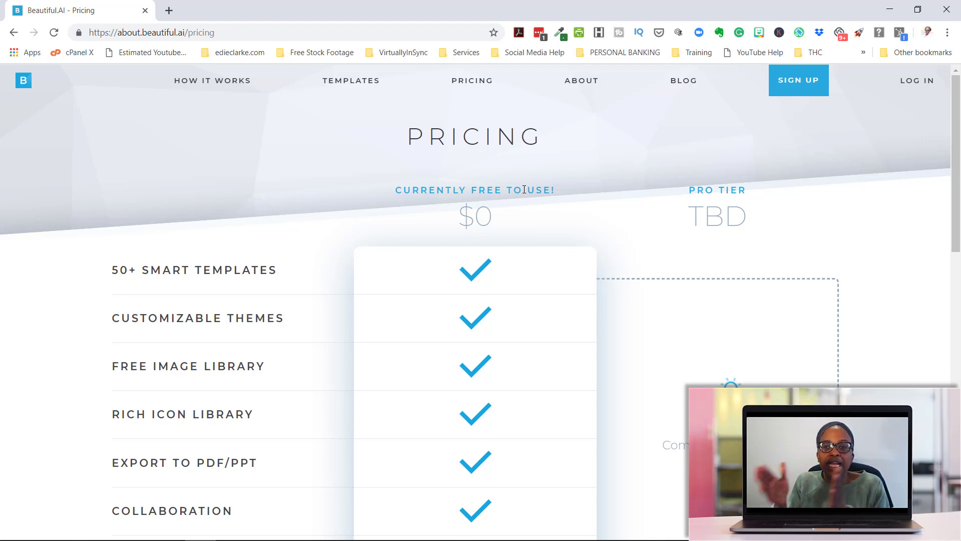
mouse_move(720, 193)
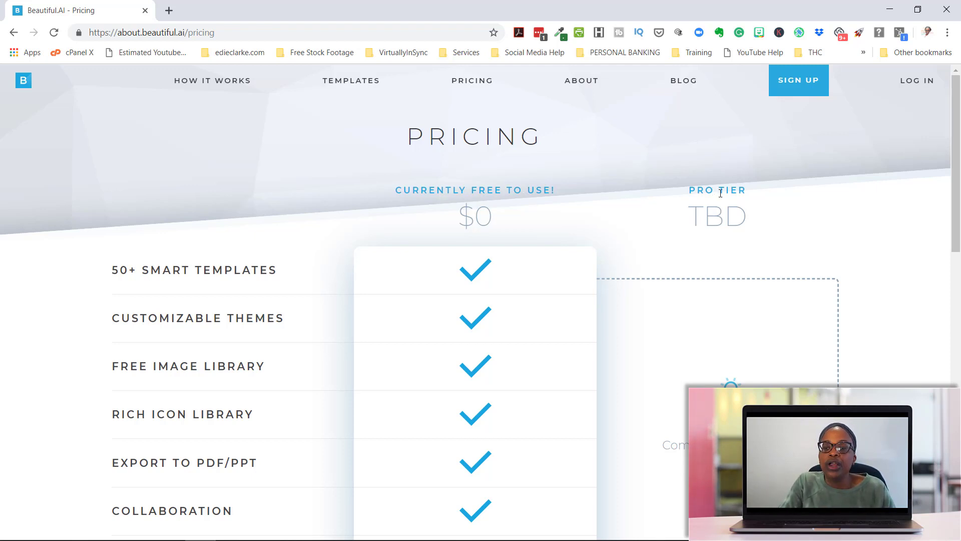
mouse_move(731, 164)
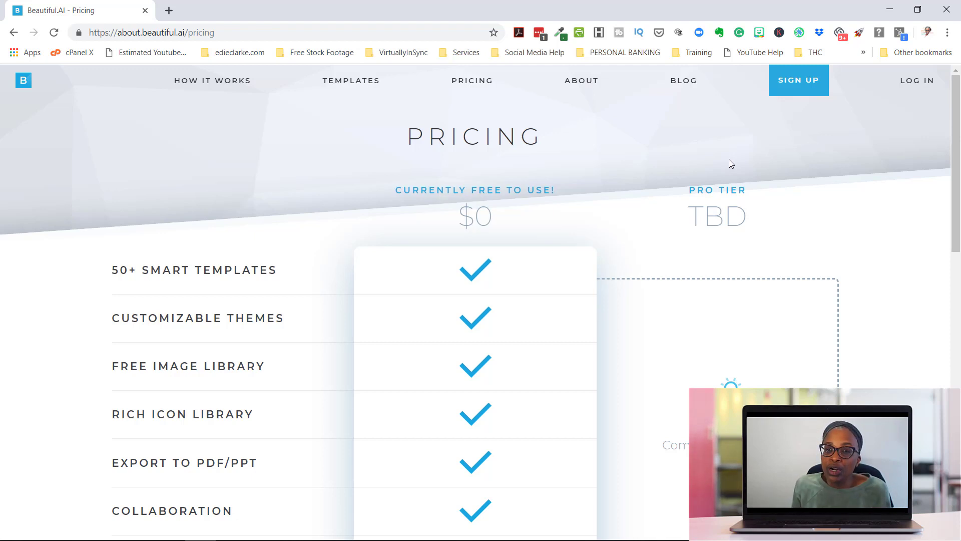
Open the Add New Slide gallery and browse categories from People to Data & Charts.
click(351, 80)
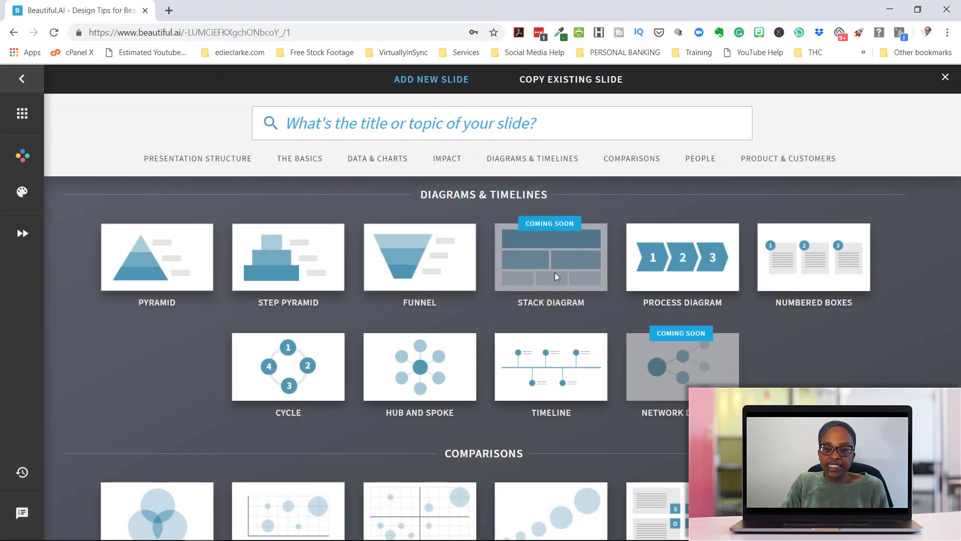
click(429, 123)
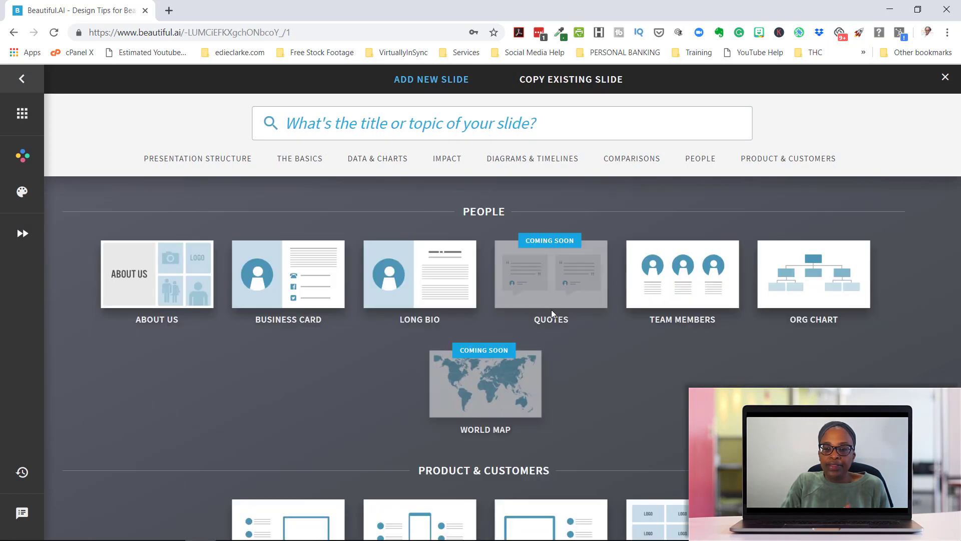
scroll(down, 3)
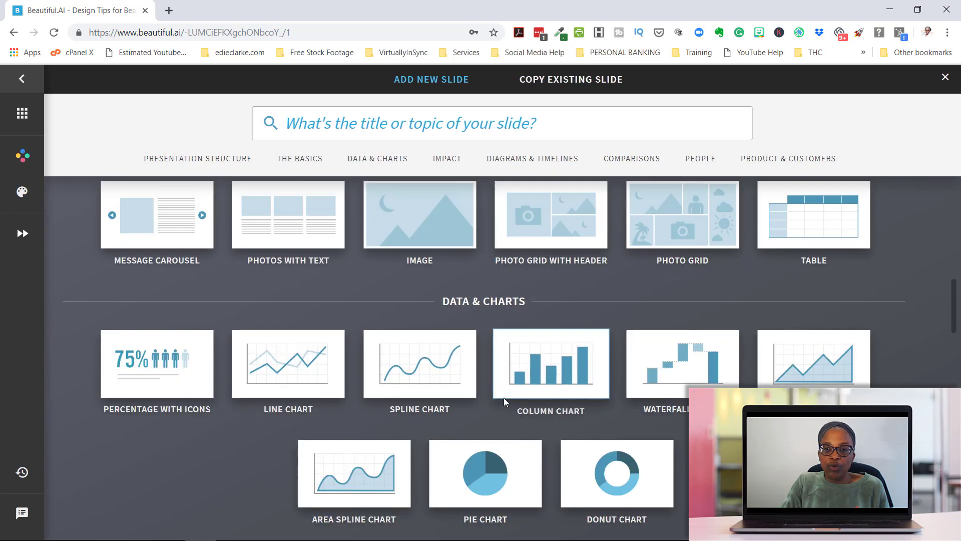
scroll(up, 3)
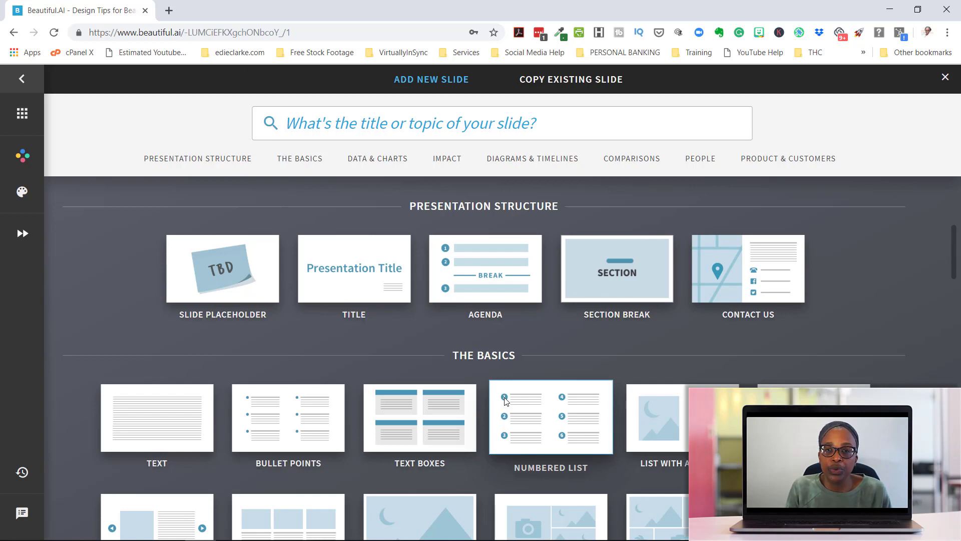
click(409, 123)
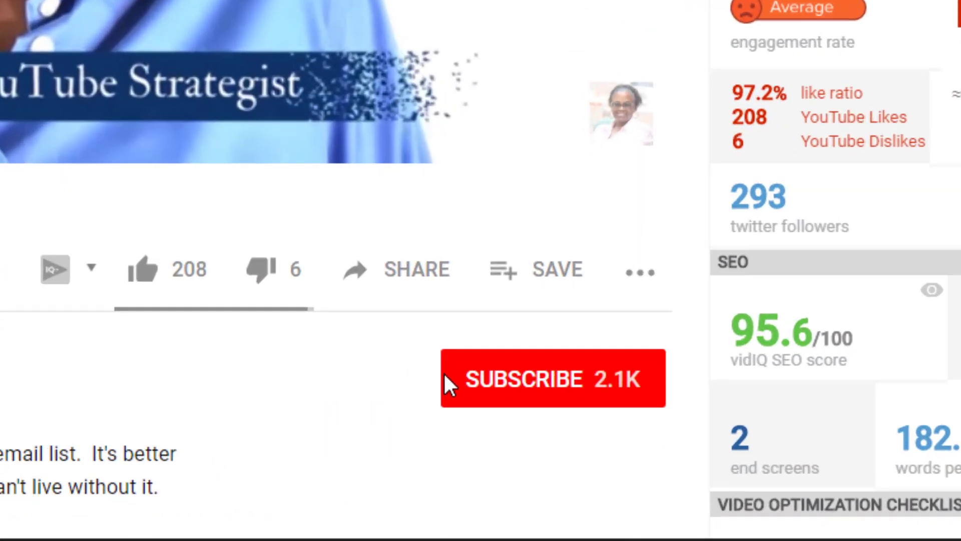
Subscribe to the YouTube channel and turn on the notification bell.
click(549, 378)
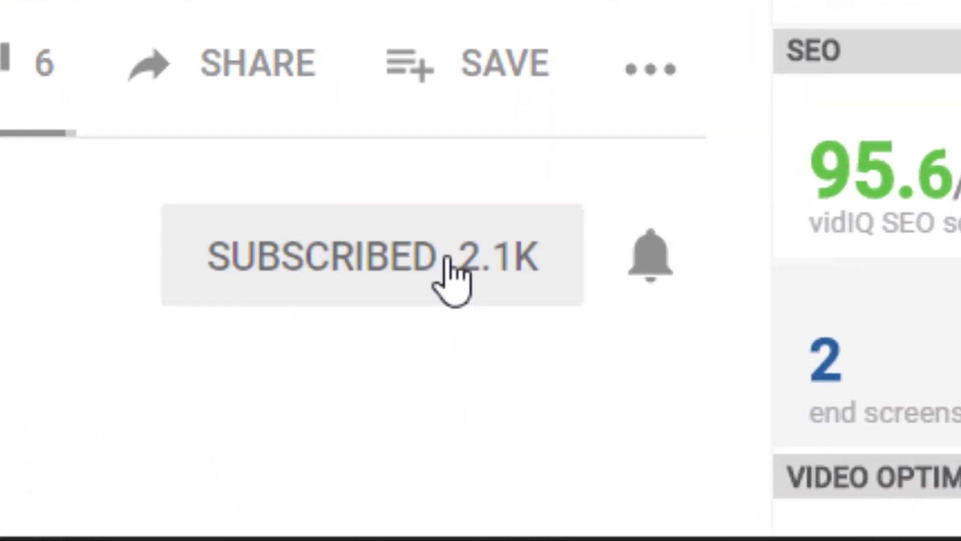
mouse_move(659, 264)
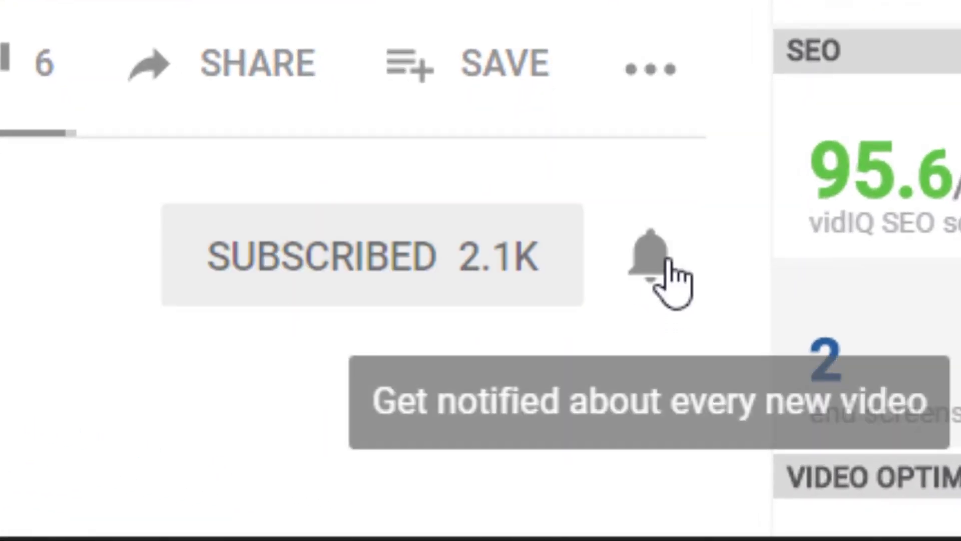
click(650, 255)
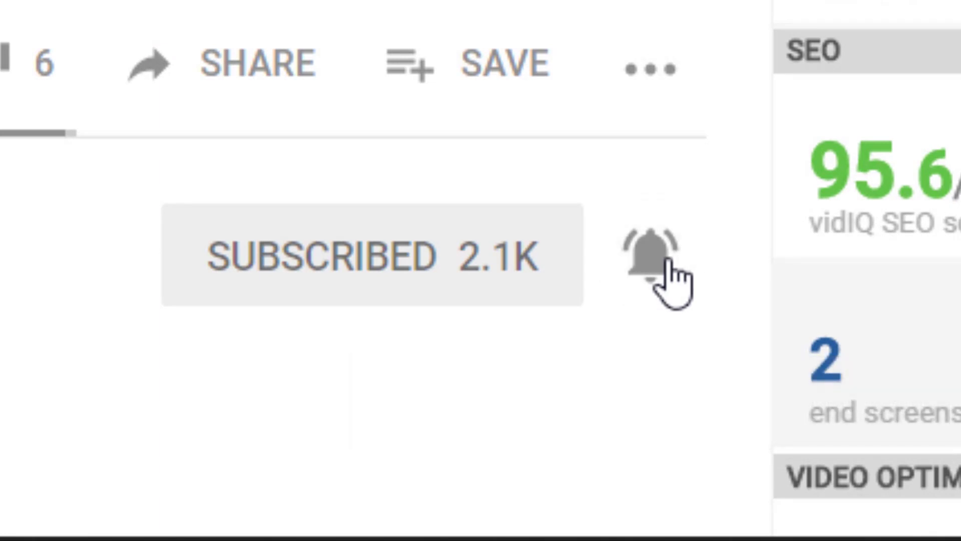